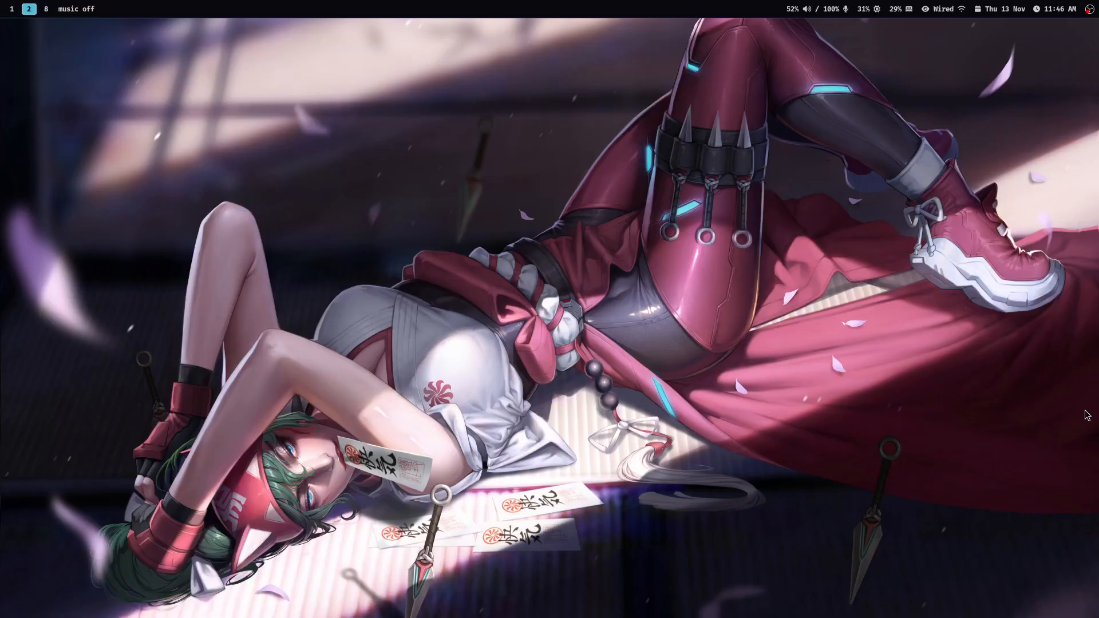
mouse_move(963, 558)
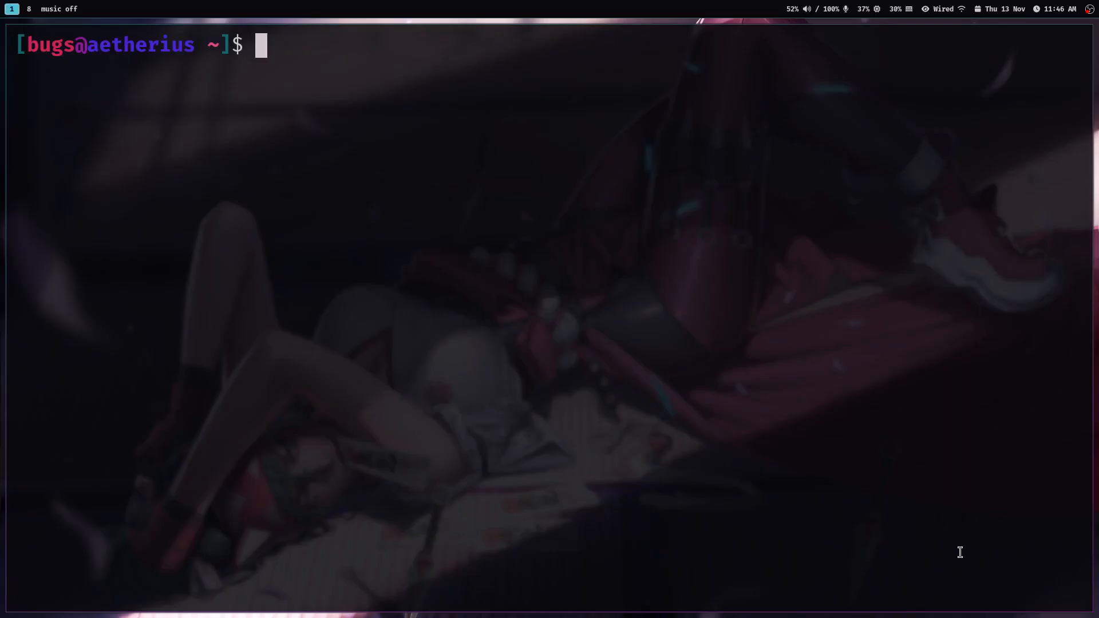
Step: Run neofetch, attempt sudo pacman -S neofetch with the password, then start typing a browser search
type("neofetch")
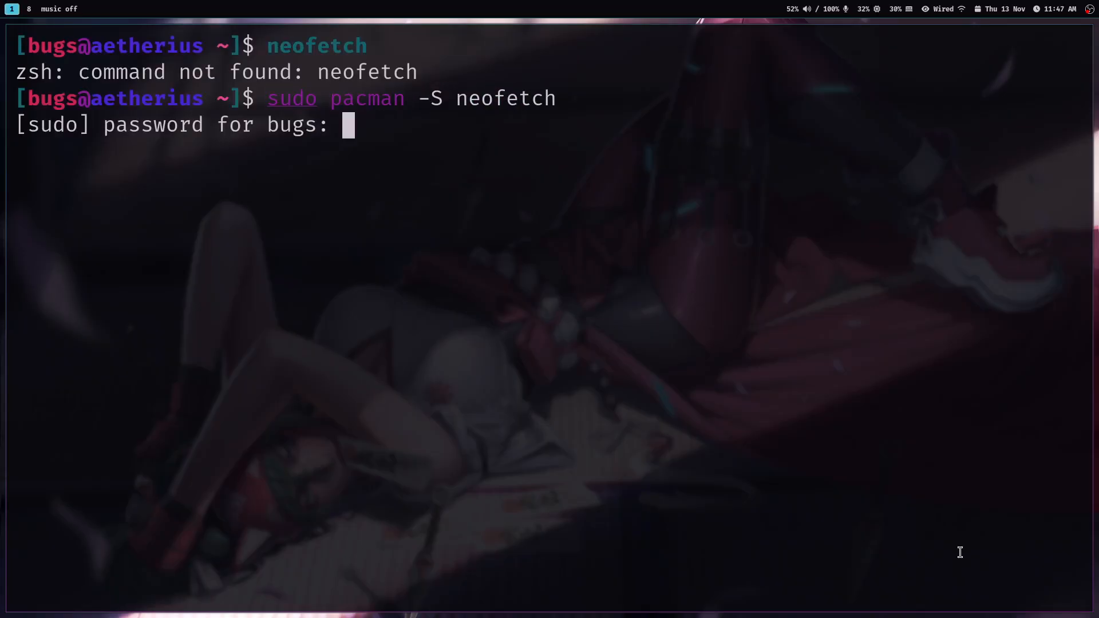
key("Return")
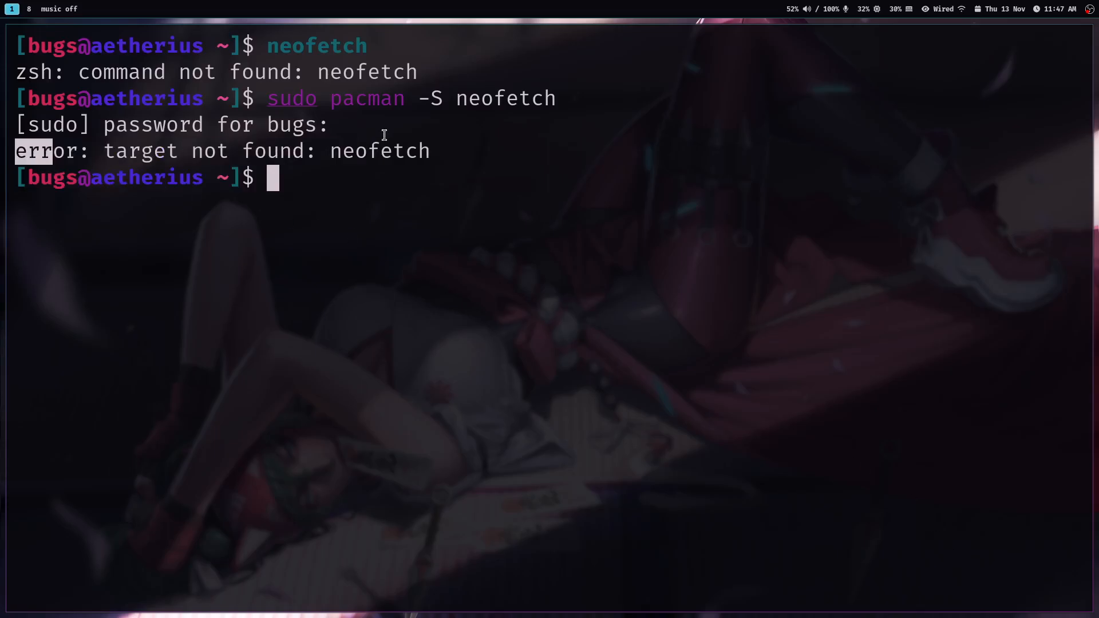
type("fire")
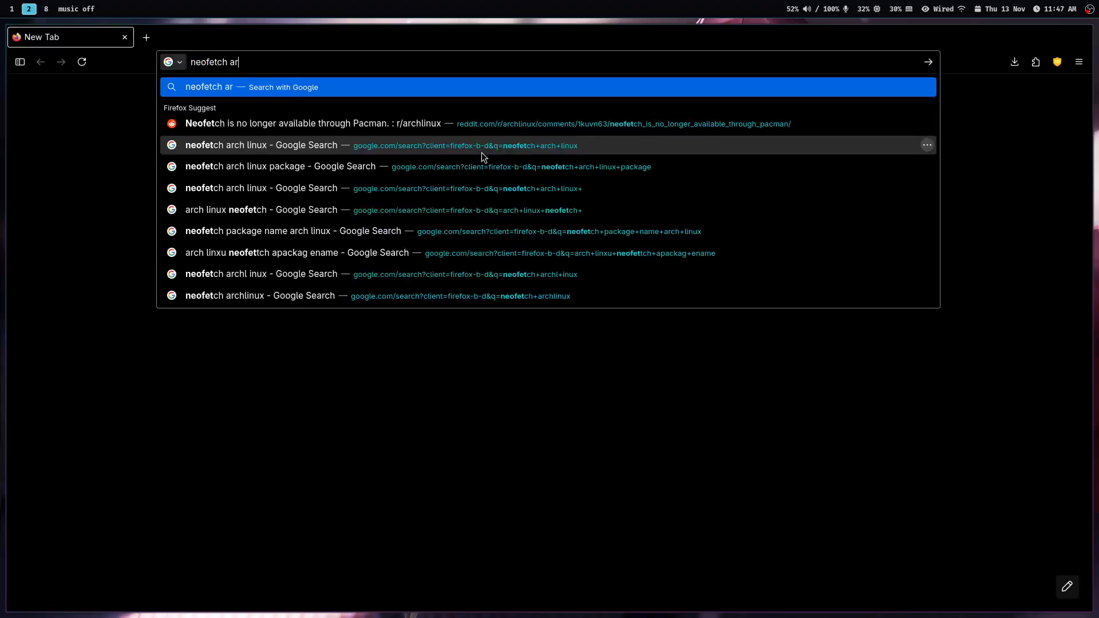
Step: Search Google for 'neofetch arch linux' and scroll through the results
left_click(261, 145)
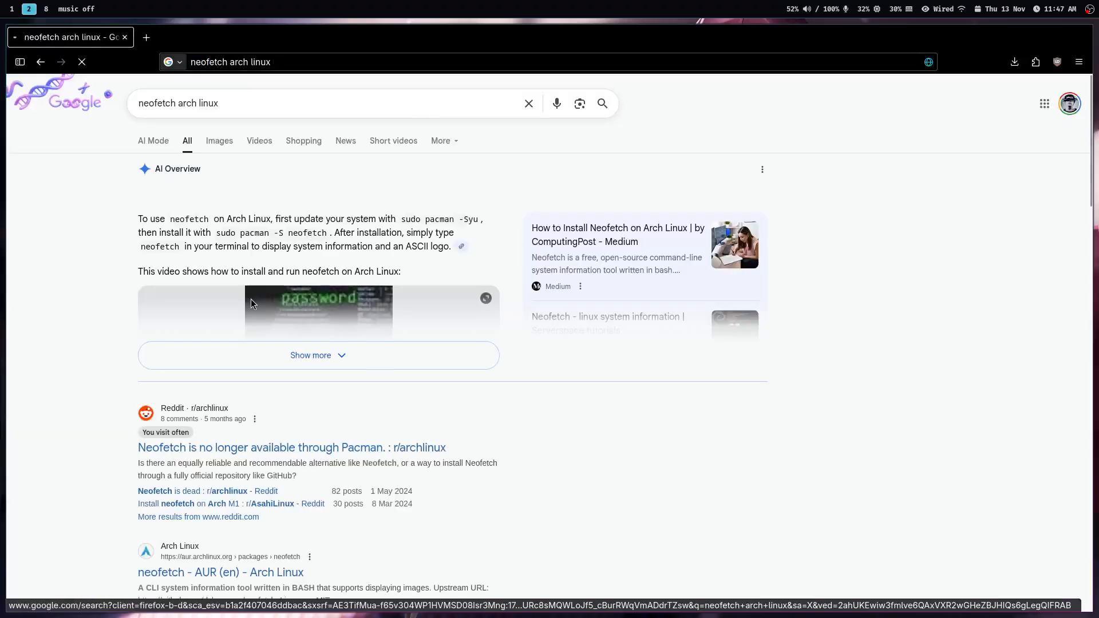
scroll("down", 3)
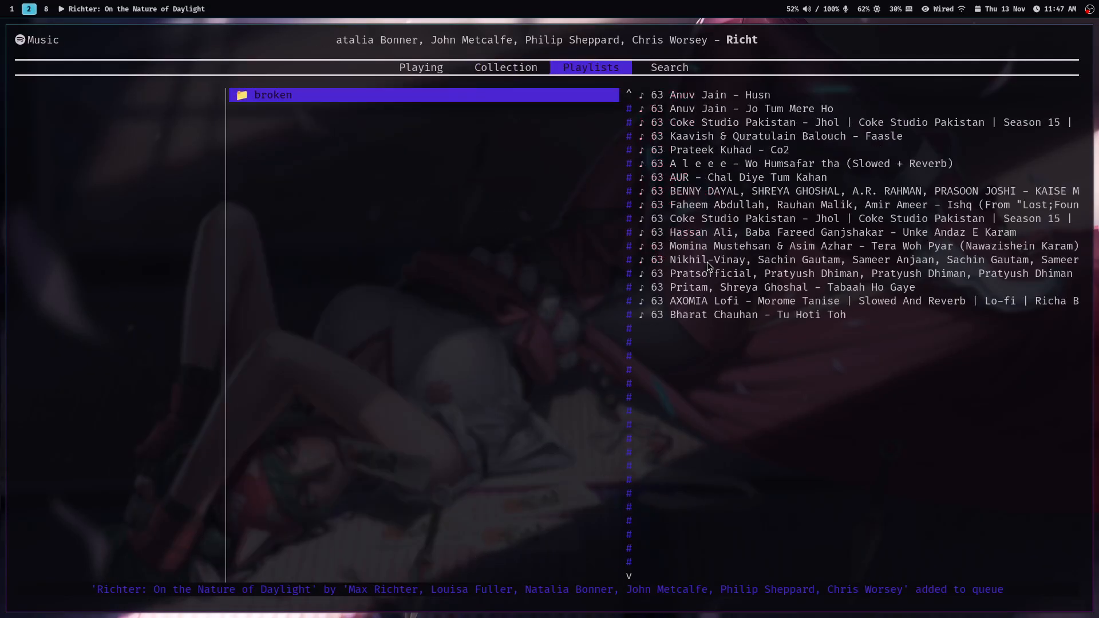
Step: Add 'Richter: On the Nature of Daylight' to the music player queue from Playlists
left_click(420, 66)
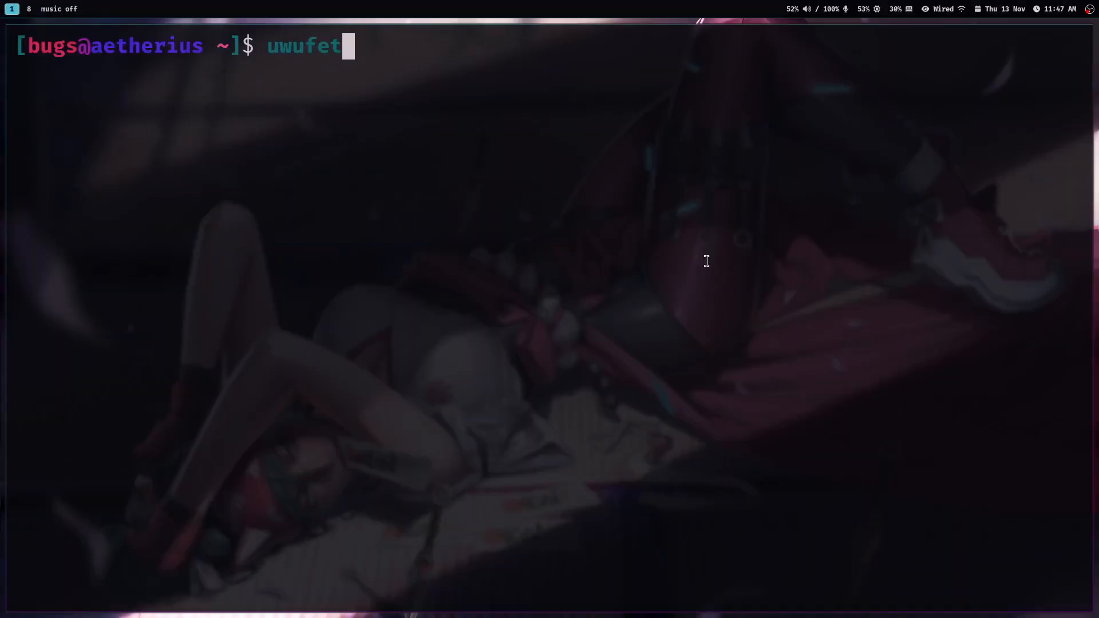
Step: Run uwufetch for the system summary, then begin typing cd dev/aisys
key("Return")
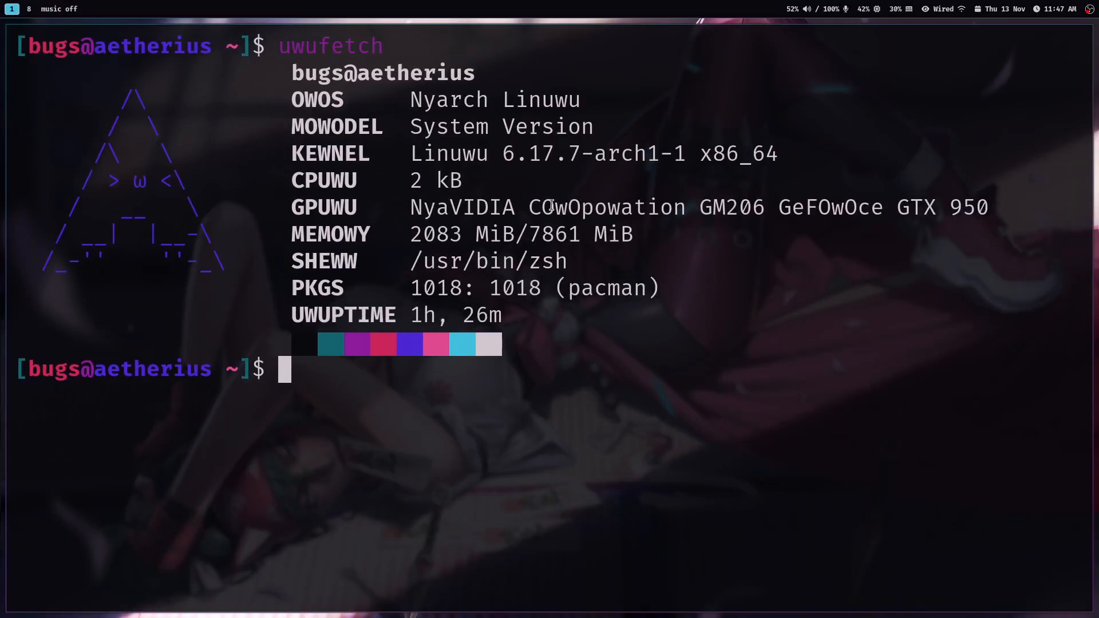
mouse_move(633, 236)
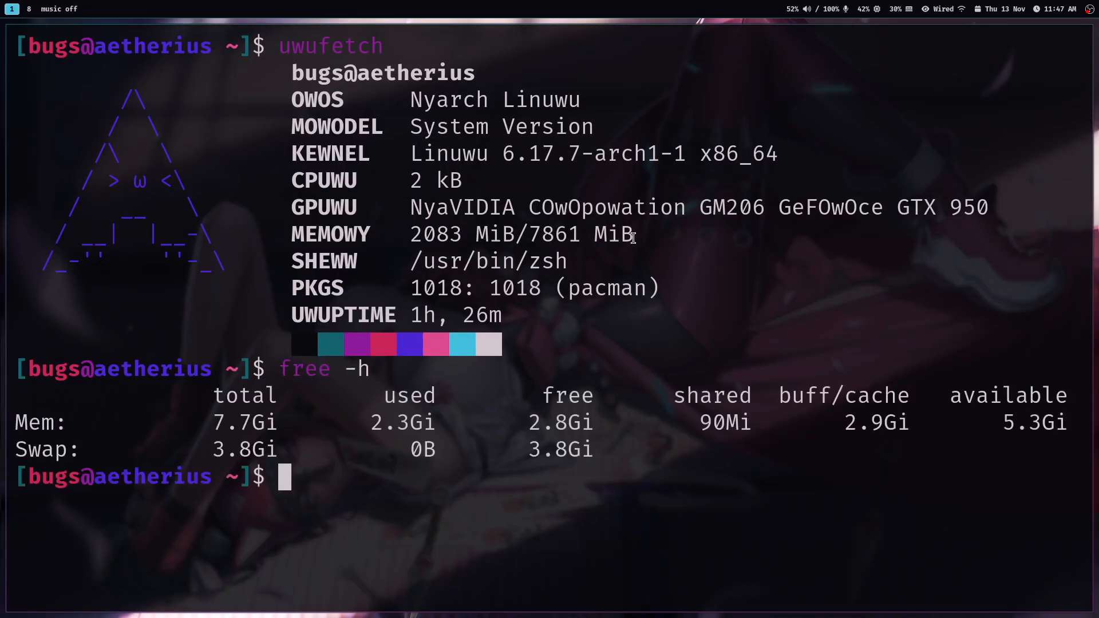
type("cd dev/a")
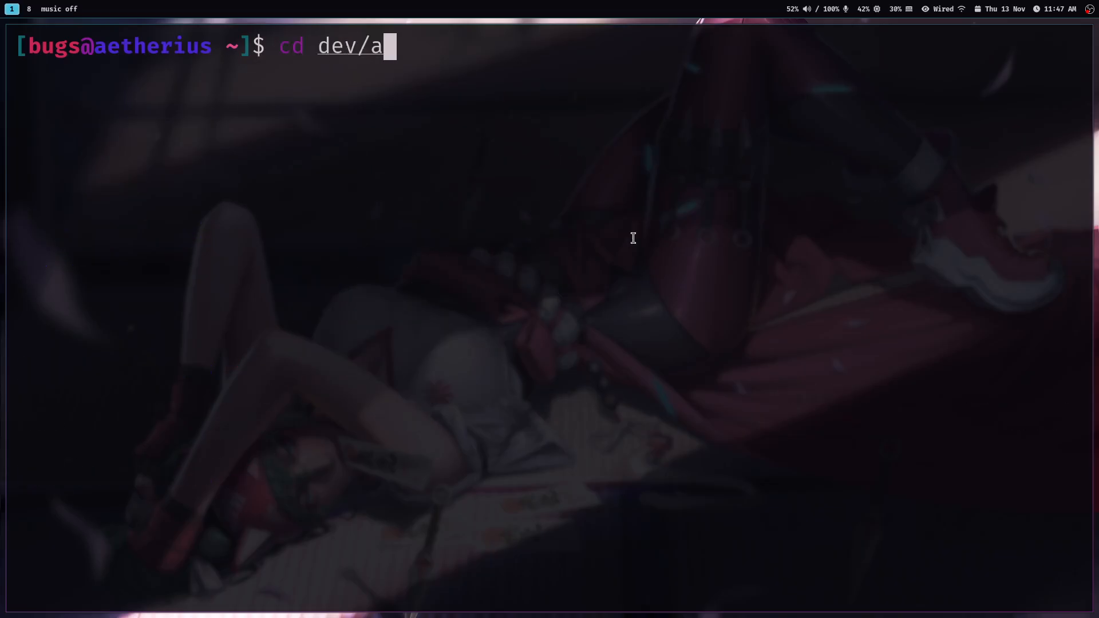
Step: Recall and run the find | wc -l line count (3833), review the tree output, and type zeditor
type("fin")
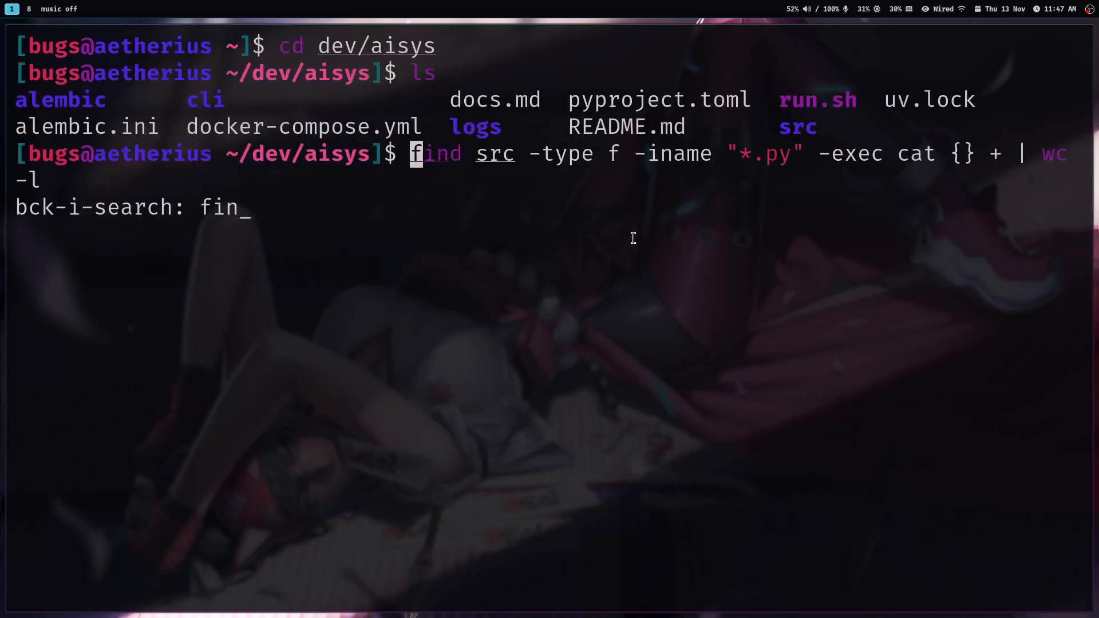
key("Return")
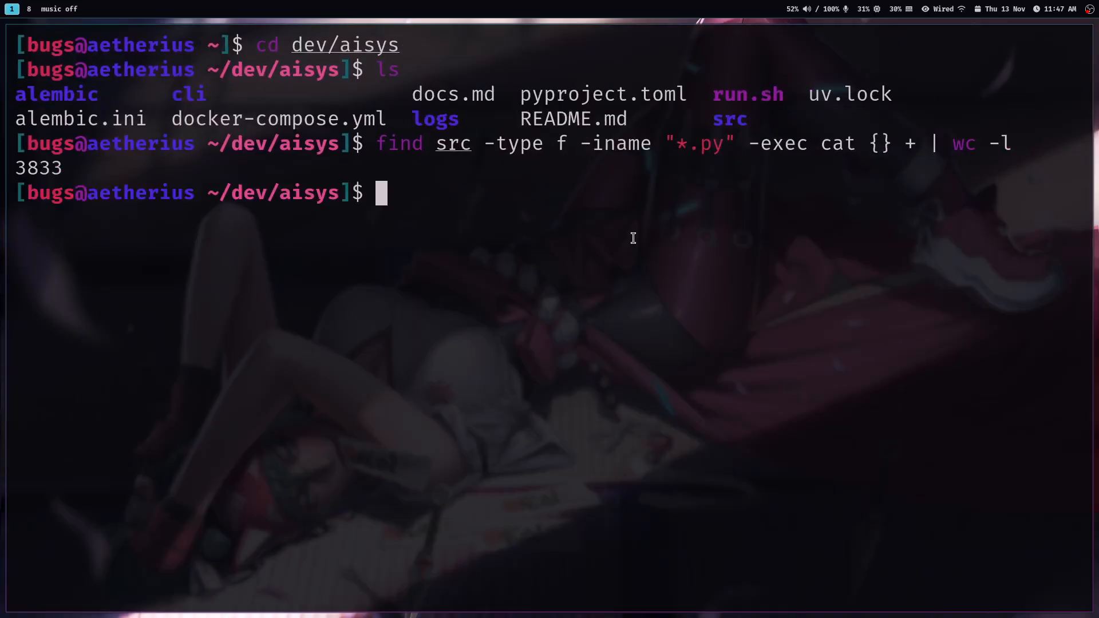
mouse_move(101, 197)
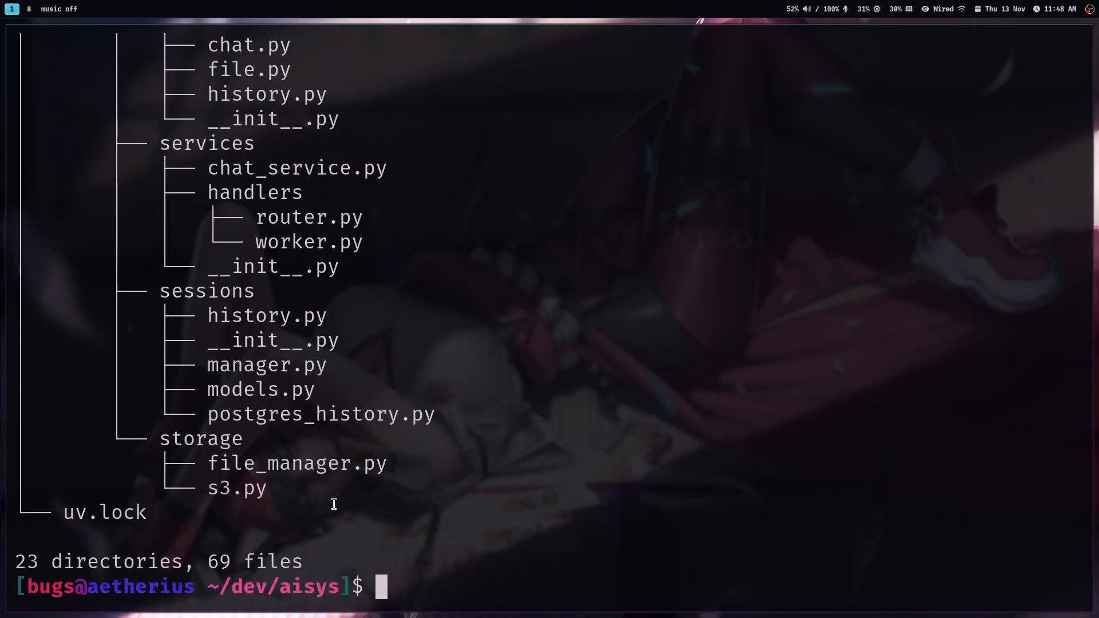
scroll("up", 3)
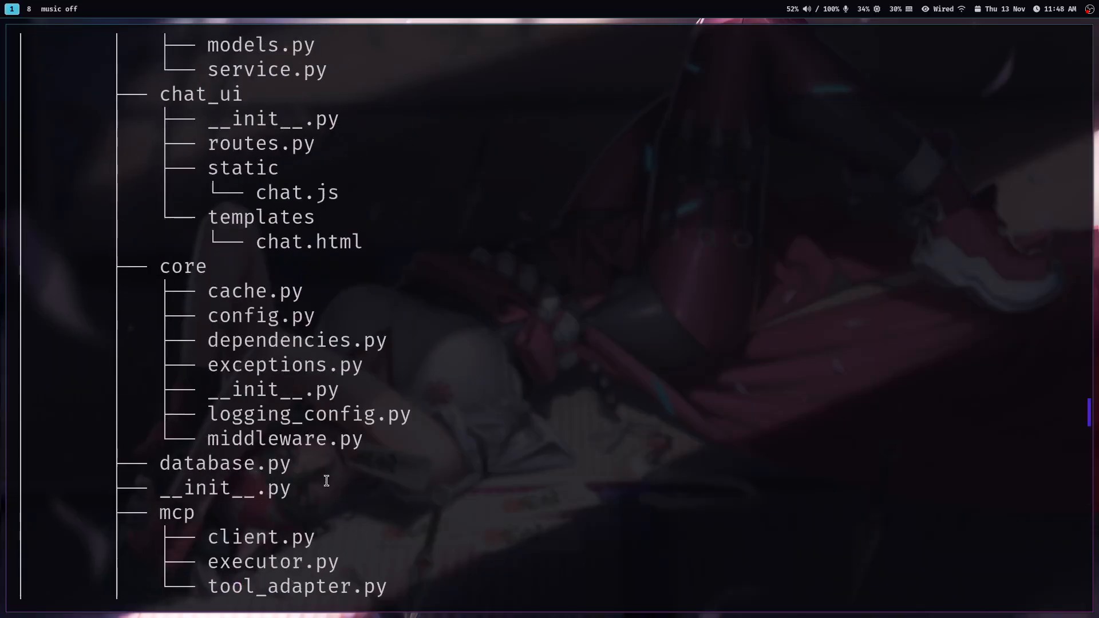
scroll("down", 3)
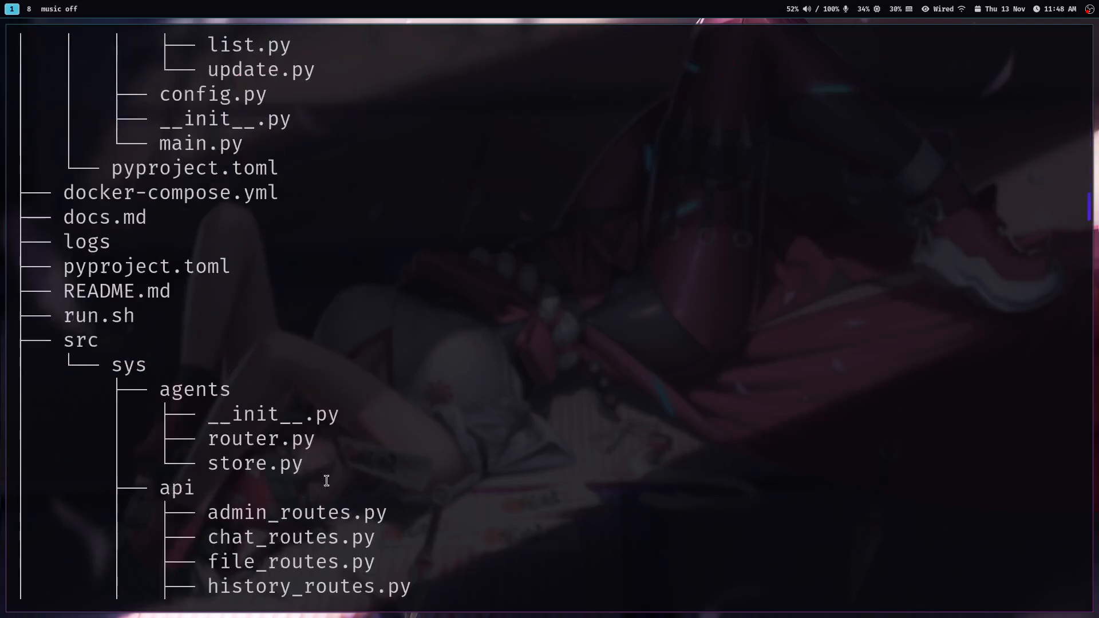
scroll("down", 3)
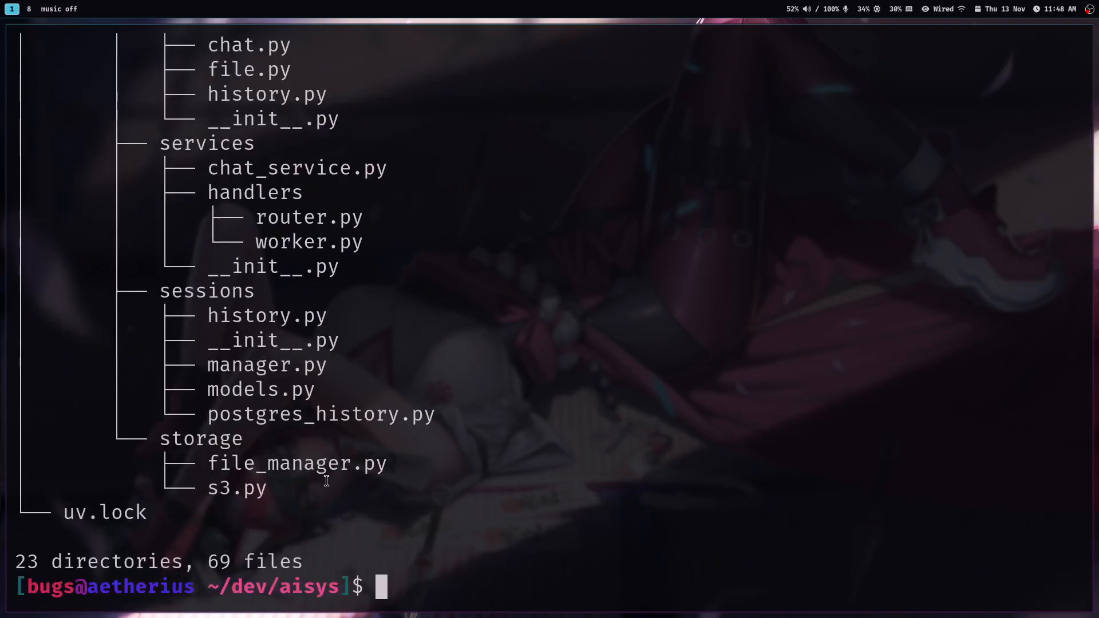
scroll("up", 3)
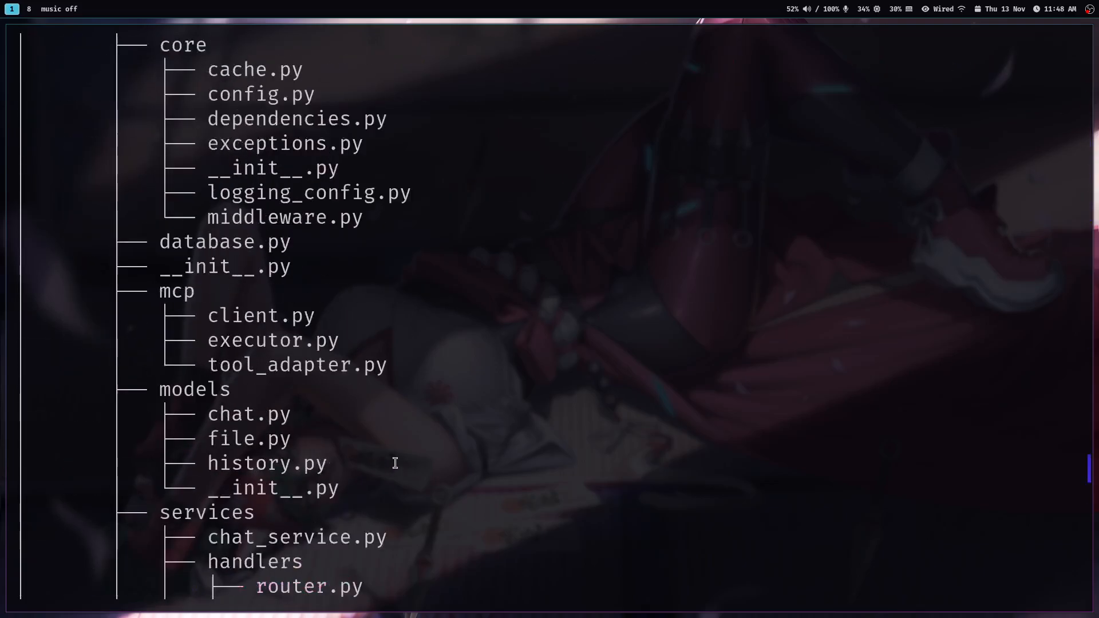
scroll("down", 3)
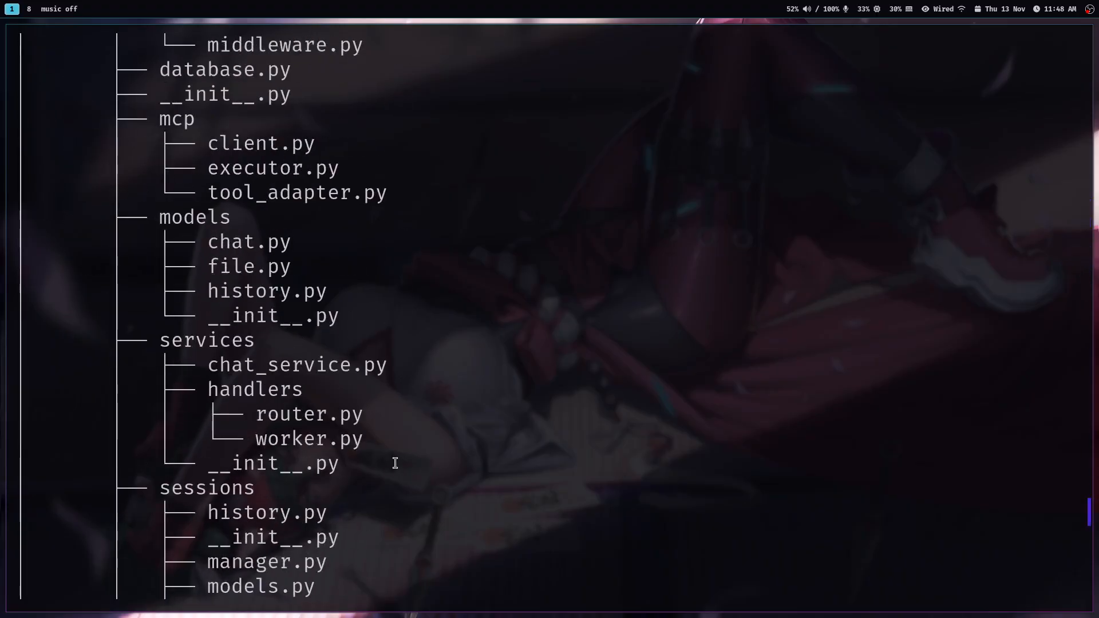
scroll("down", 3)
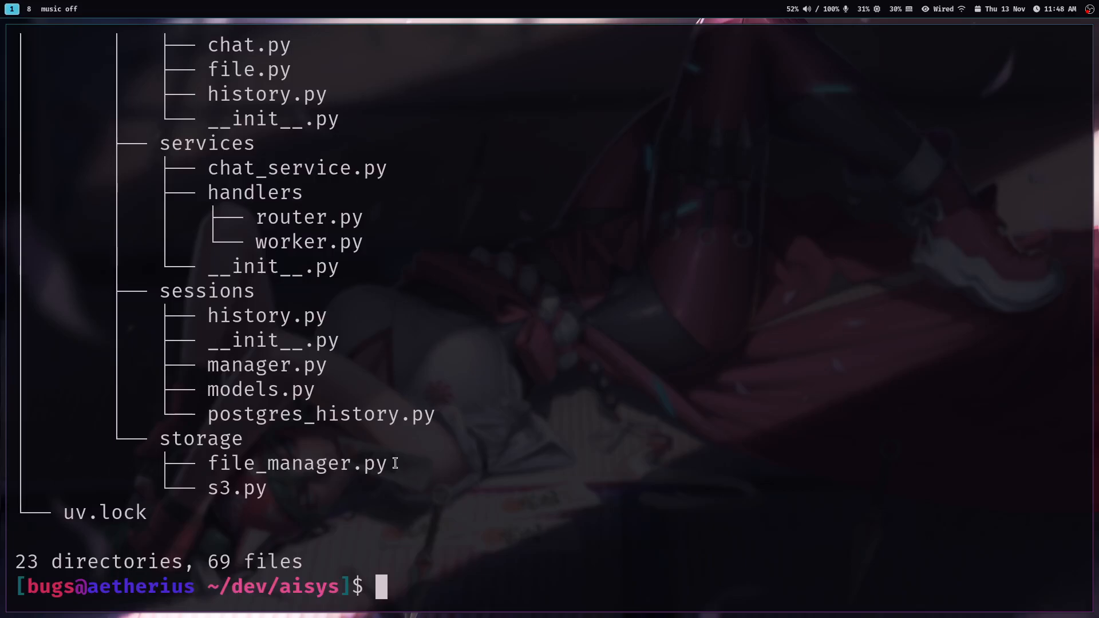
type("zeditor")
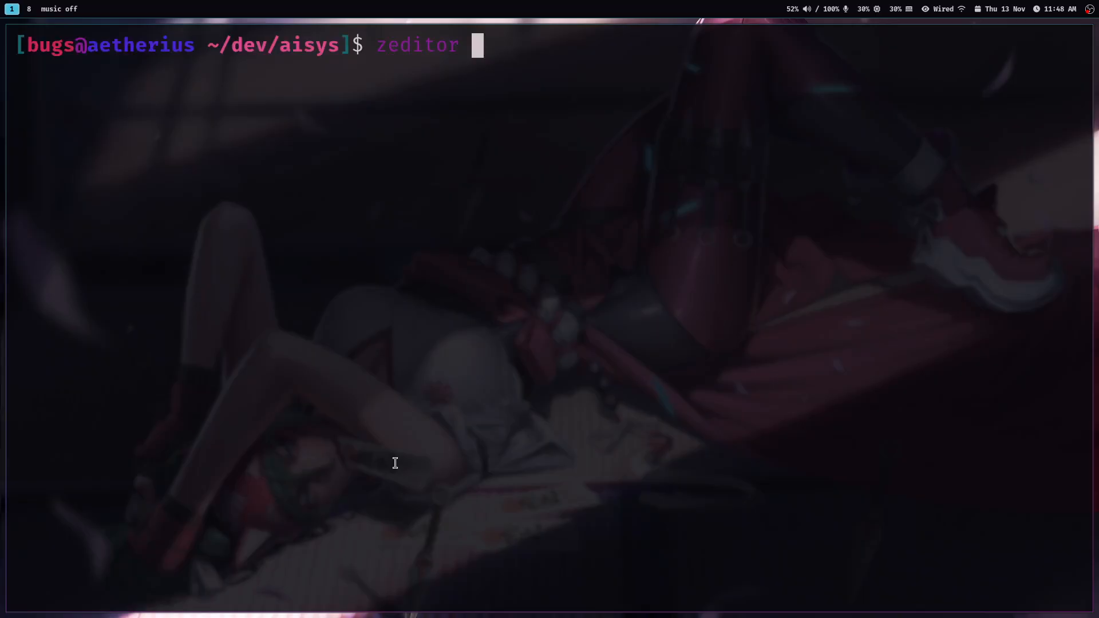
Step: Launch Zed on aisys, show the project tree, and project-search 'langchain' for 63 matches
key("Return")
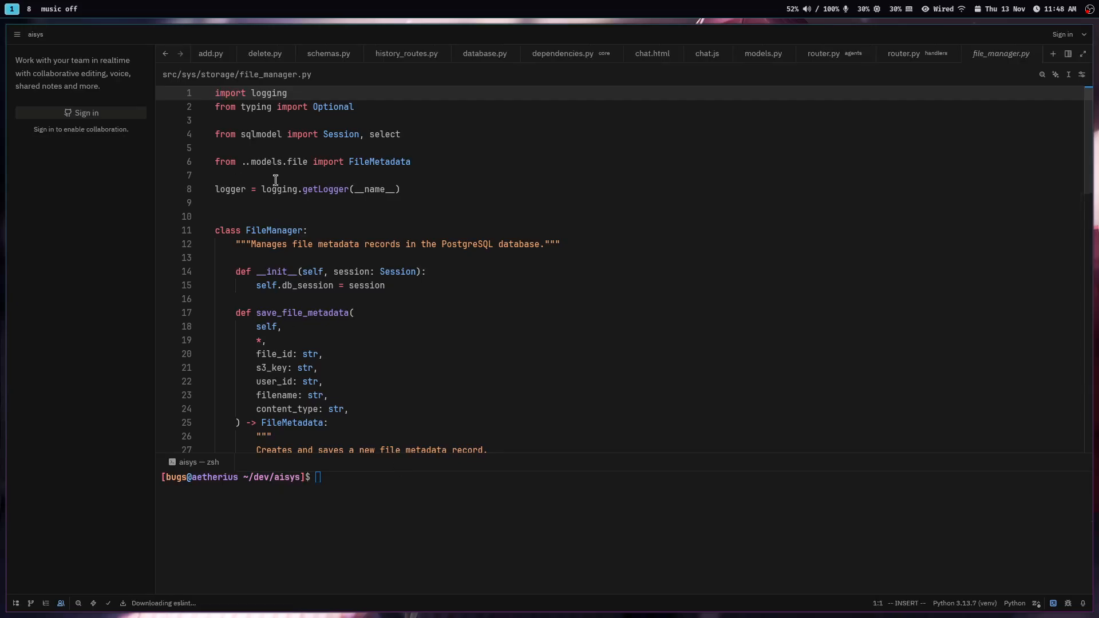
left_click(15, 33)
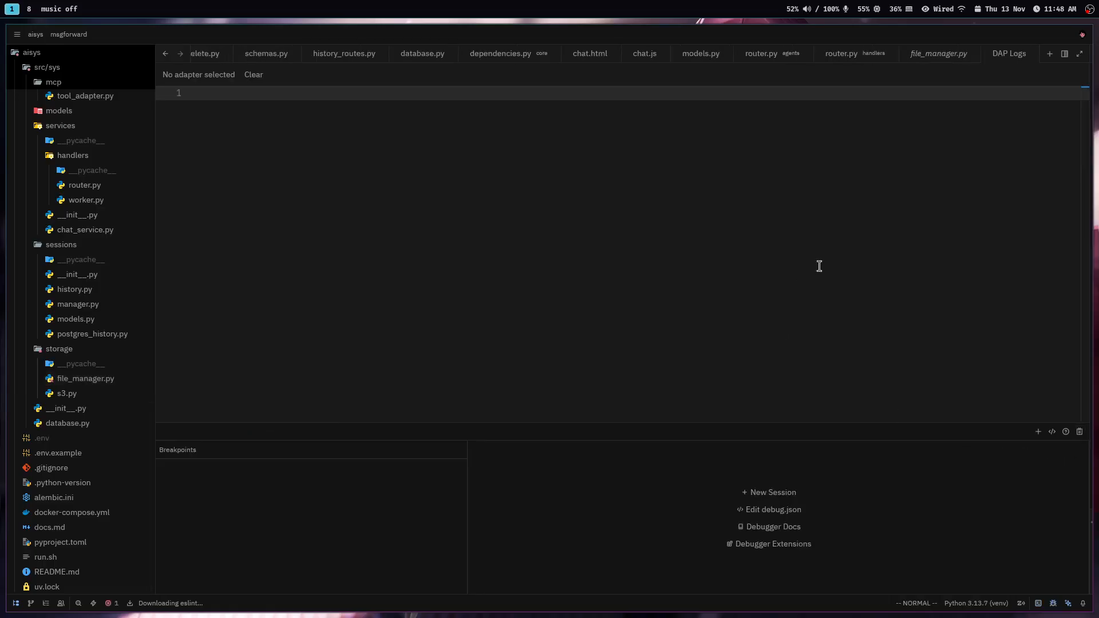
left_click(84, 378)
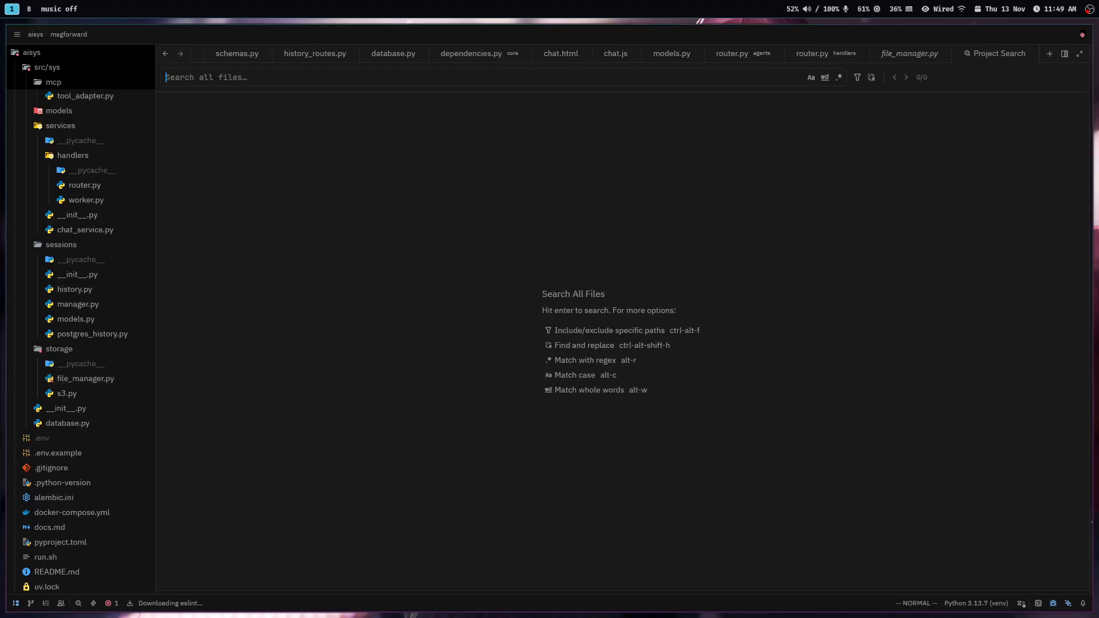
type("langchain")
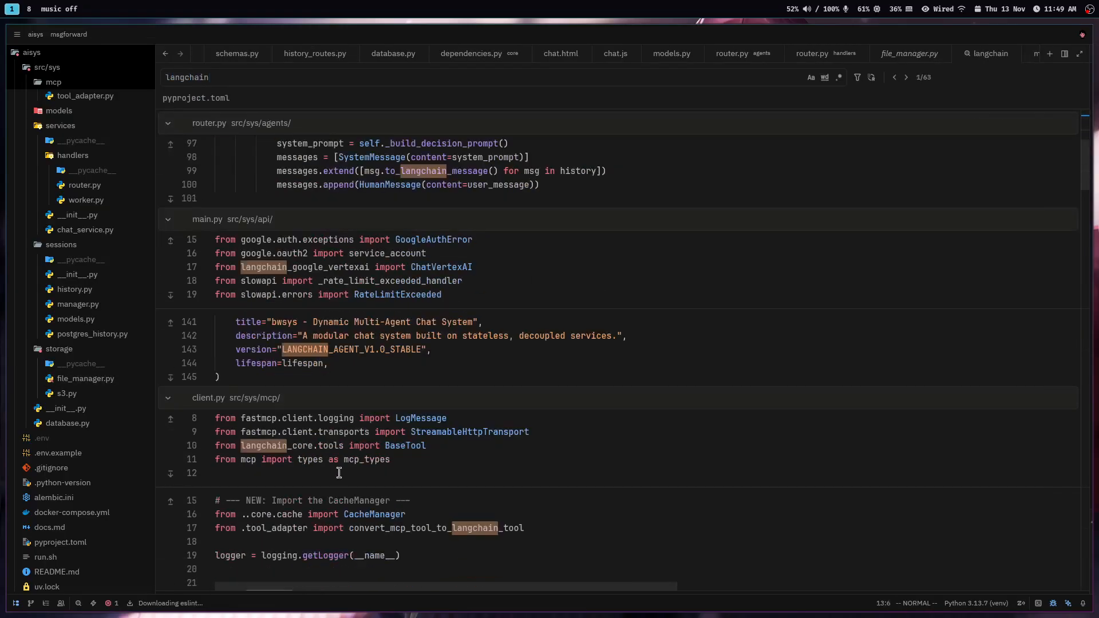
left_click(18, 33)
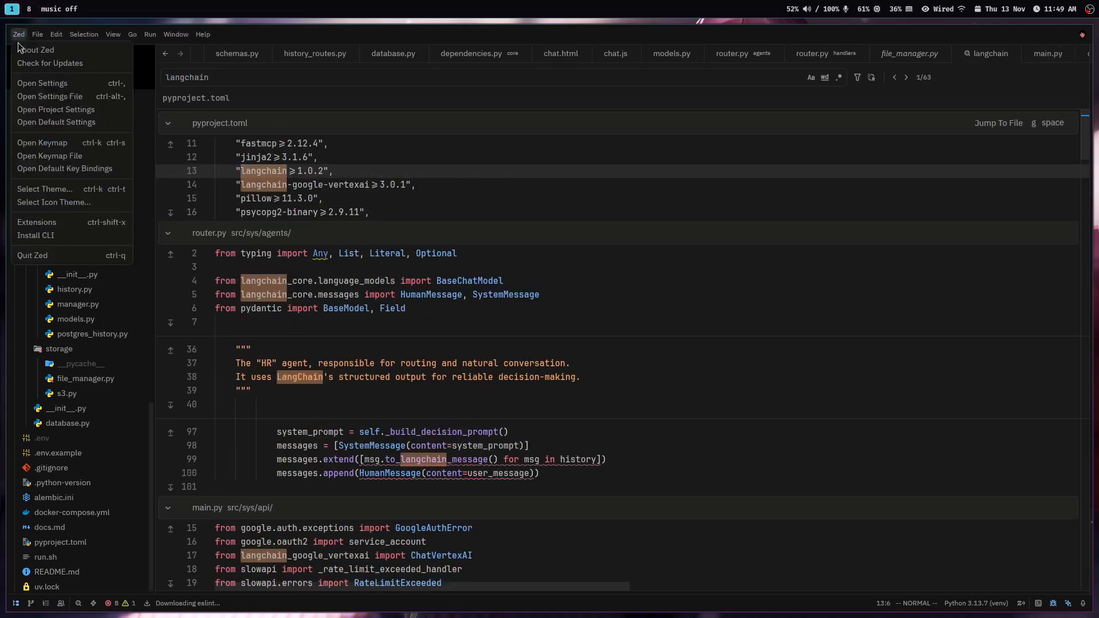
Step: Bring up the theme selector and scroll through the dark themes, previewing them
left_click(45, 189)
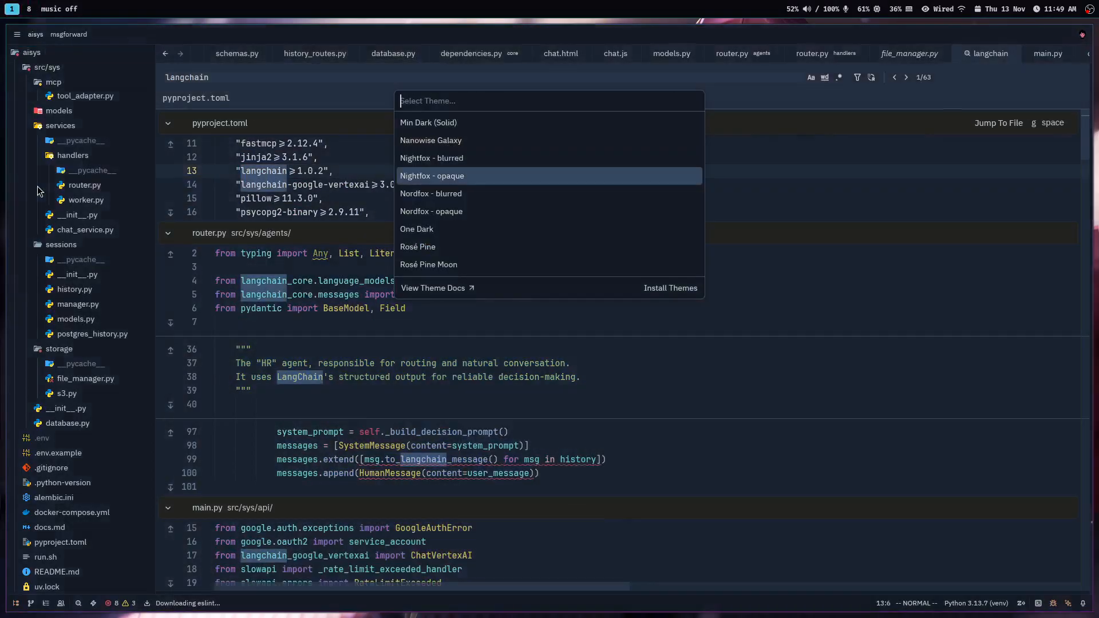
scroll("down", 3)
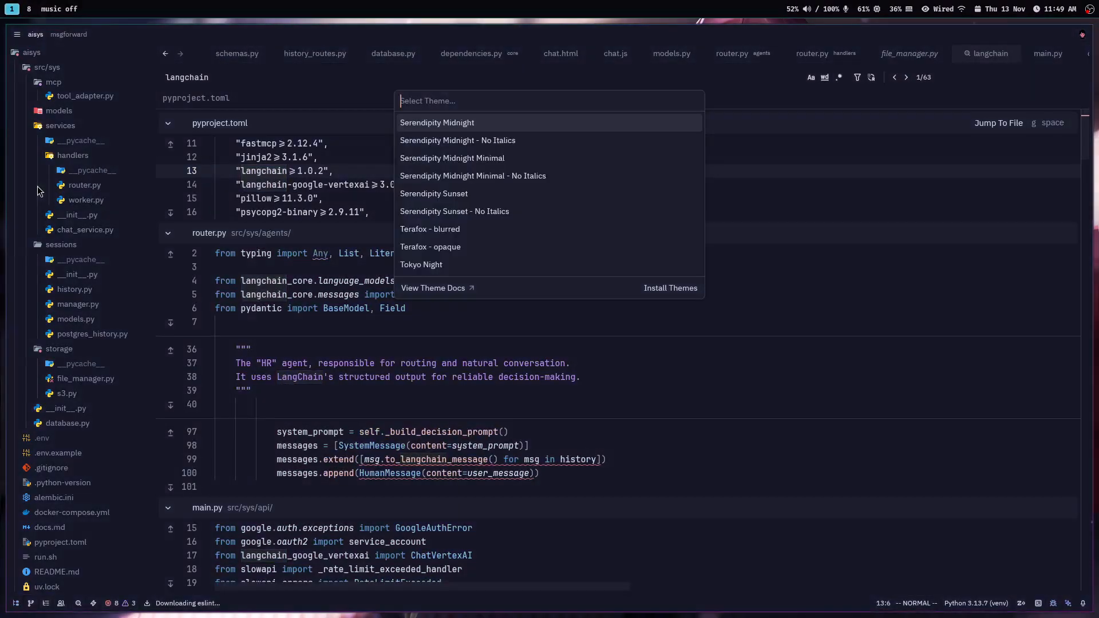
scroll("down", 3)
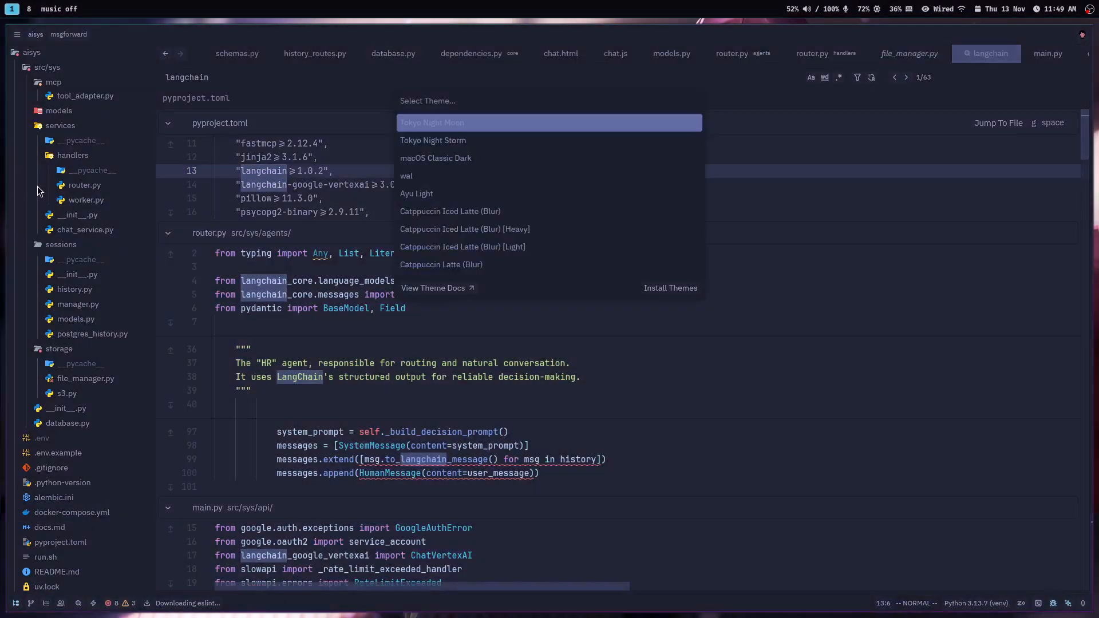
scroll("down", 3)
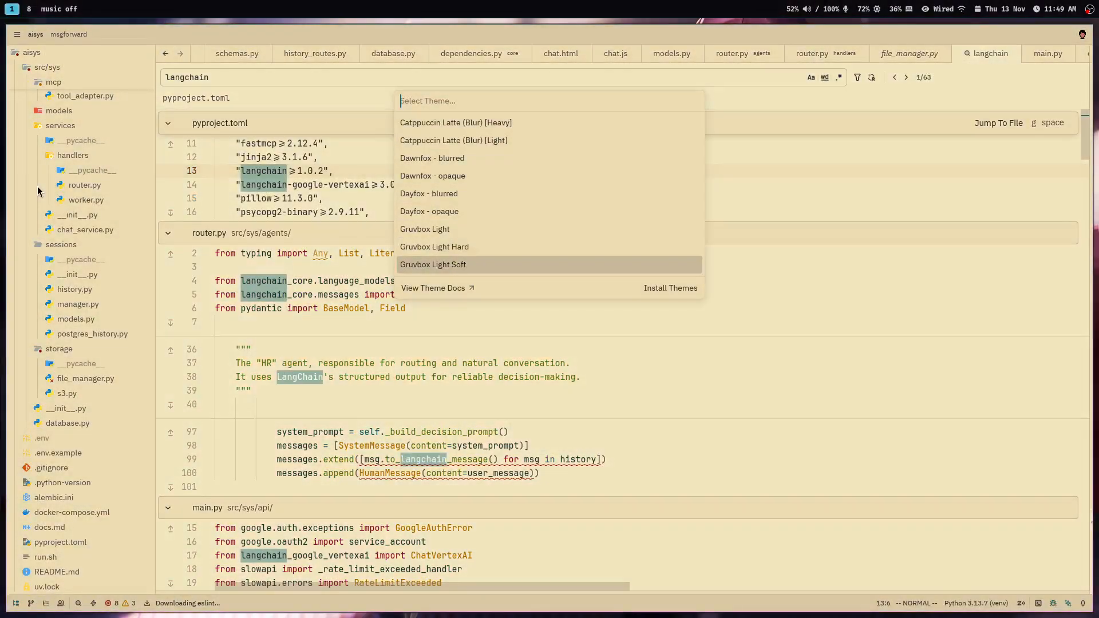
scroll("down", 3)
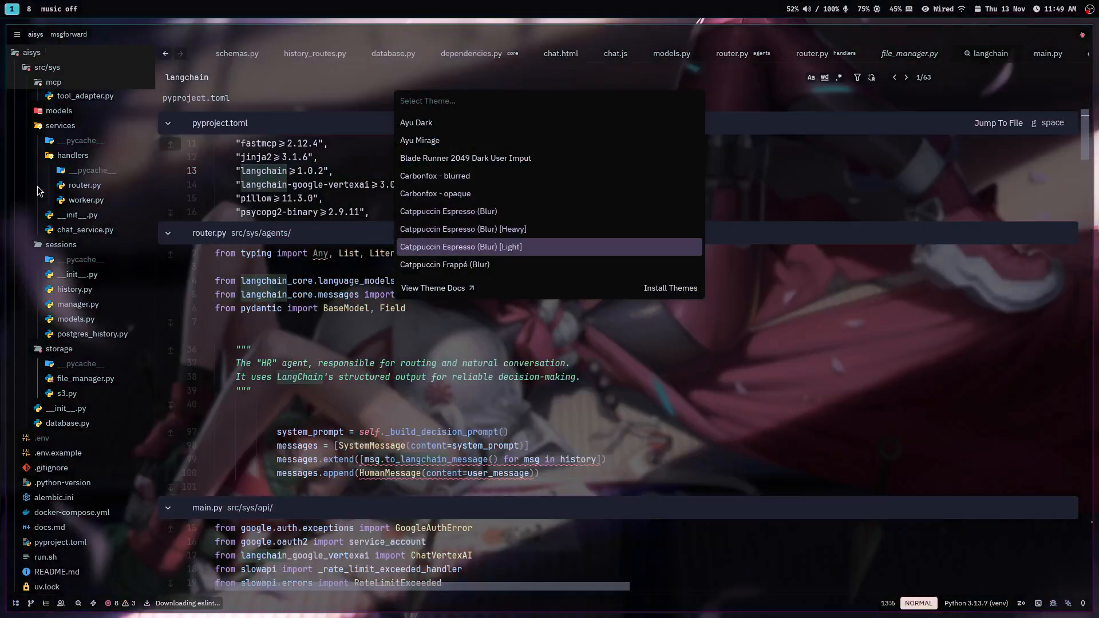
scroll("down", 3)
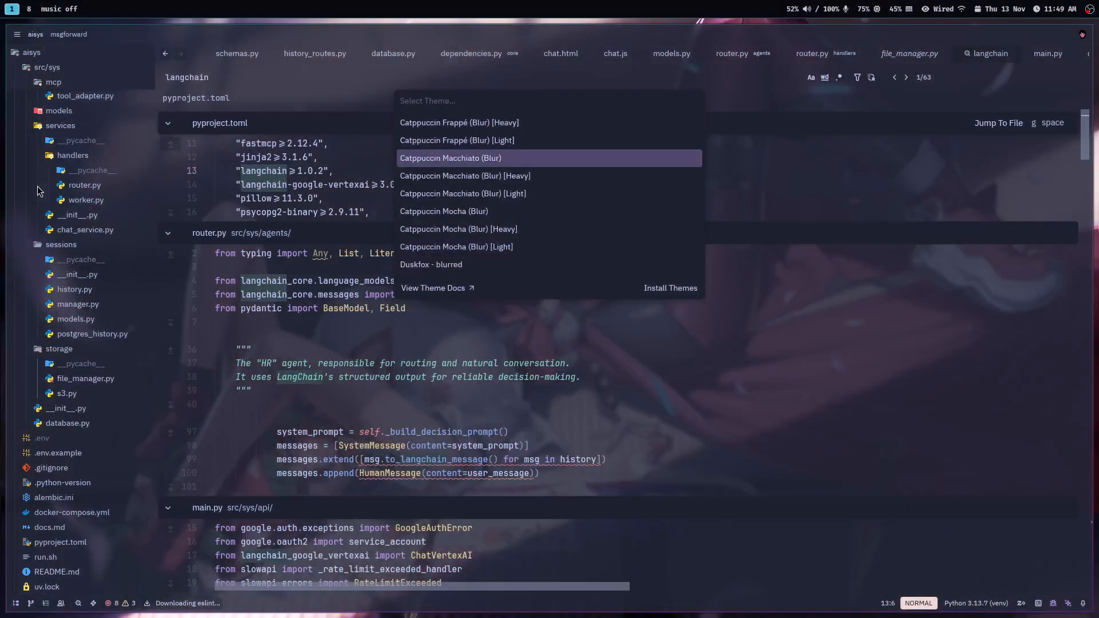
scroll("down", 3)
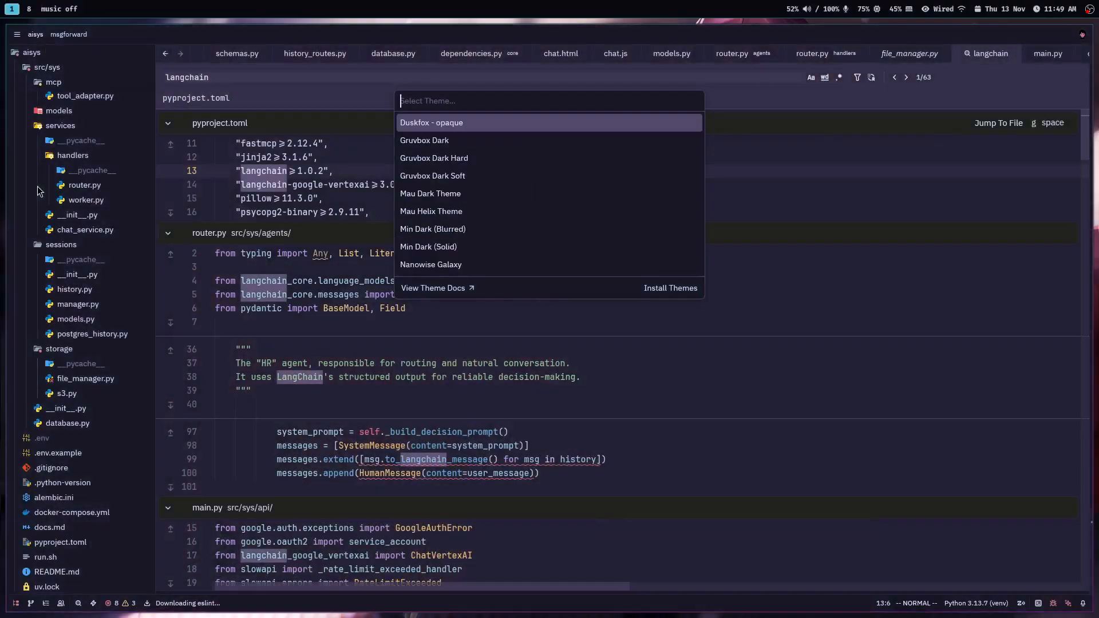
mouse_move(432, 229)
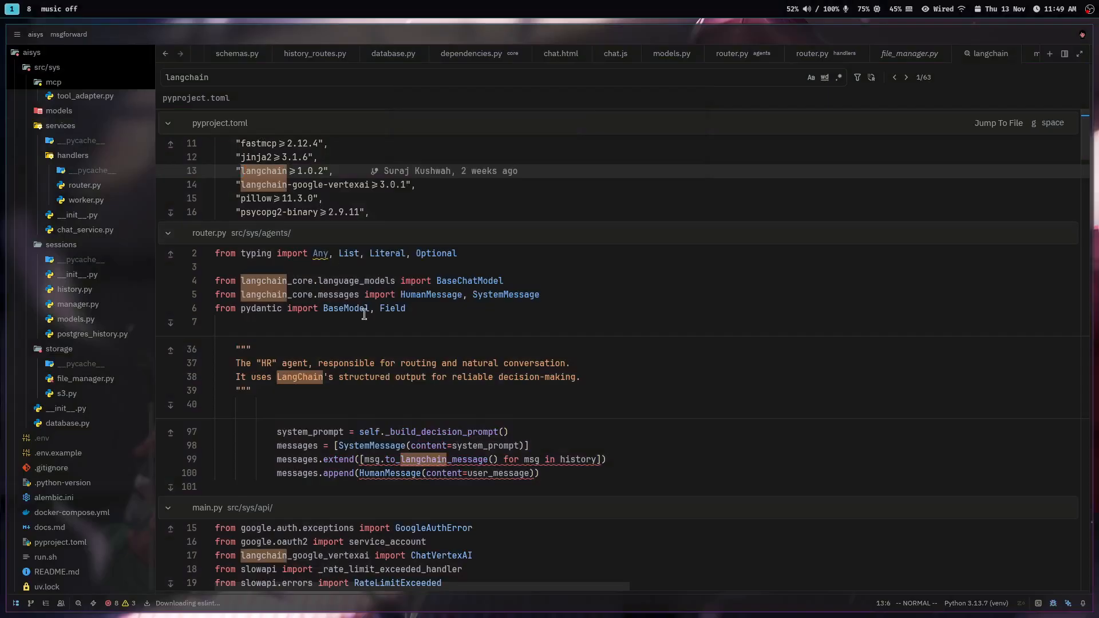
mouse_move(359, 274)
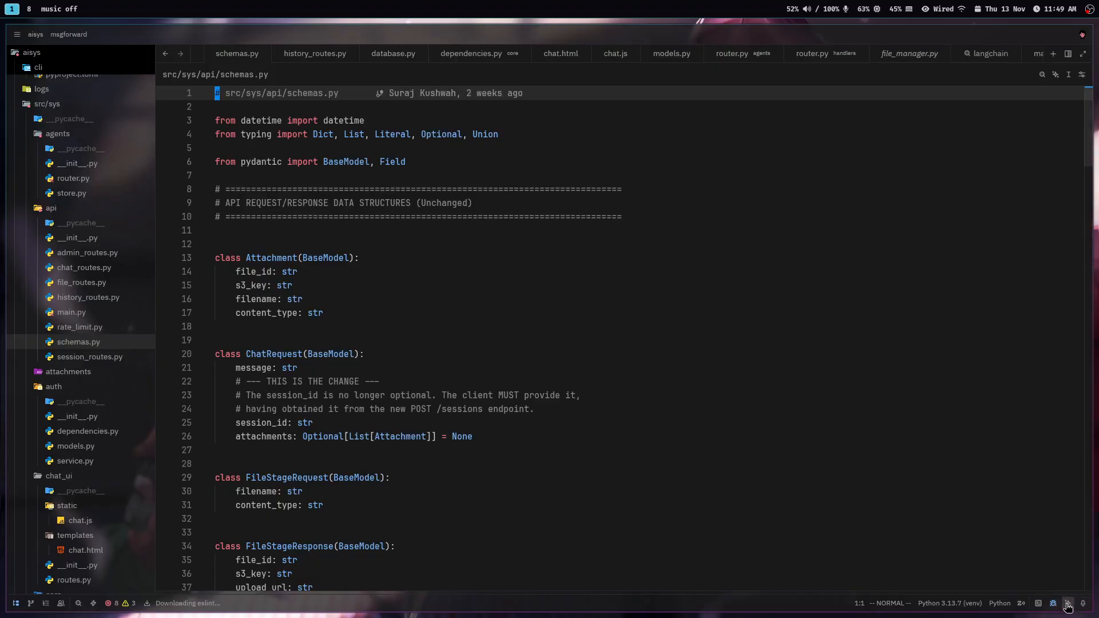
Step: Start a new agent thread beside schemas.py and bring up the Zed application menu
left_click(1067, 603)
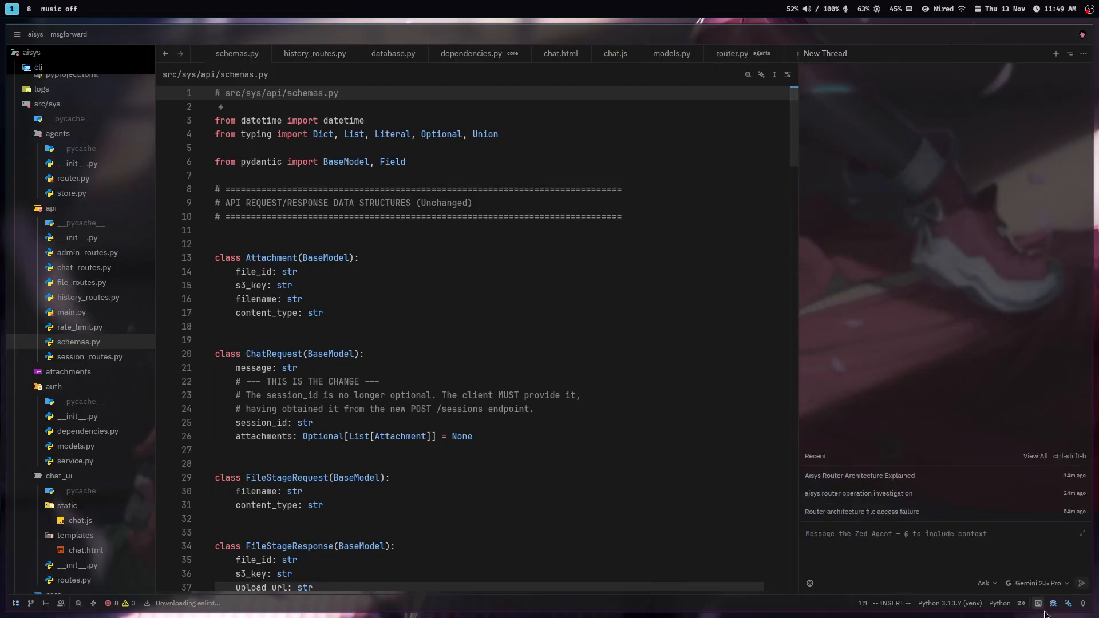
mouse_move(1058, 343)
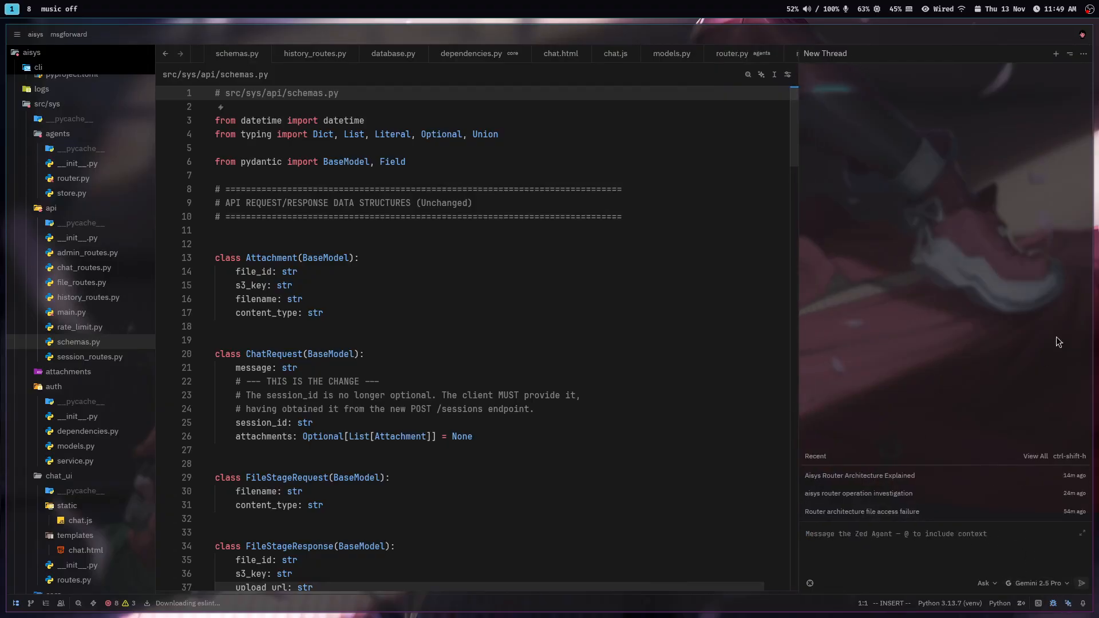
mouse_move(372, 213)
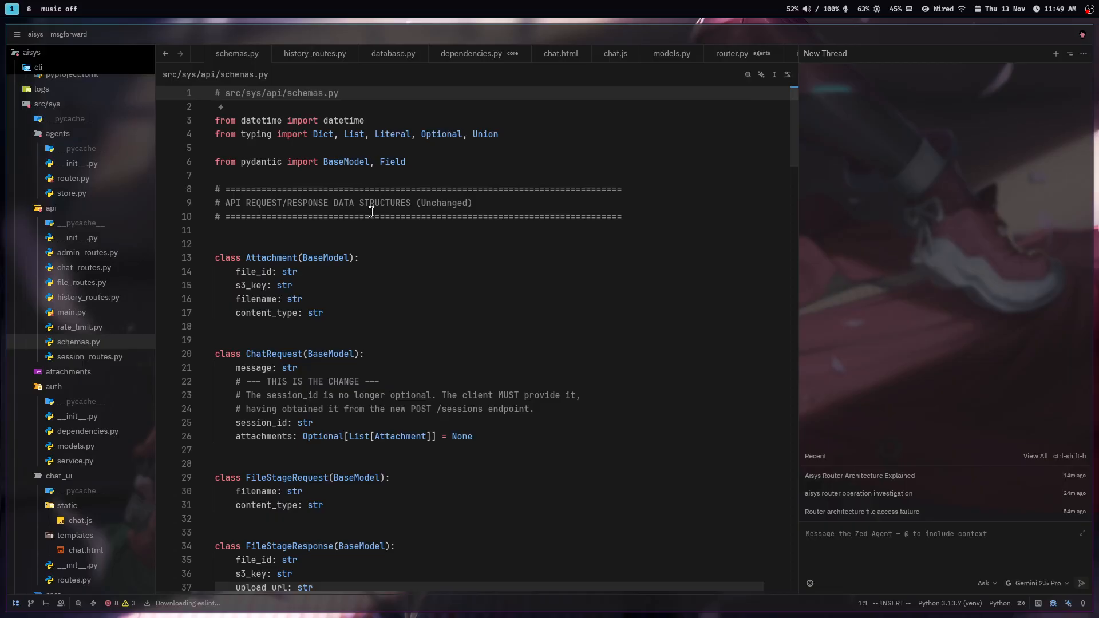
left_click(898, 533)
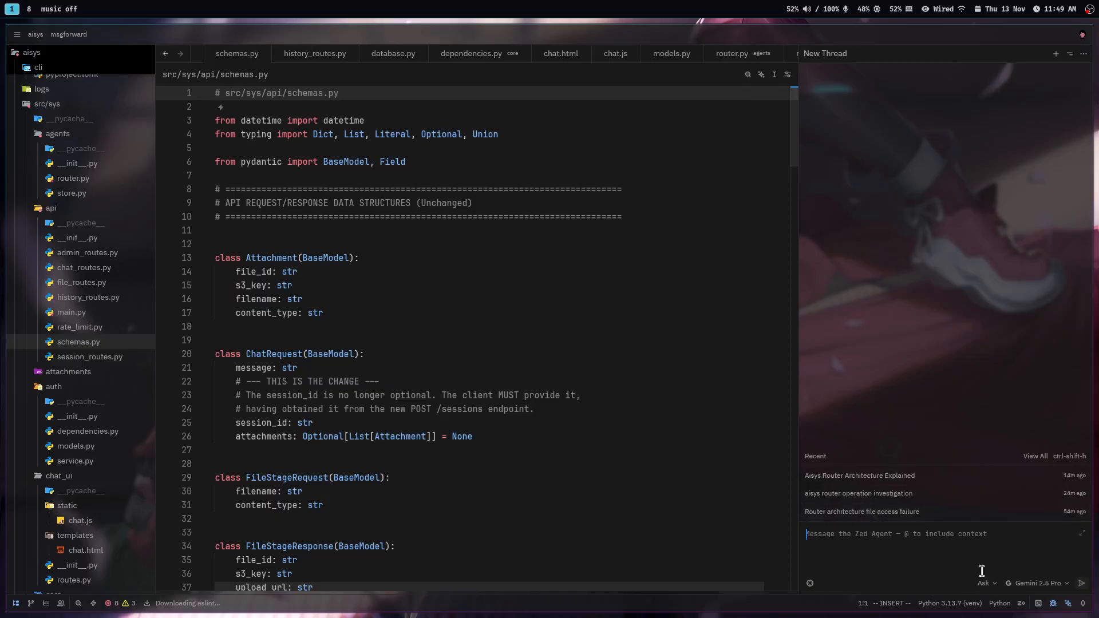
mouse_move(1010, 530)
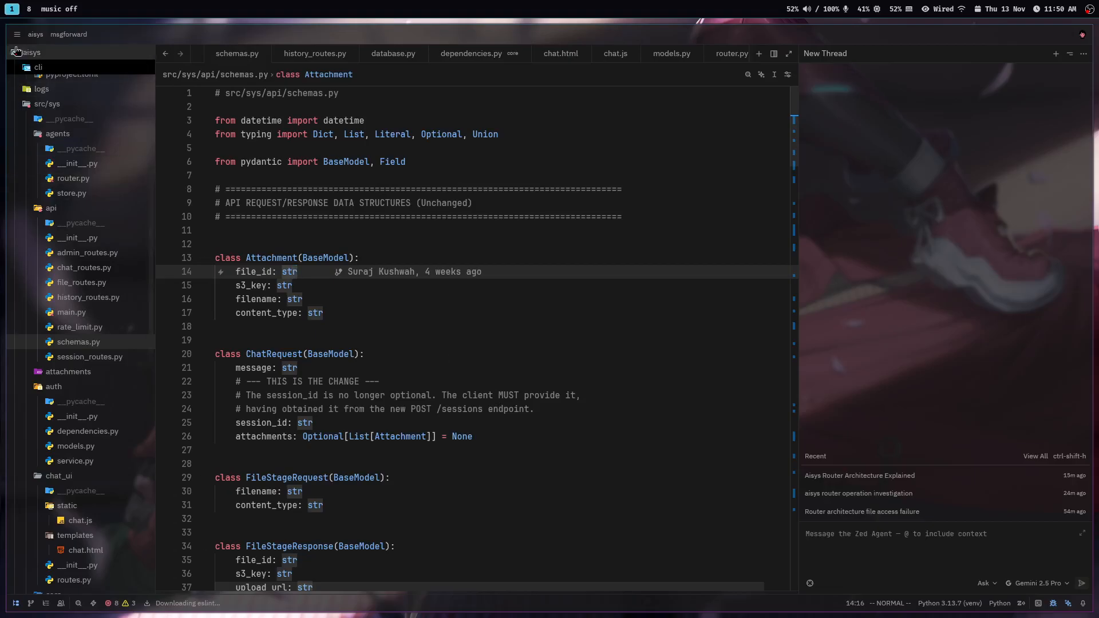
left_click(18, 33)
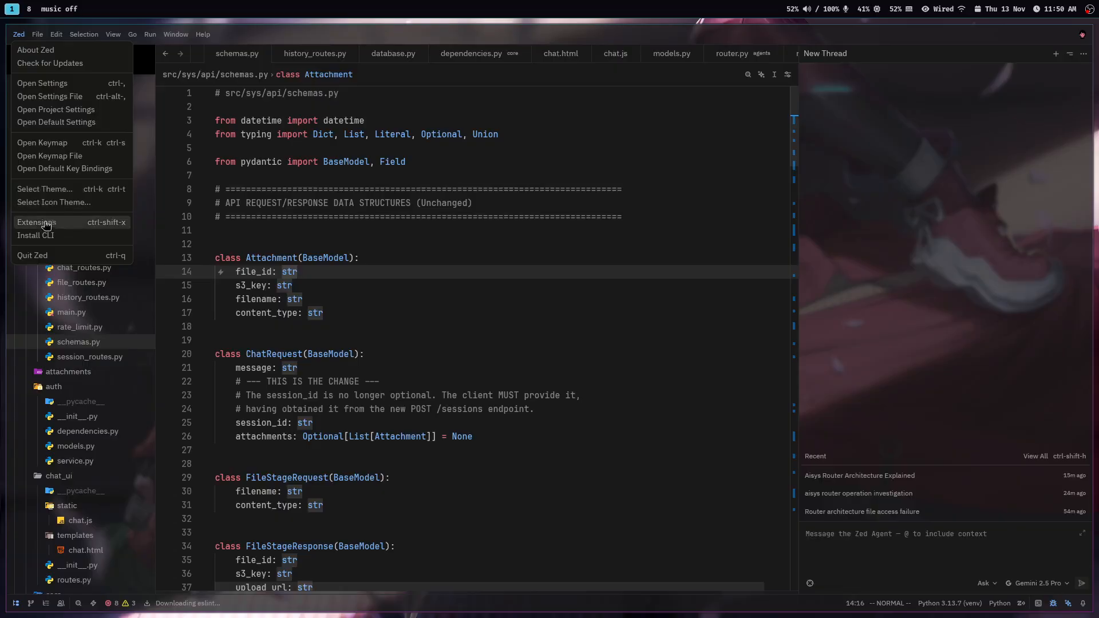
Step: Review the Appearance theme options in Zed settings, then close settings
left_click(43, 82)
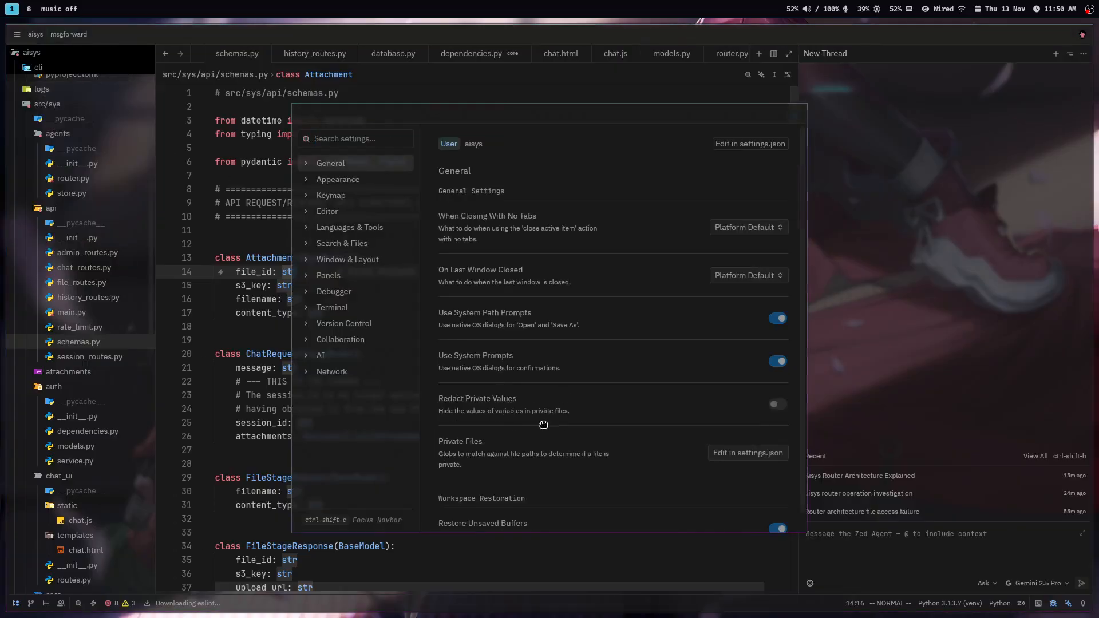
left_click(339, 157)
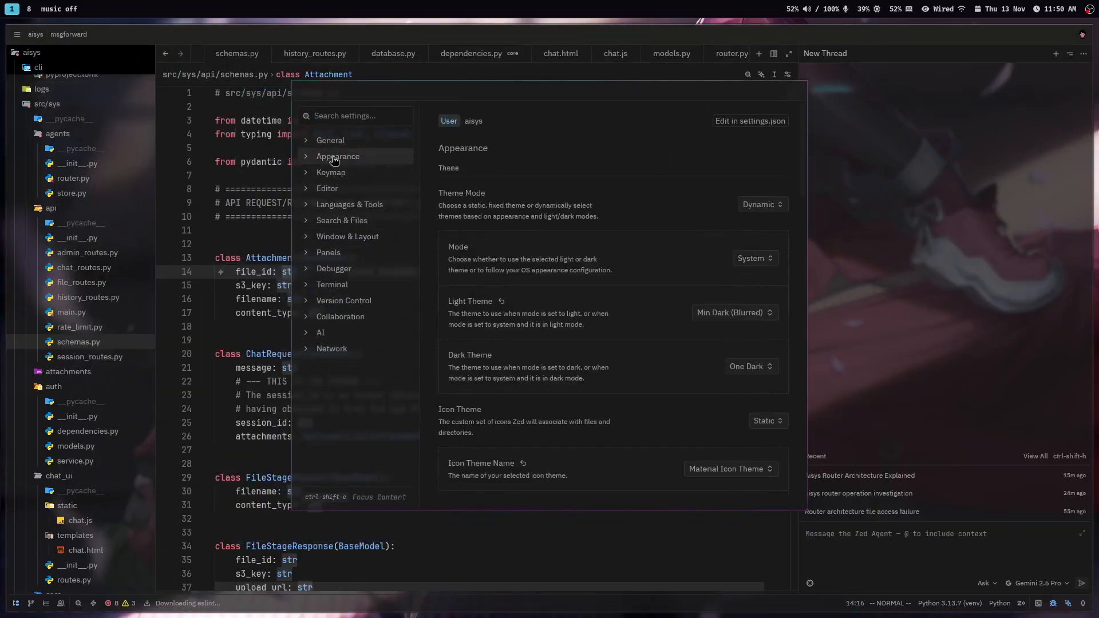
left_click(331, 172)
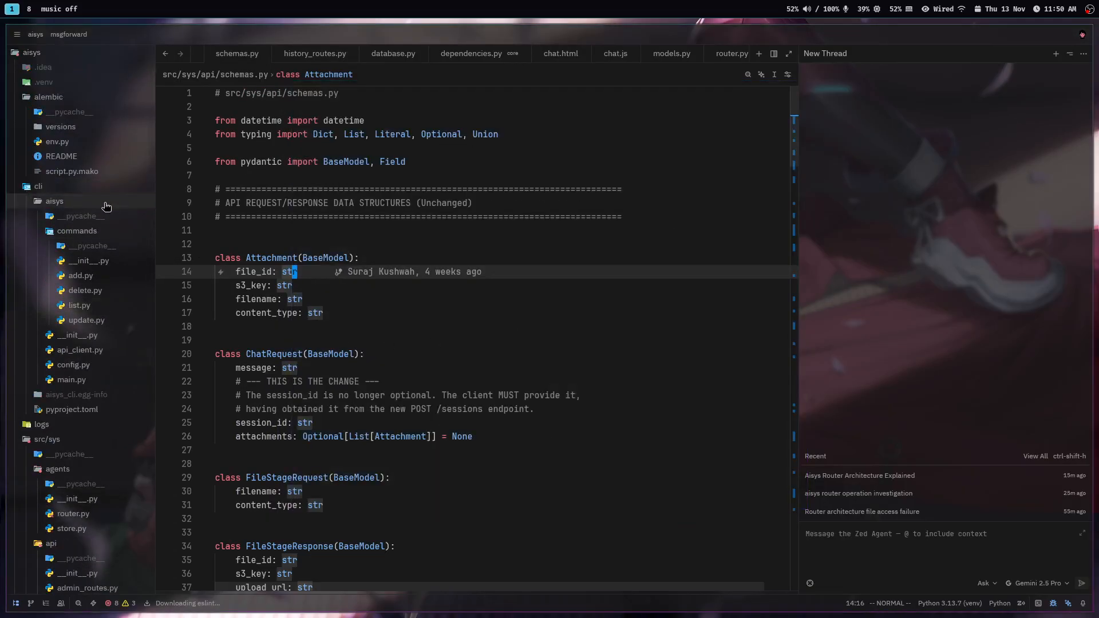
mouse_move(38, 186)
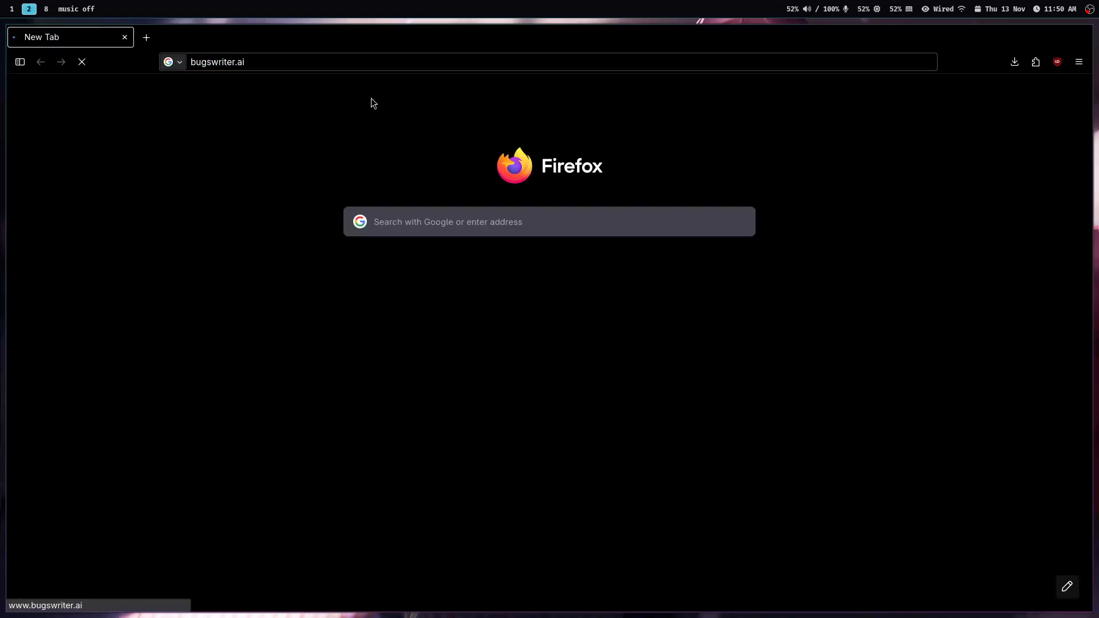
Step: Load bugswriter.ai in Firefox and log in to the account
key("Return")
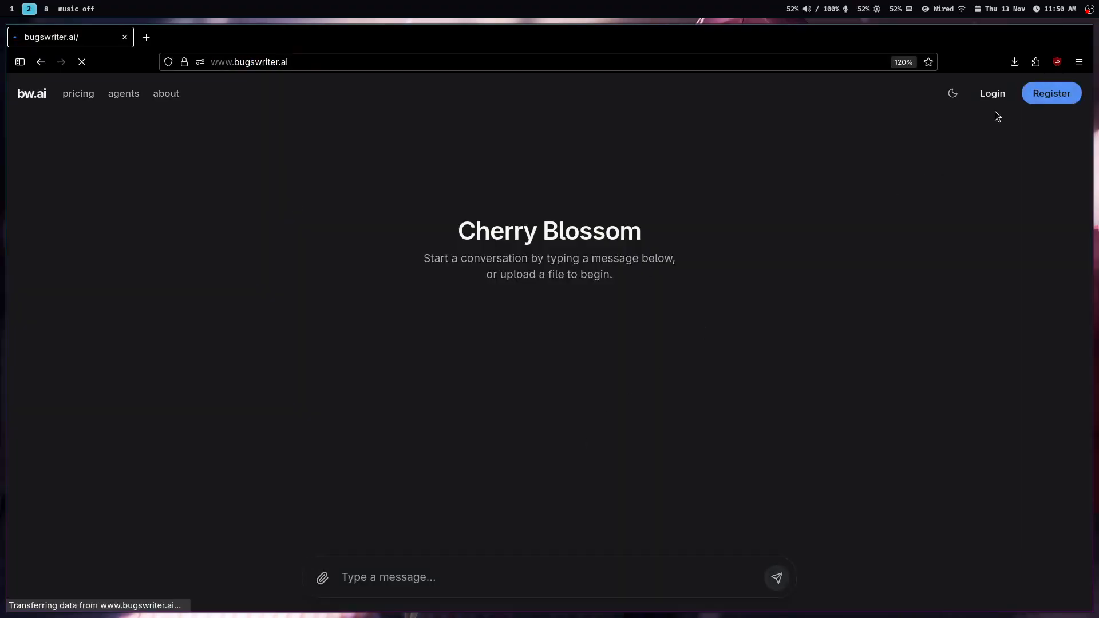
left_click(992, 92)
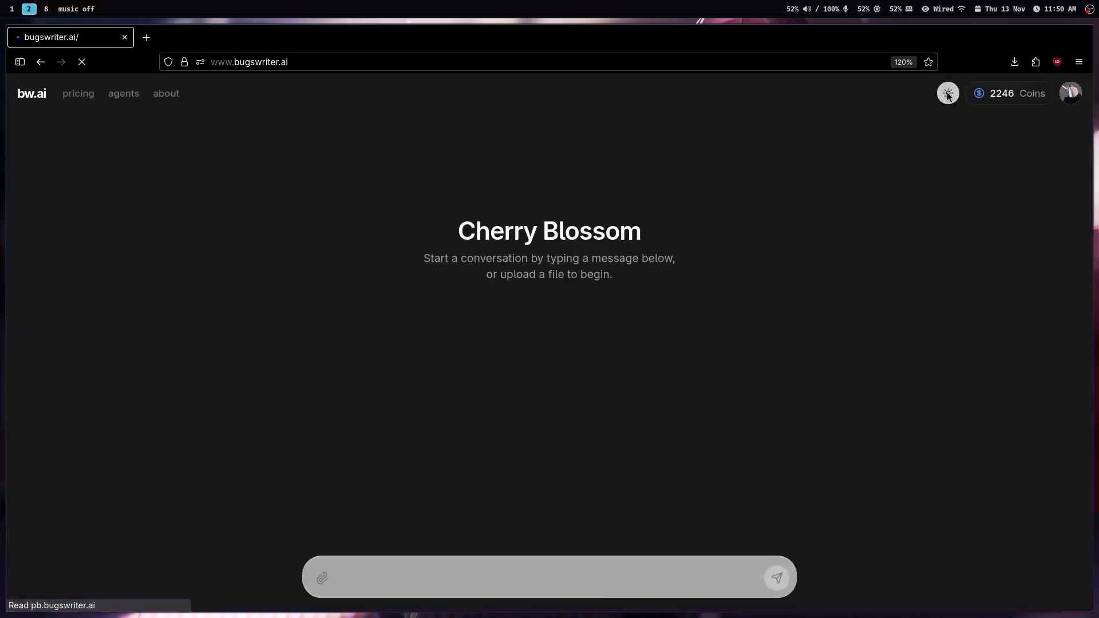
left_click(548, 577)
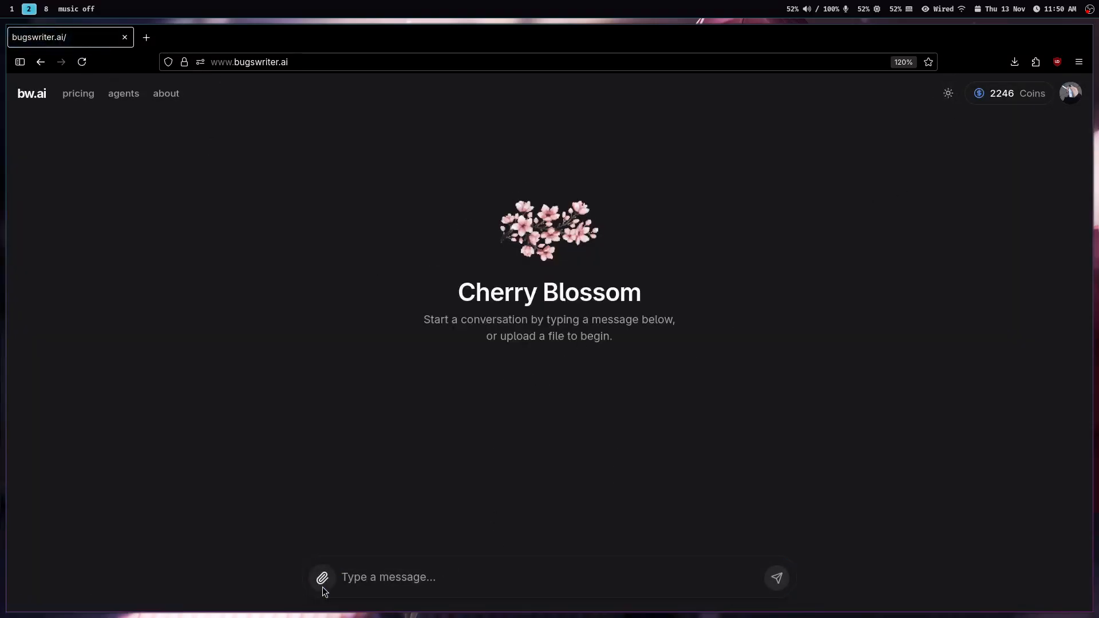
Step: Attach the Hannah Montana image and write 'I want to try some dresses on me'
left_click(321, 577)
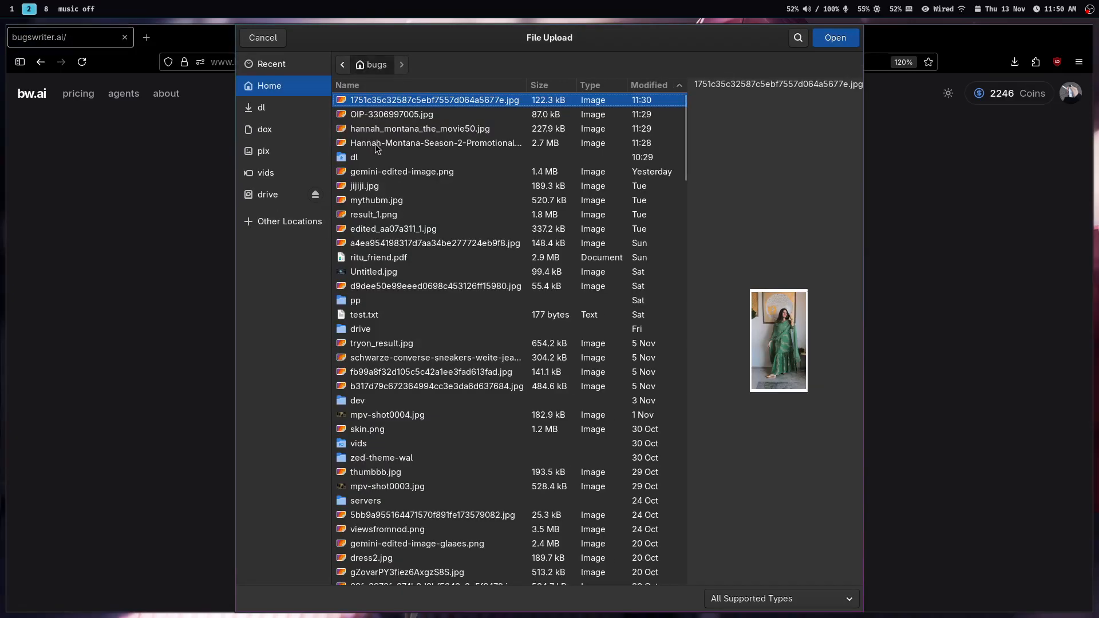
left_click(419, 128)
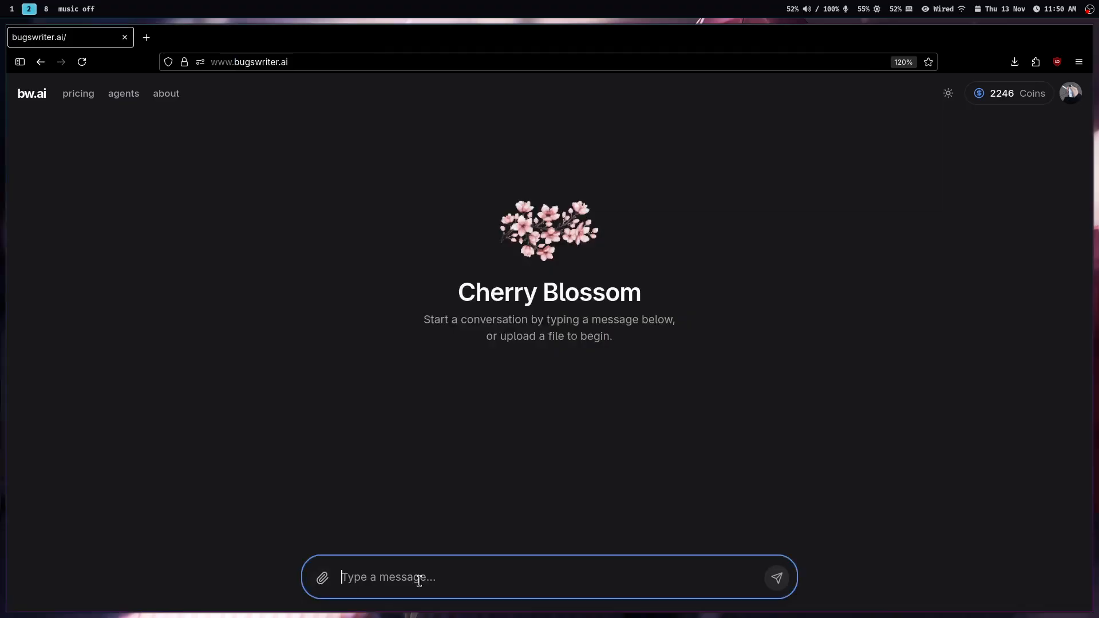
type("I want to try some dresses on me")
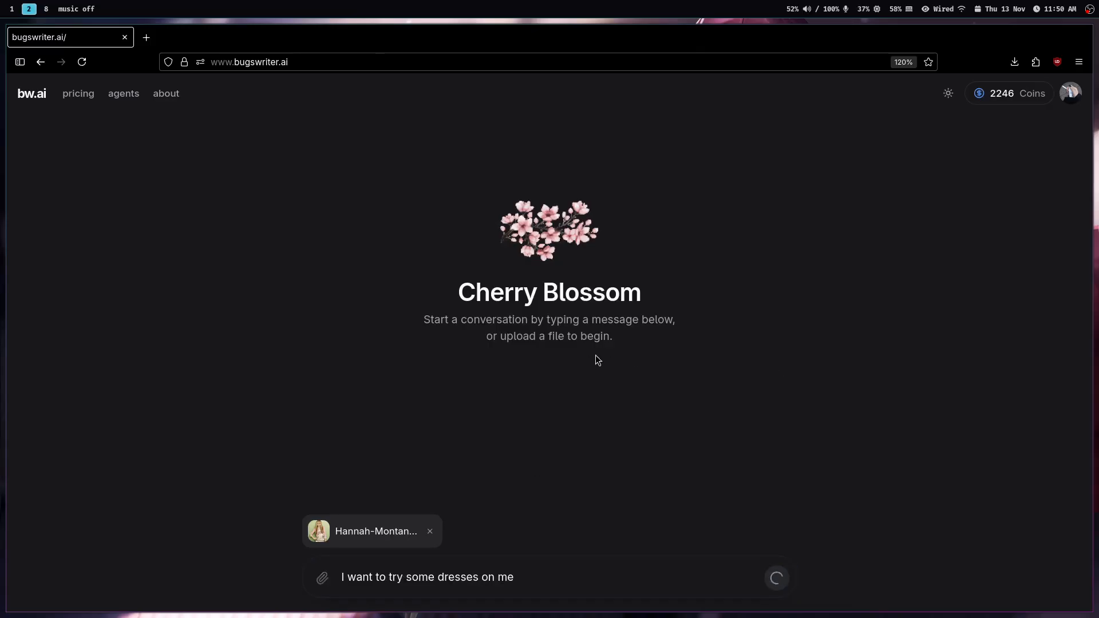
mouse_move(605, 433)
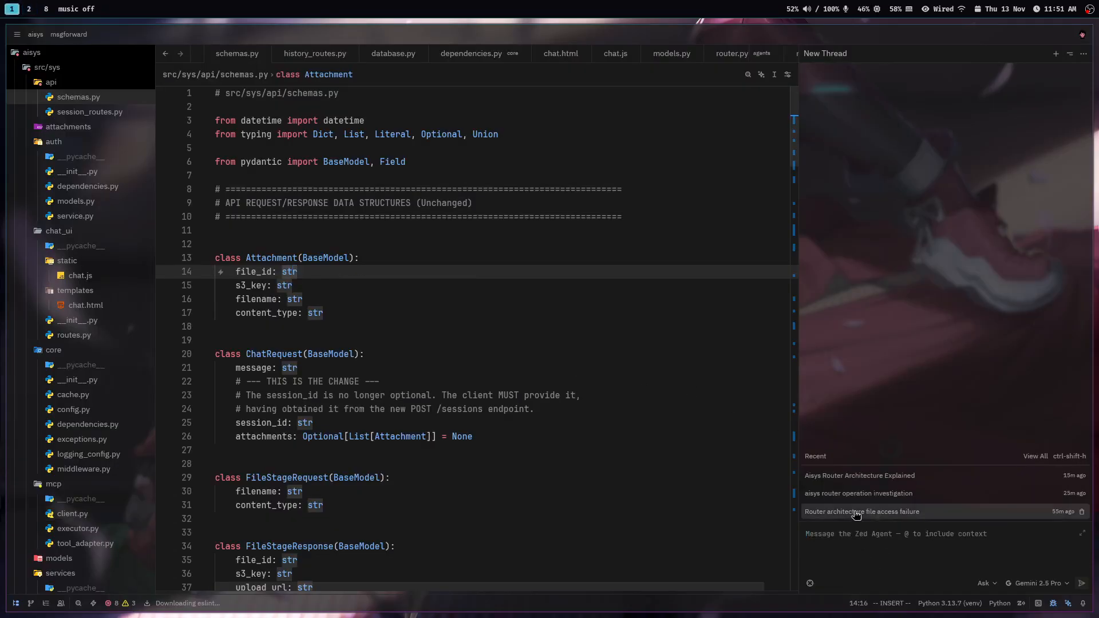
left_click(898, 534)
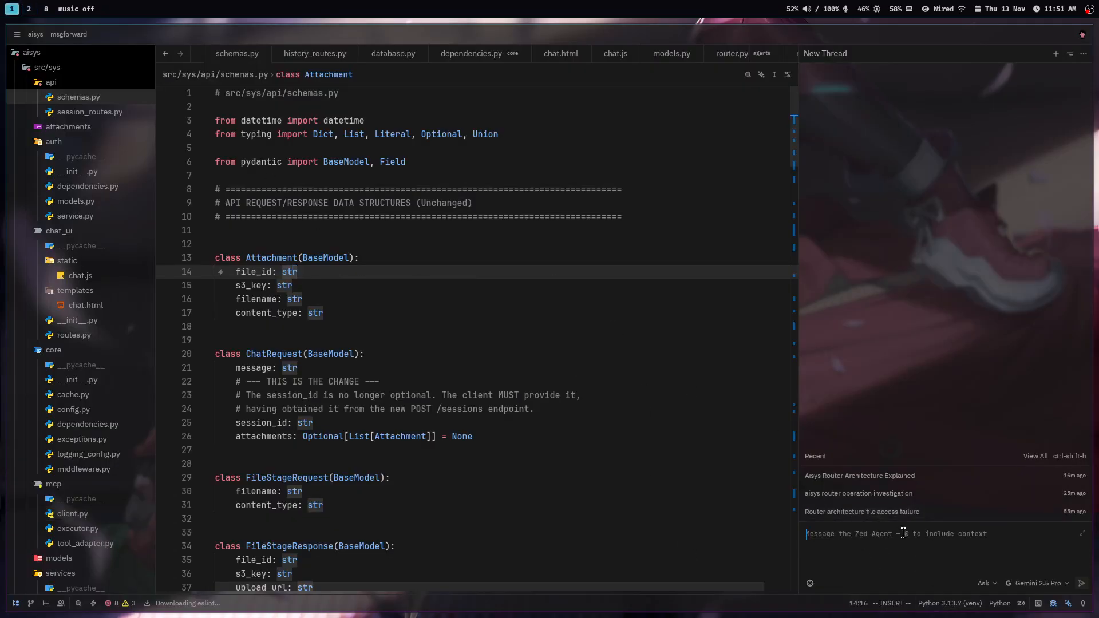
type("@aisys")
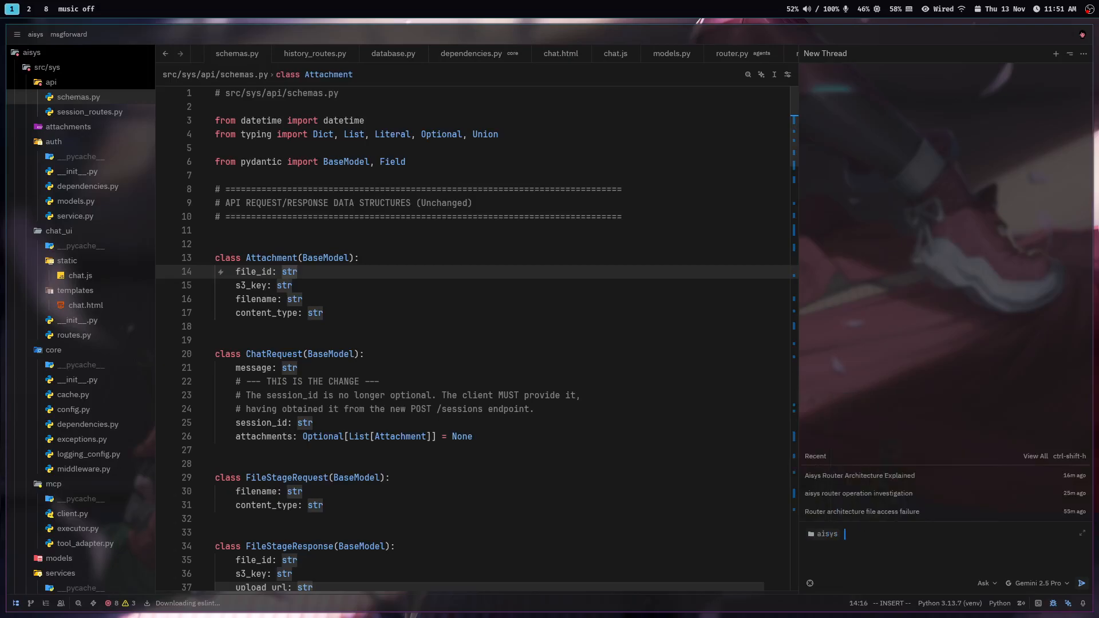
type("ma")
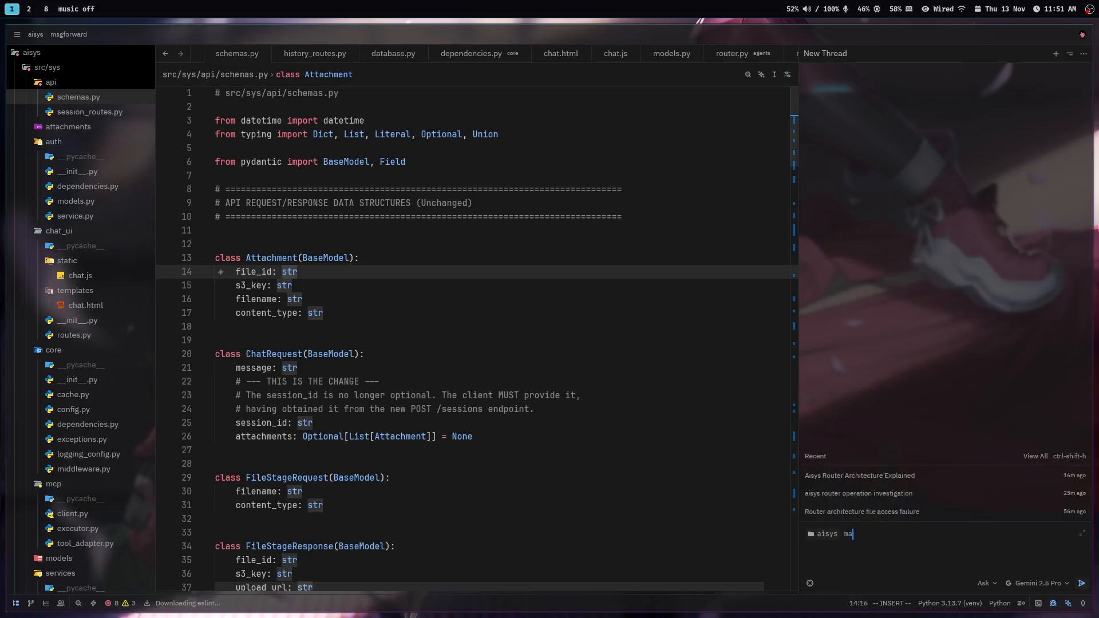
type("help")
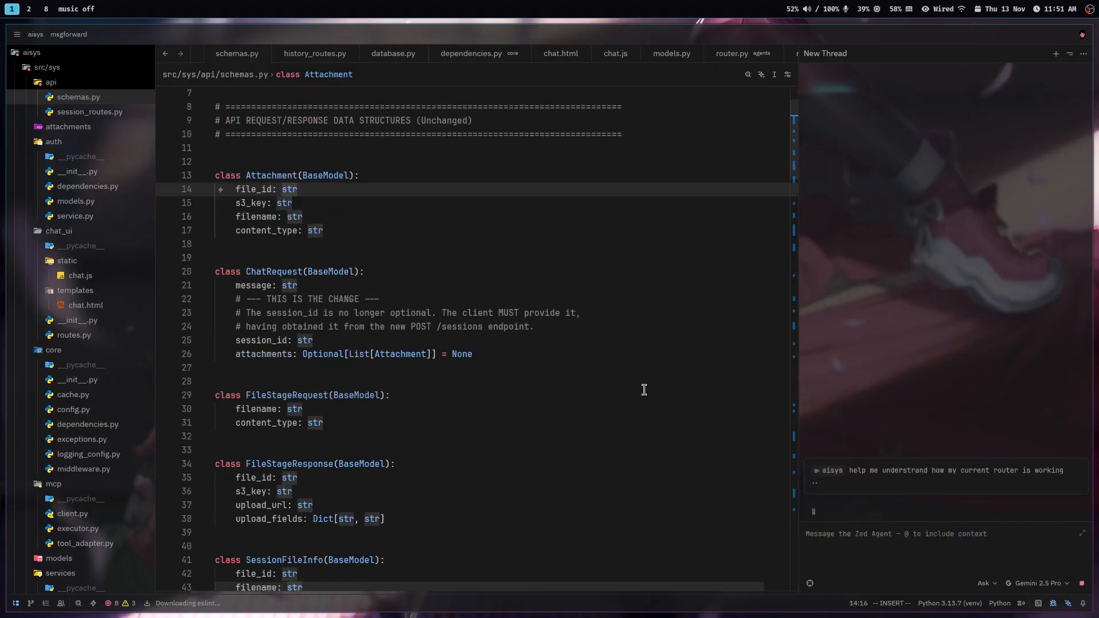
Step: Scroll through the agent's response as it reads files to explain the router
scroll("up", 3)
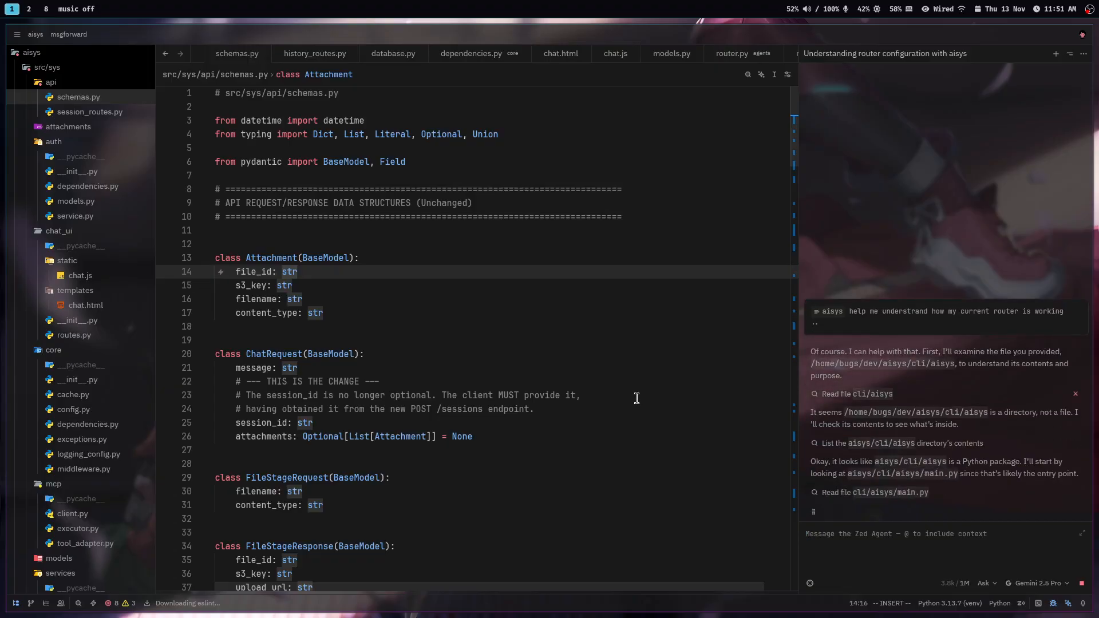
mouse_move(648, 399)
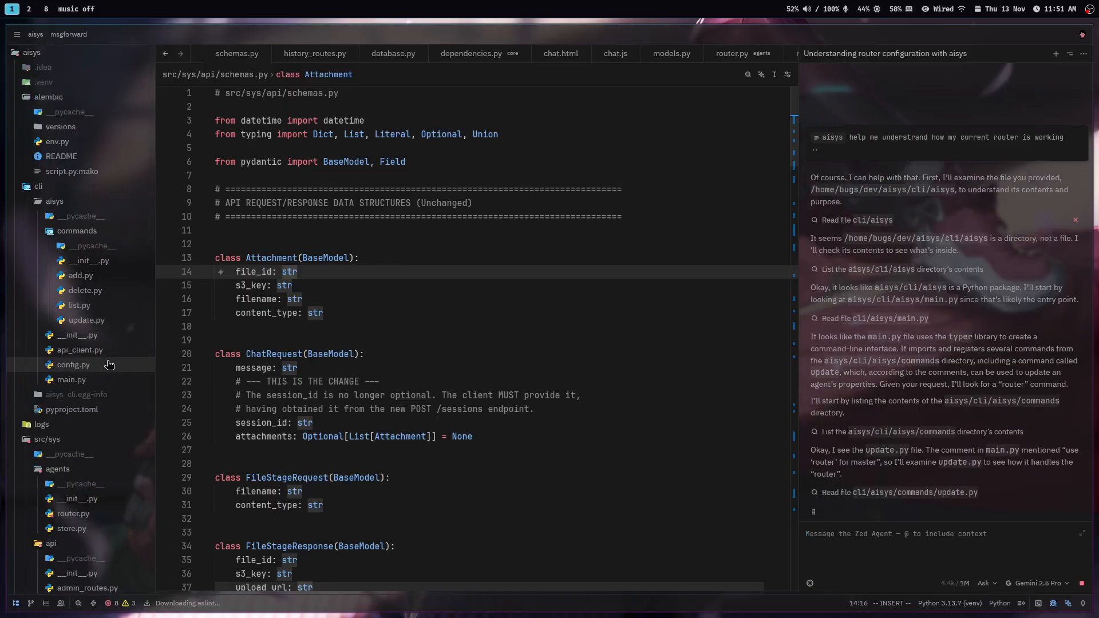
scroll("down", 3)
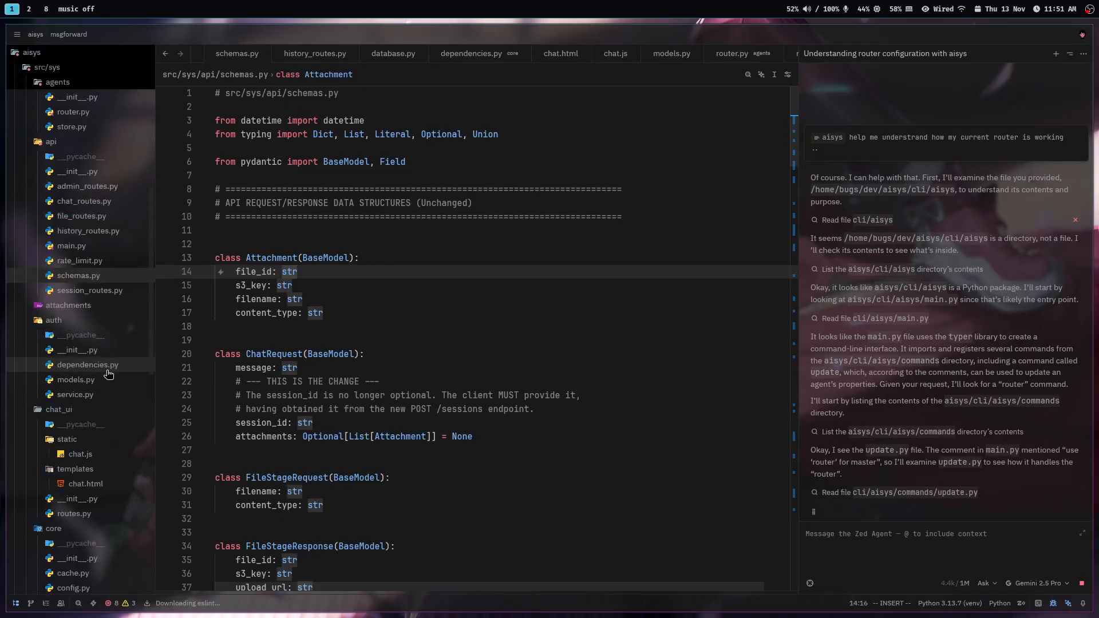
scroll("down", 3)
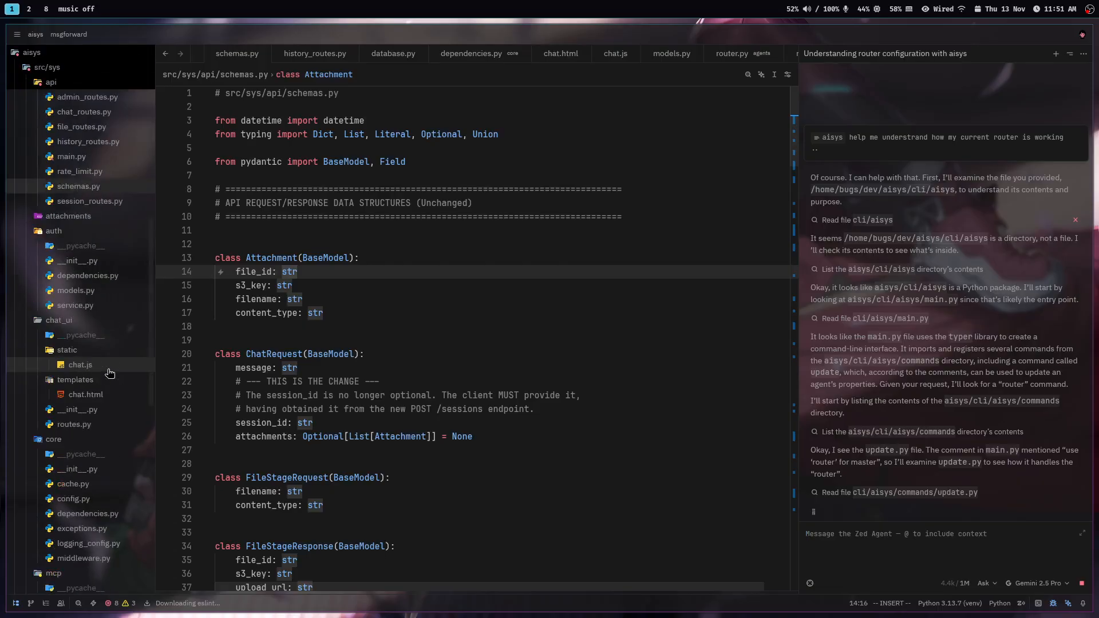
scroll("down", 3)
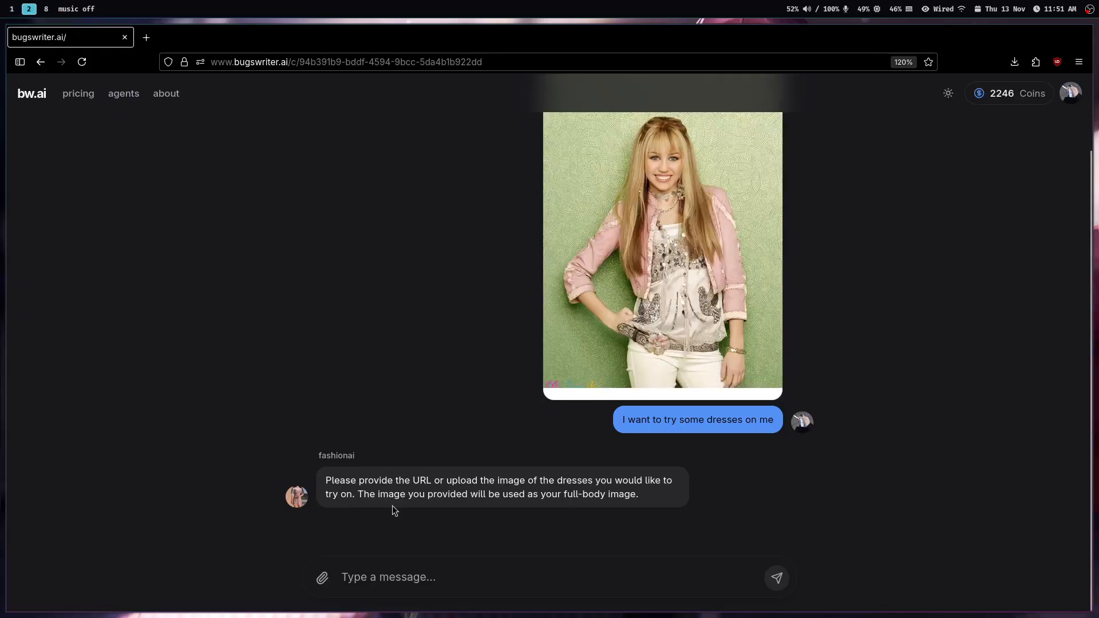
Step: Attach three dress images and ask fashionai 'I want to try all three of these'
left_click(322, 577)
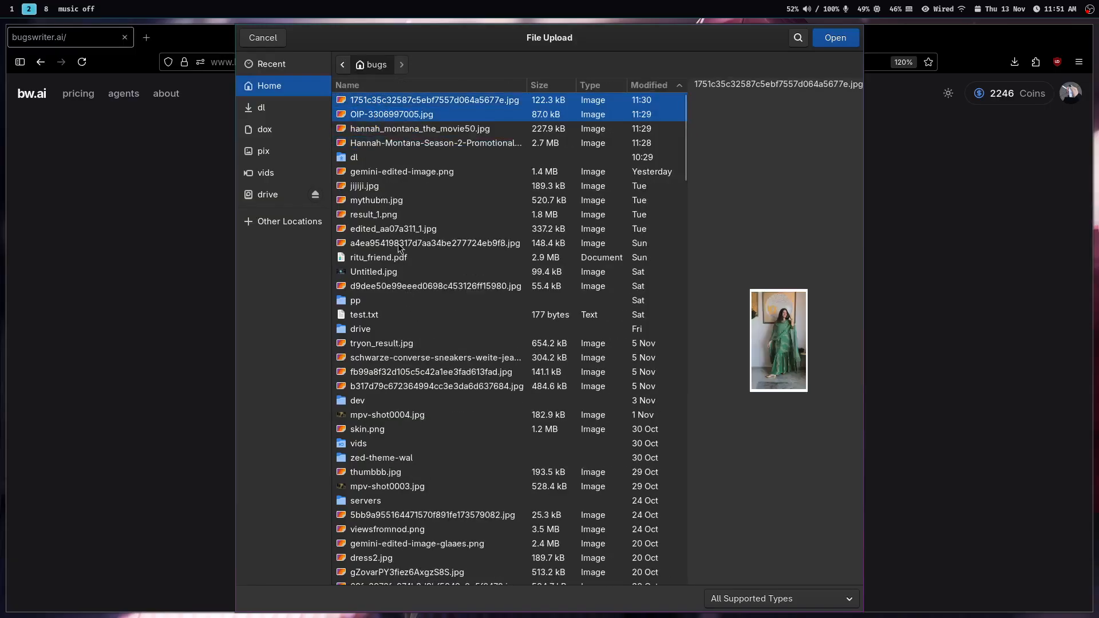
left_click(835, 37)
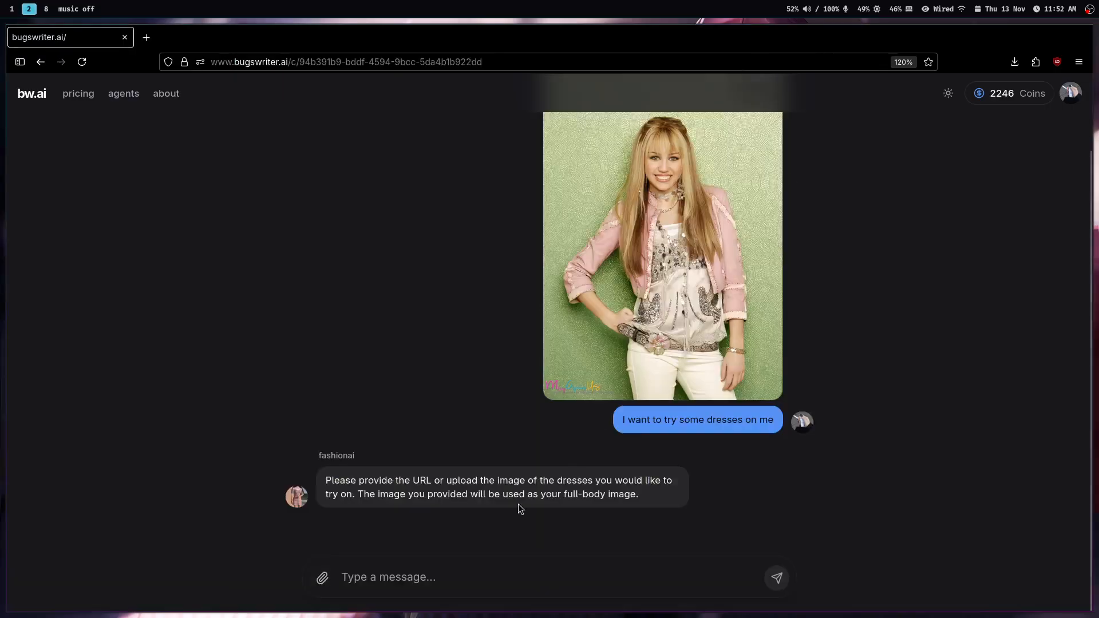
type("I want to t")
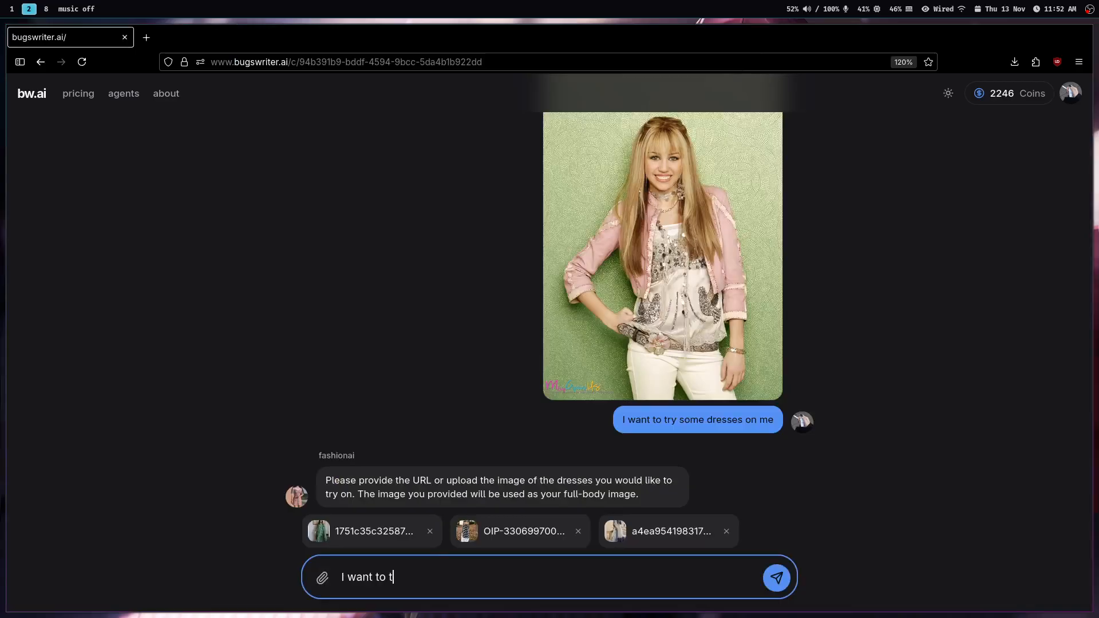
type("ry all three of tehse")
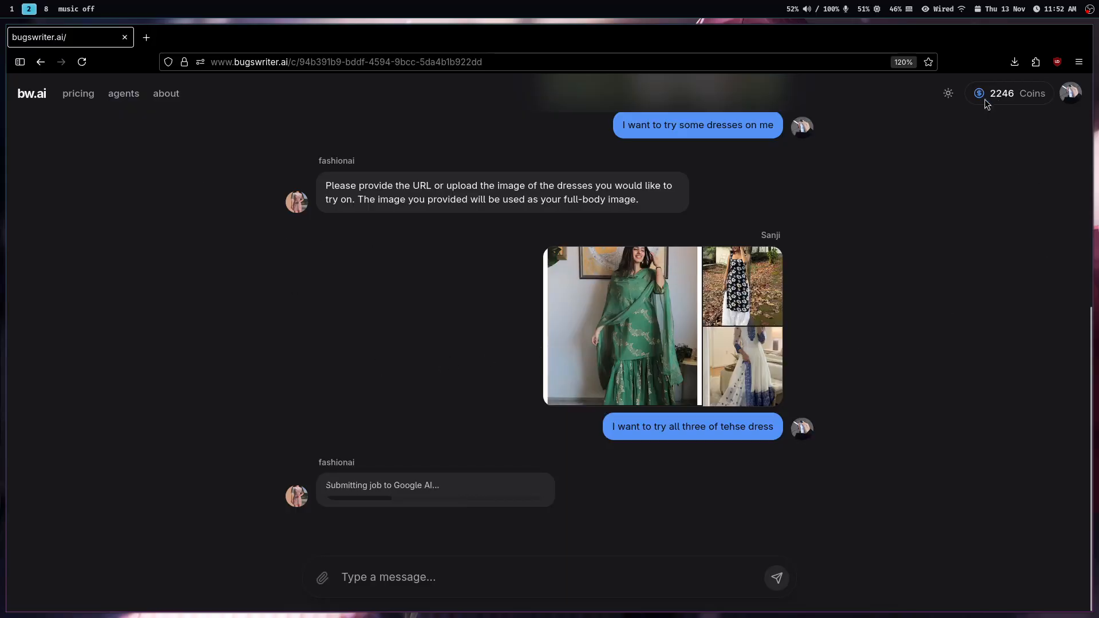
Step: Toggle the site theme between light and dark, ending on light theme
left_click(948, 93)
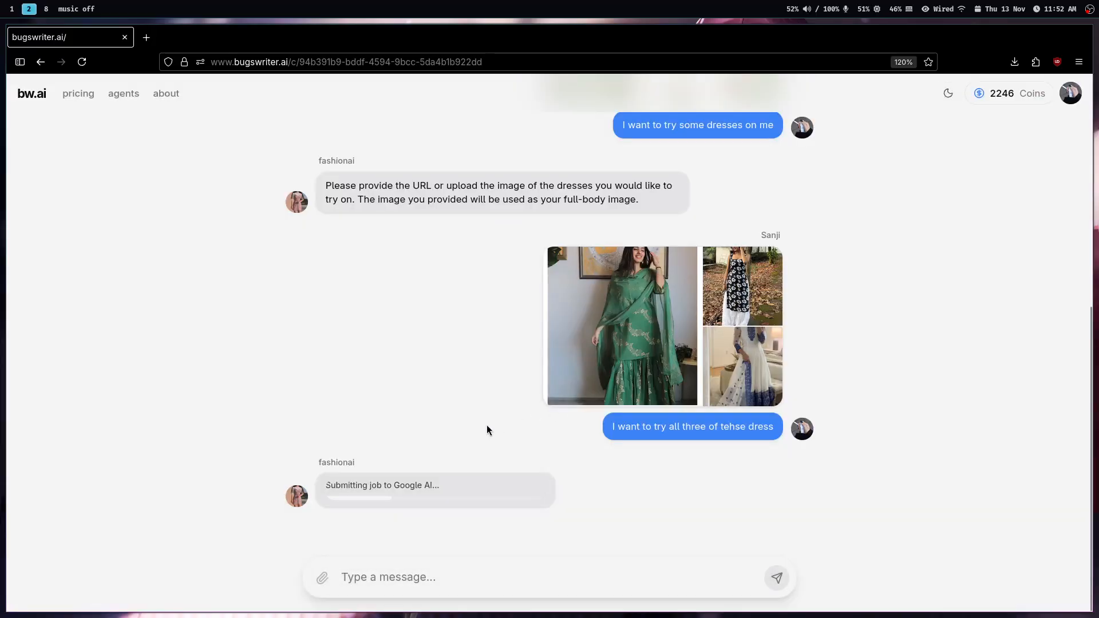
mouse_move(720, 398)
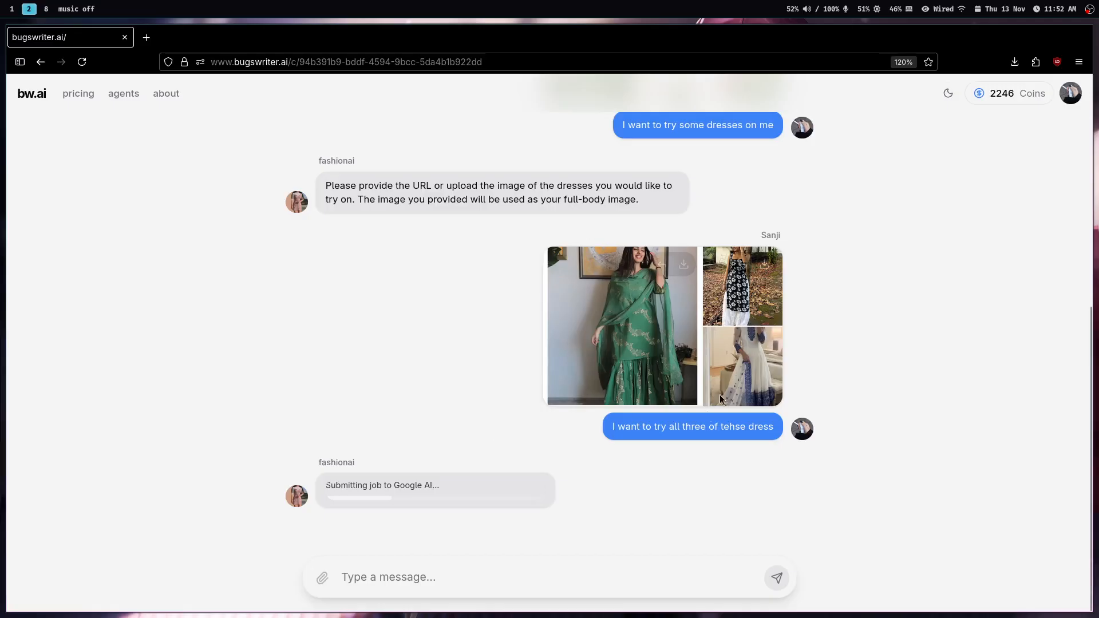
mouse_move(549, 443)
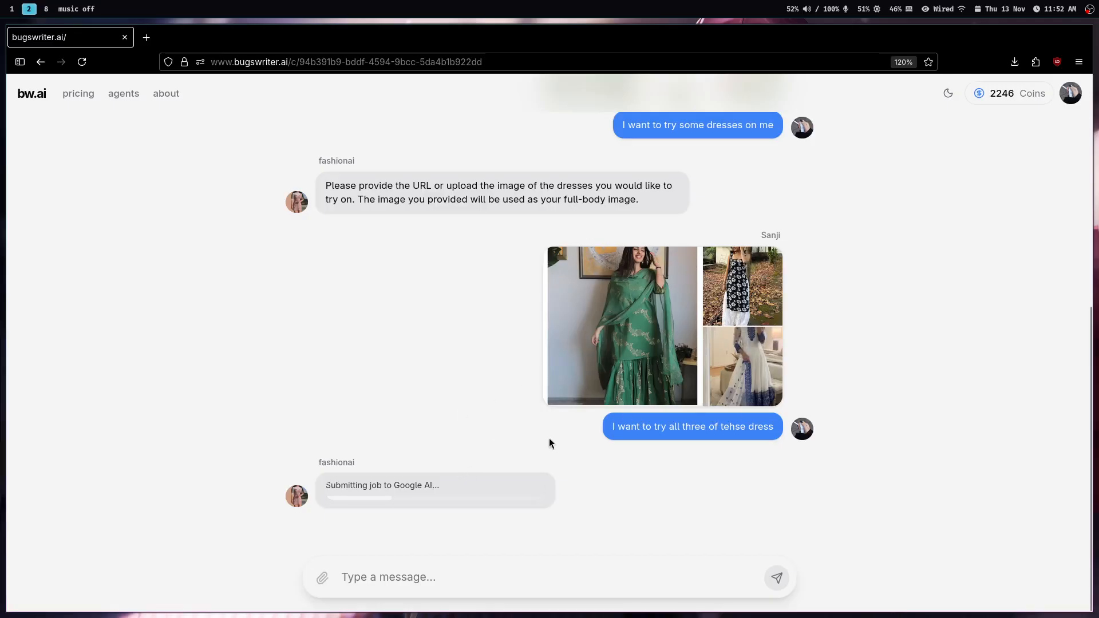
left_click(948, 93)
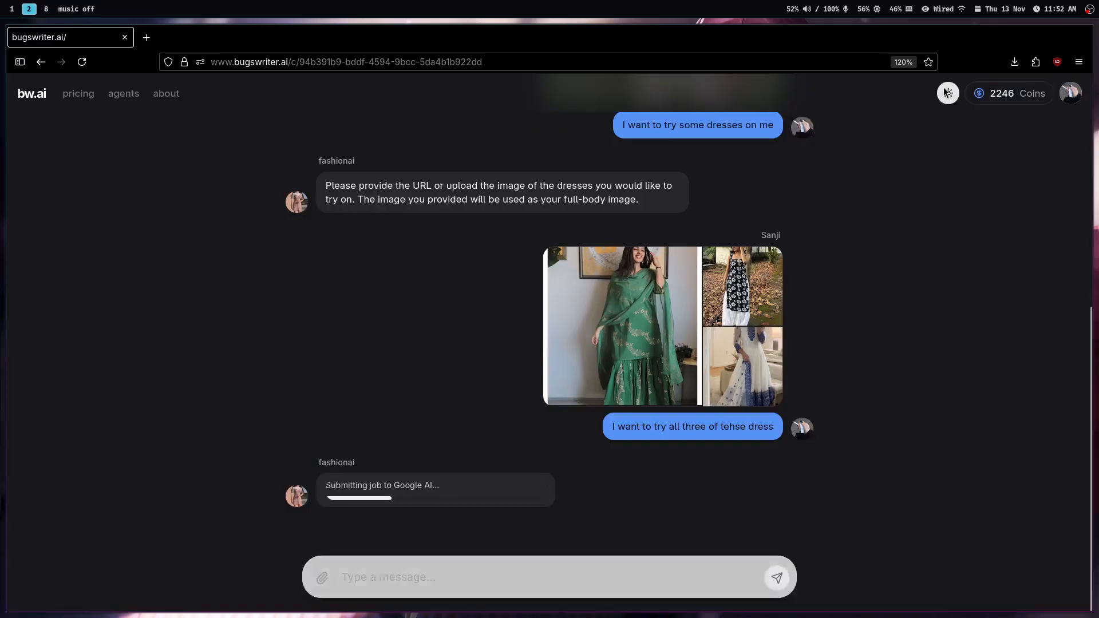
left_click(948, 93)
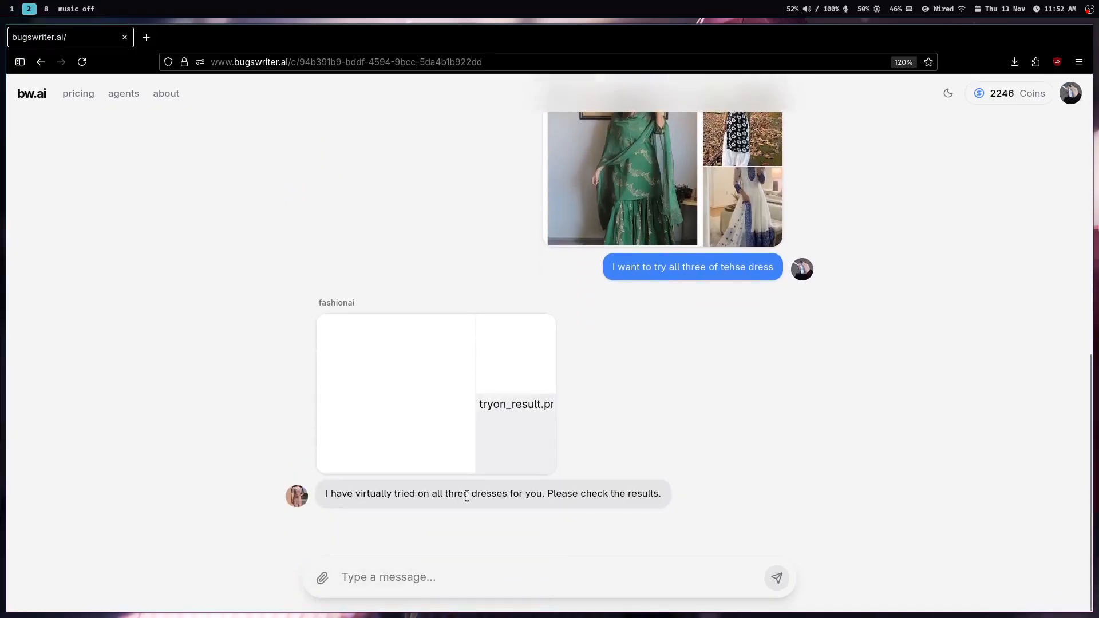
mouse_move(364, 419)
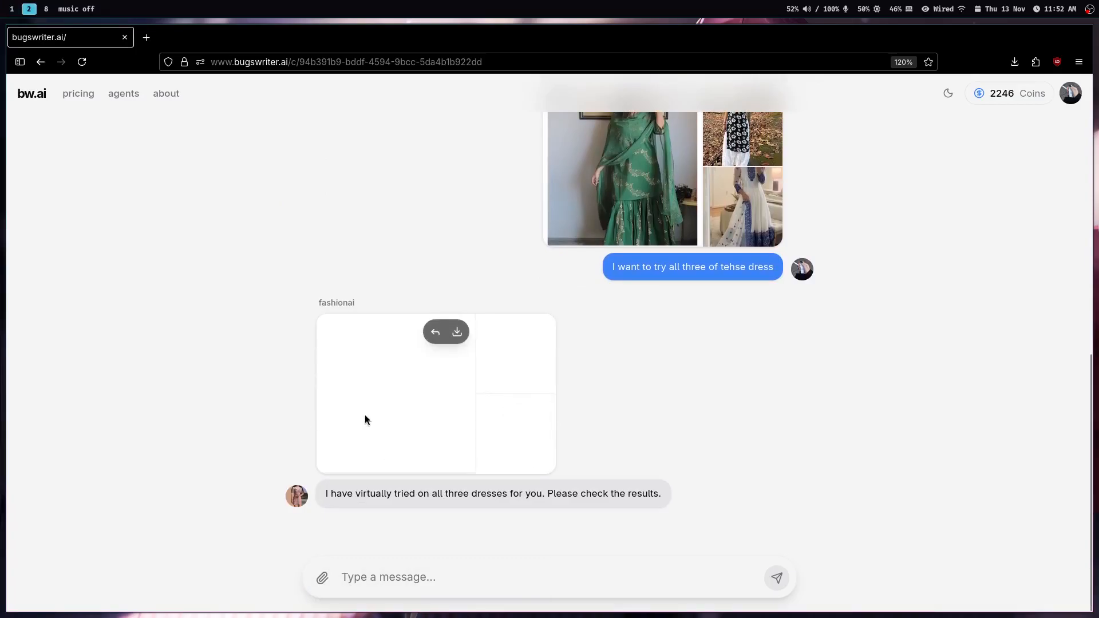
mouse_move(431, 430)
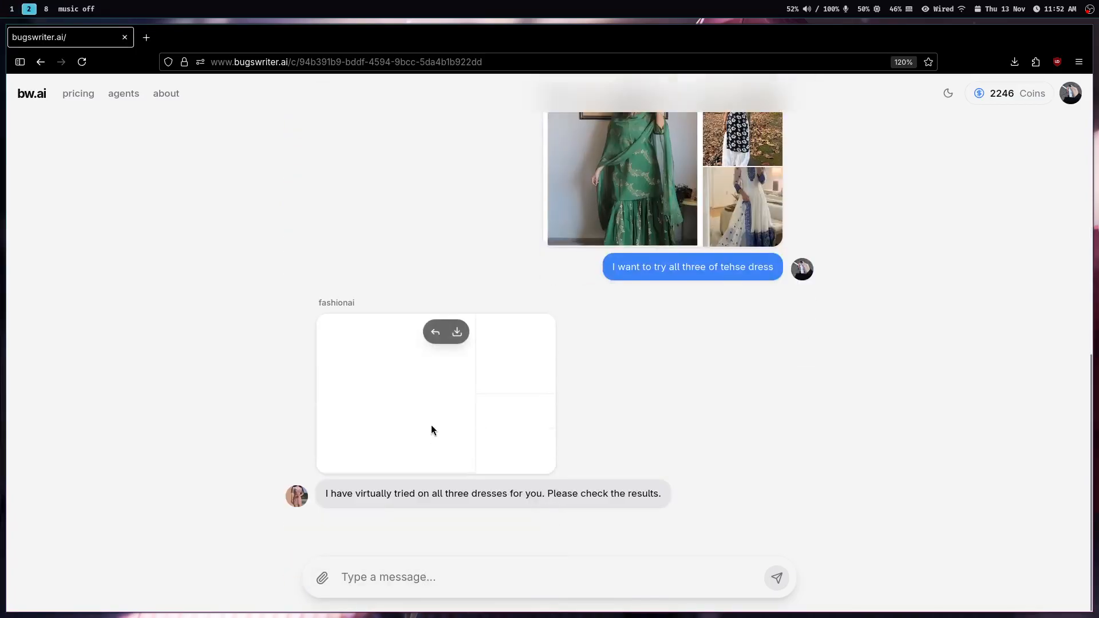
mouse_move(322, 88)
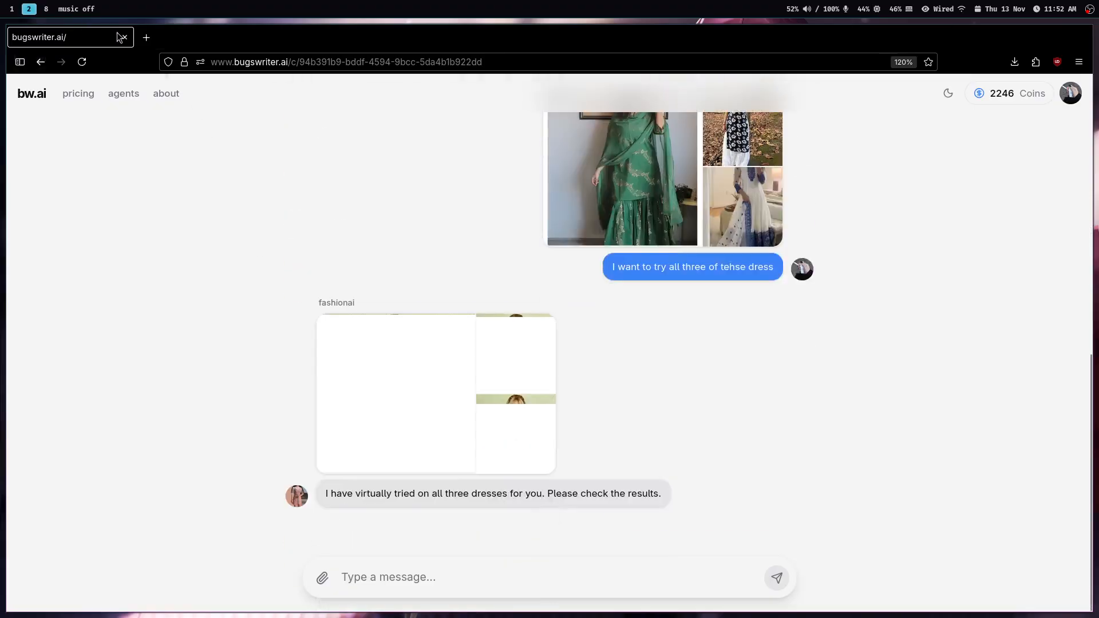
Step: In a new bugswriter.ai tab, send the request 'give me oldboy 2003 film'
left_click(145, 37)
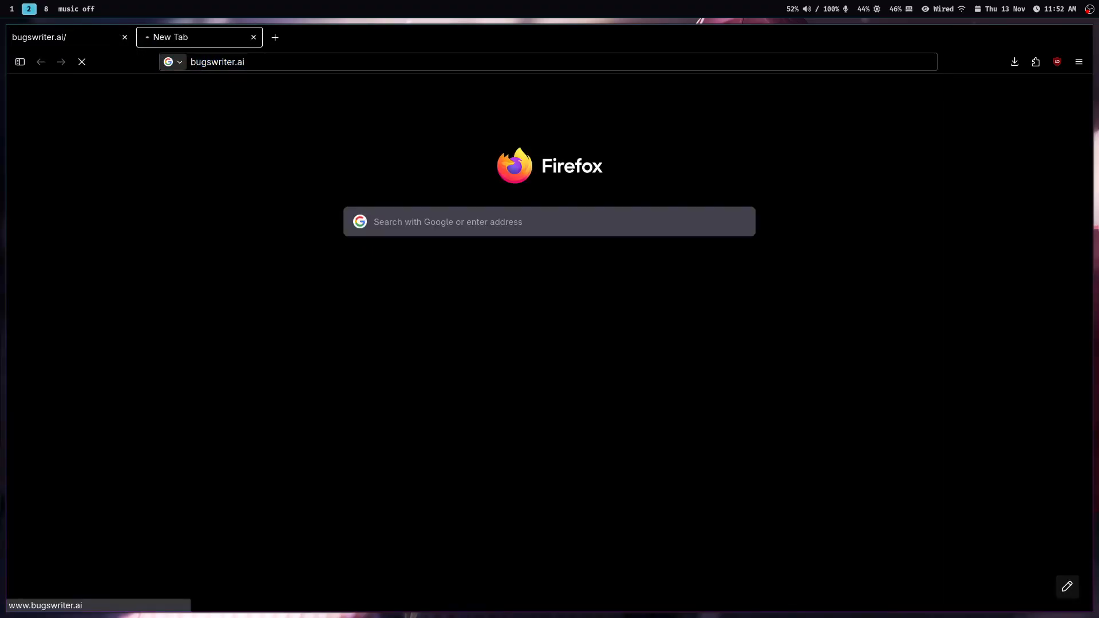
key("Return")
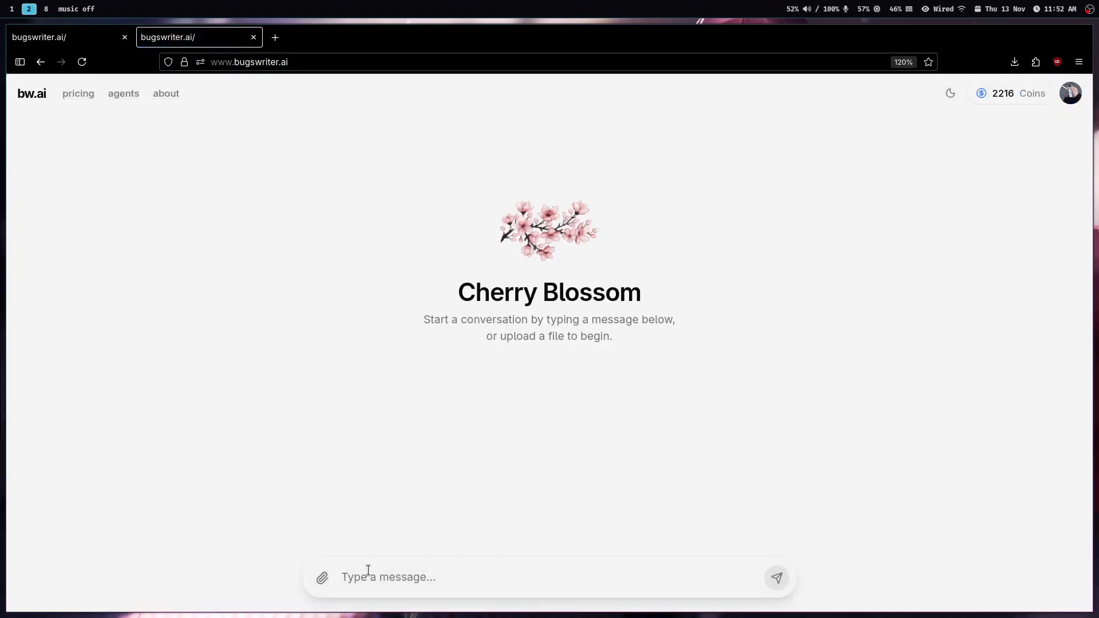
type("give me ol")
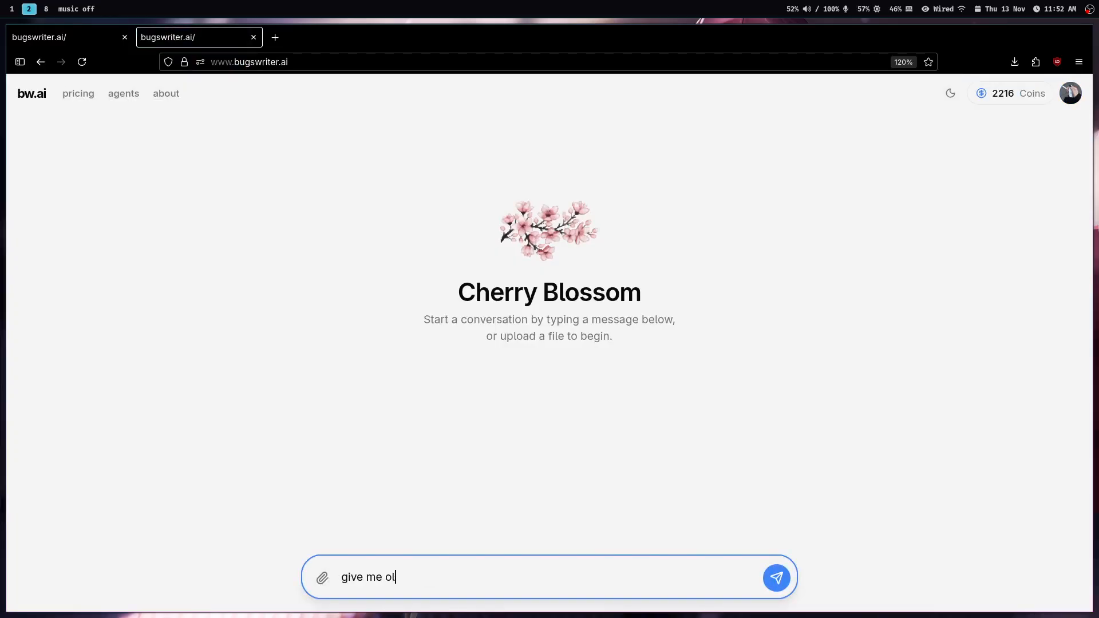
type("dboy 2003 film")
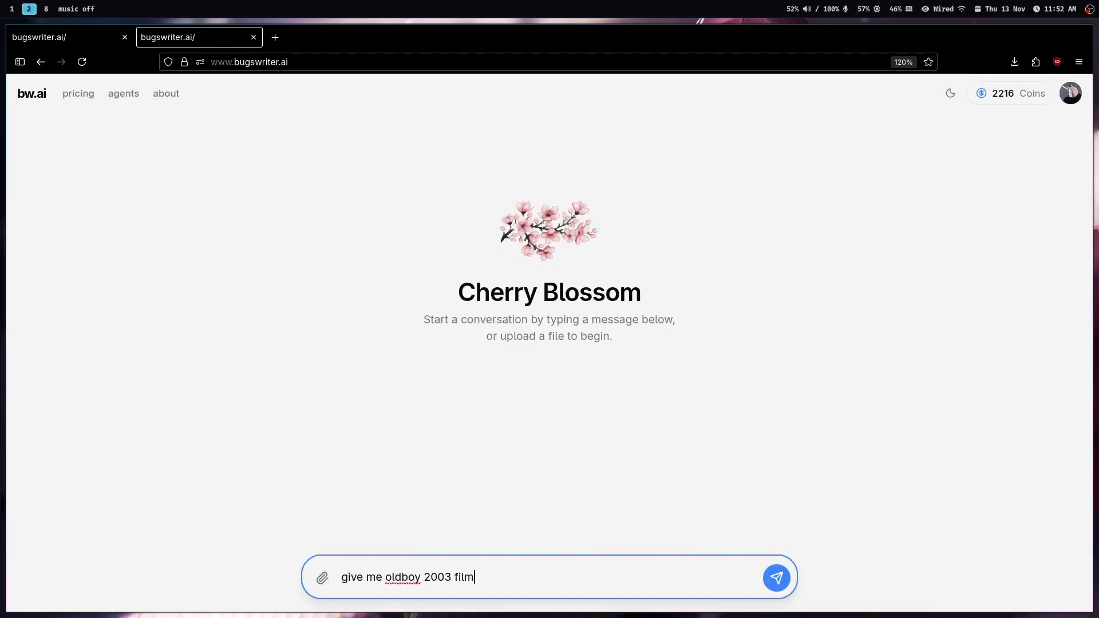
left_click(775, 577)
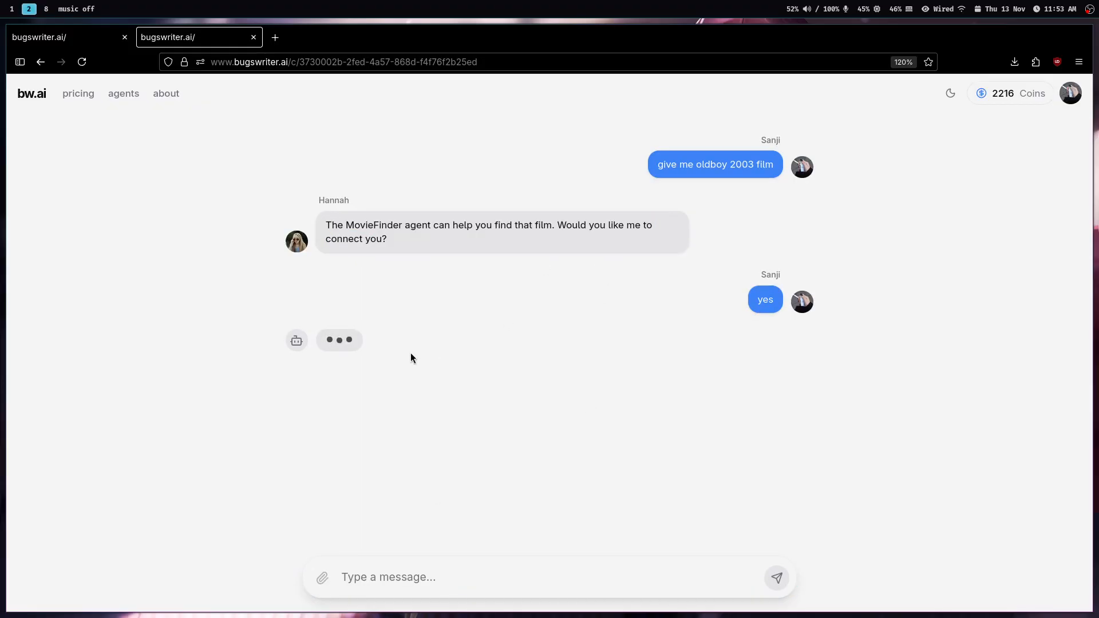
Step: Return to the try-on results chat, briefly opening and closing the file picker
left_click(63, 36)
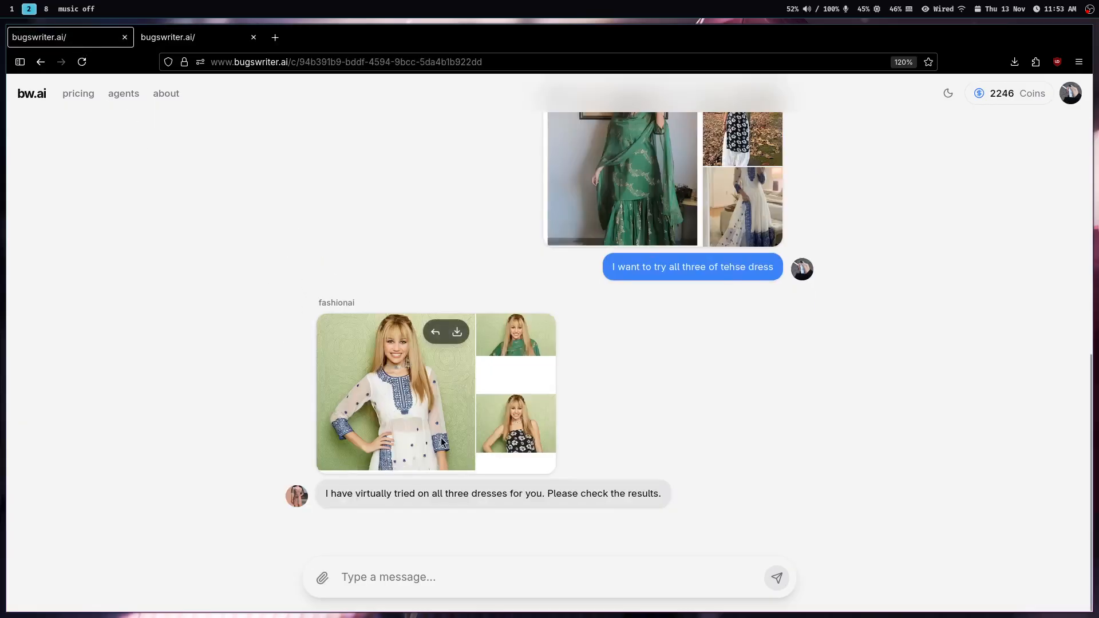
mouse_move(458, 307)
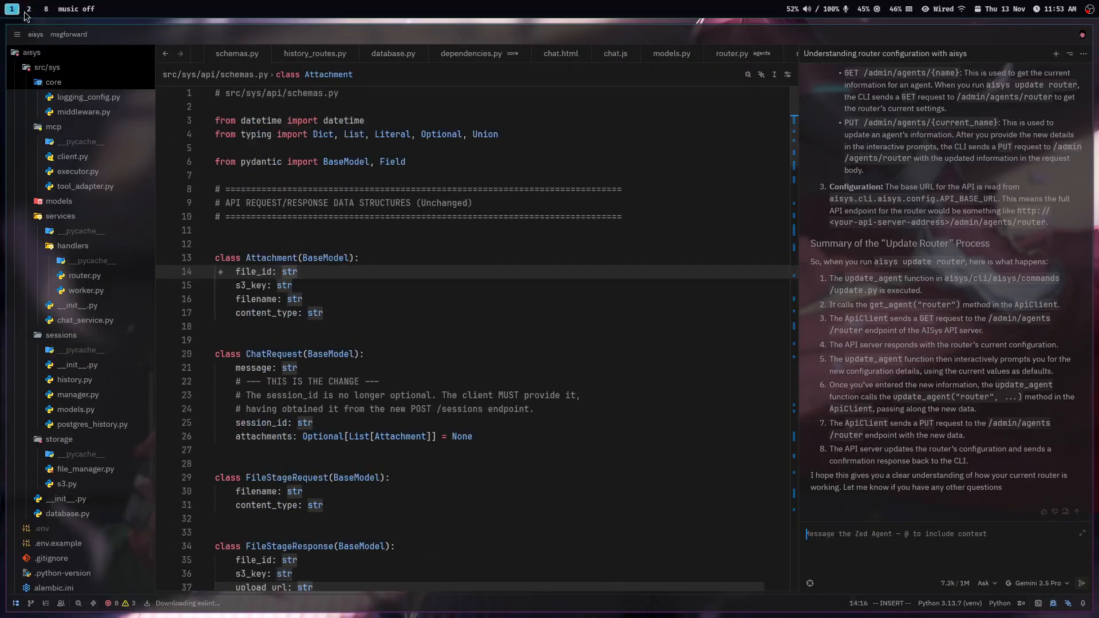
left_click(29, 8)
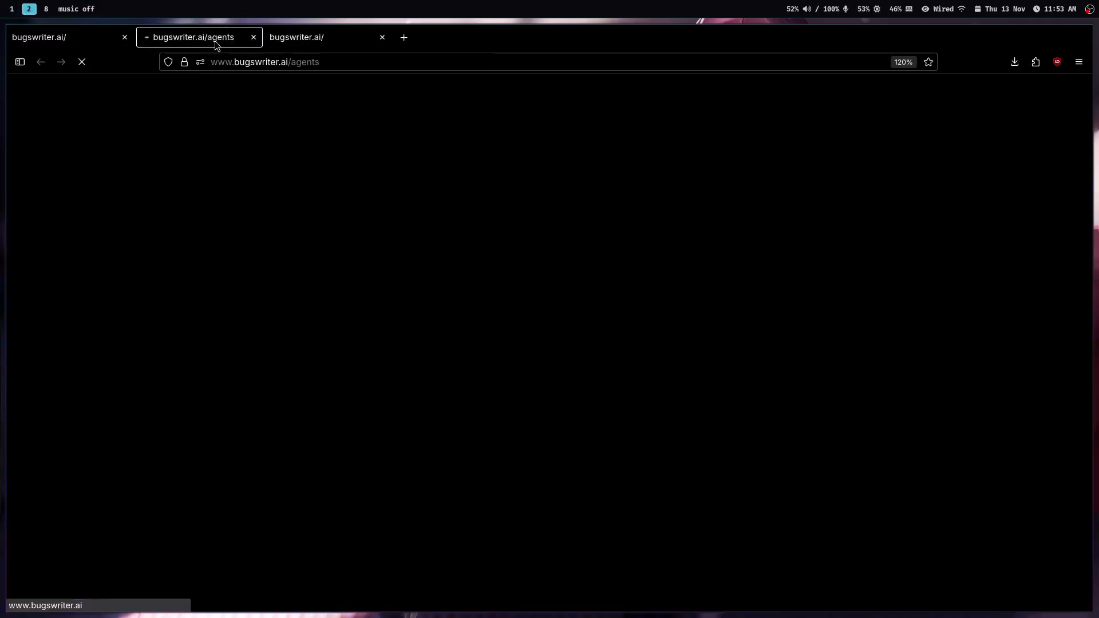
left_click(39, 37)
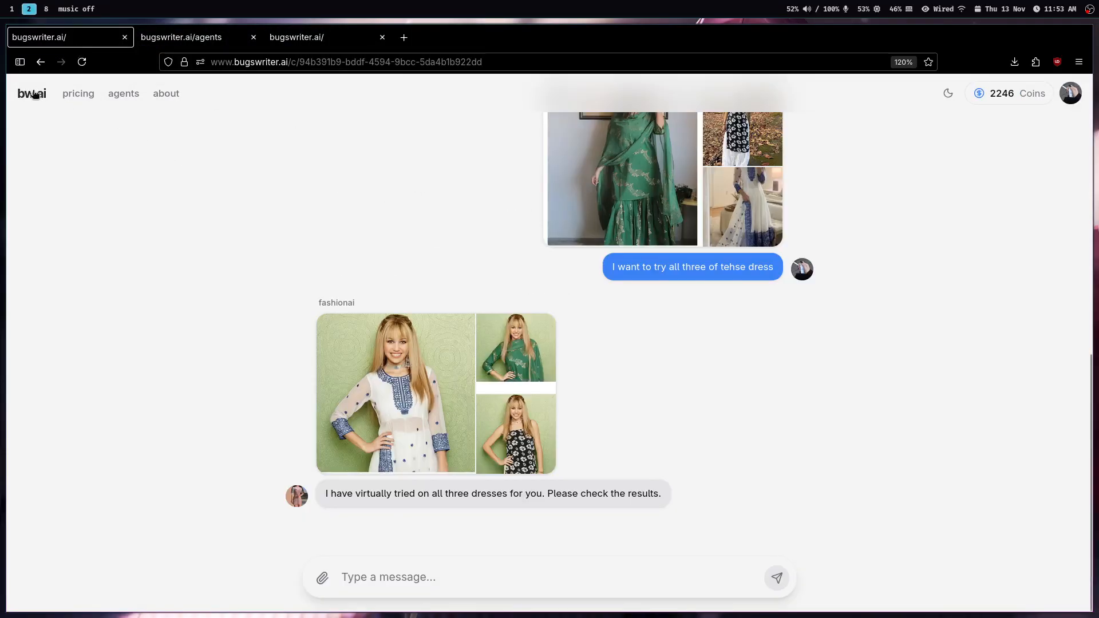
left_click(322, 577)
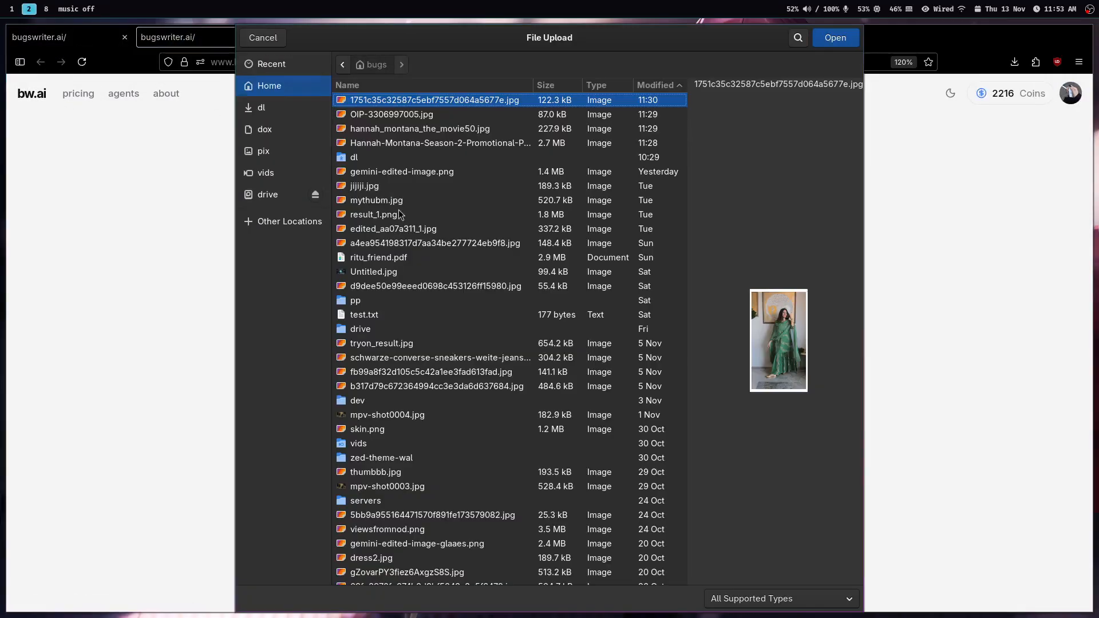
left_click(834, 37)
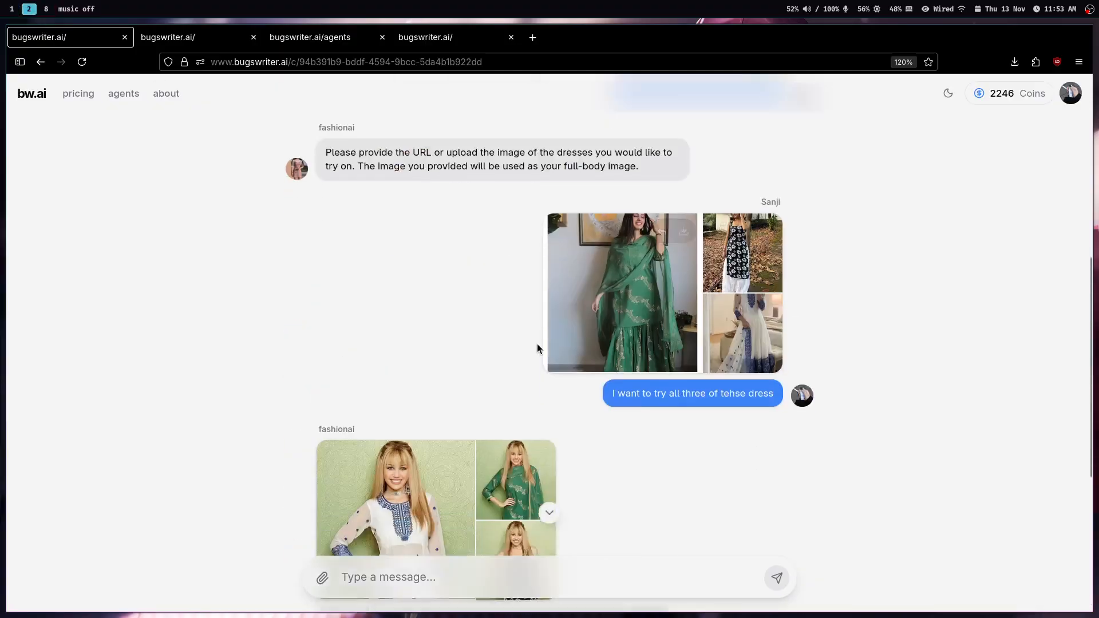
Step: Reply to the floral-top result image with 'change background to .. church' and send it
scroll("down", 3)
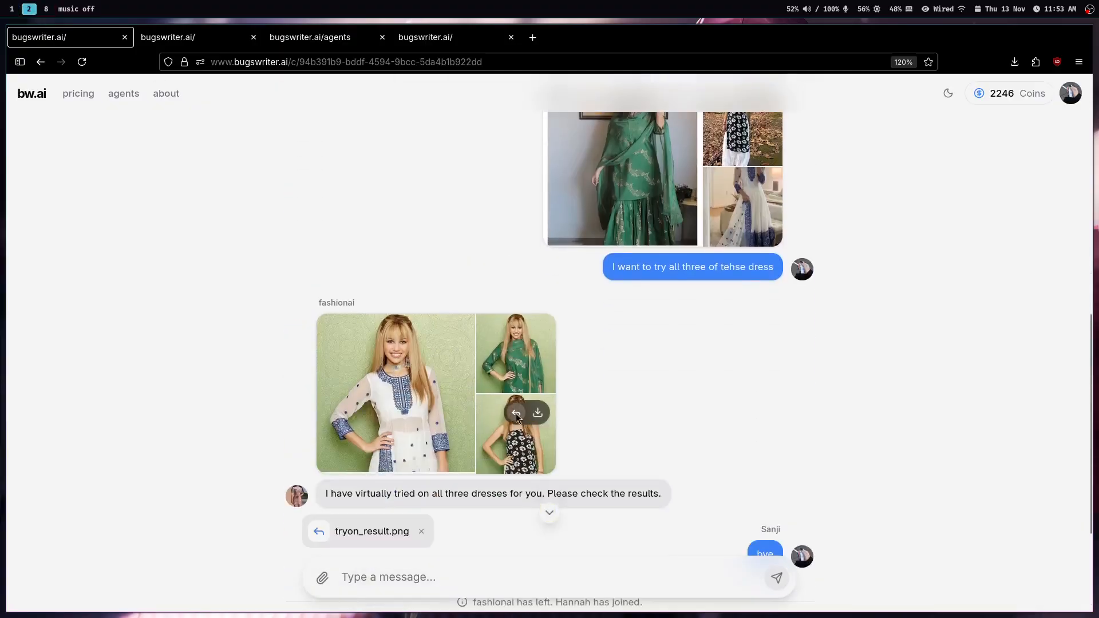
type("ch")
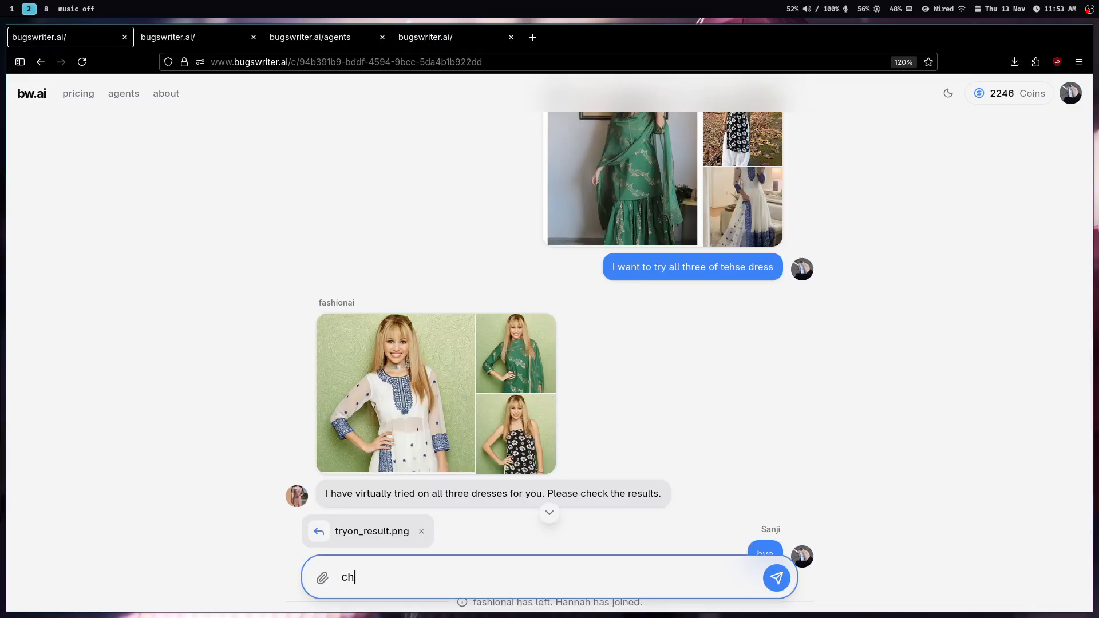
type("ange background to ..")
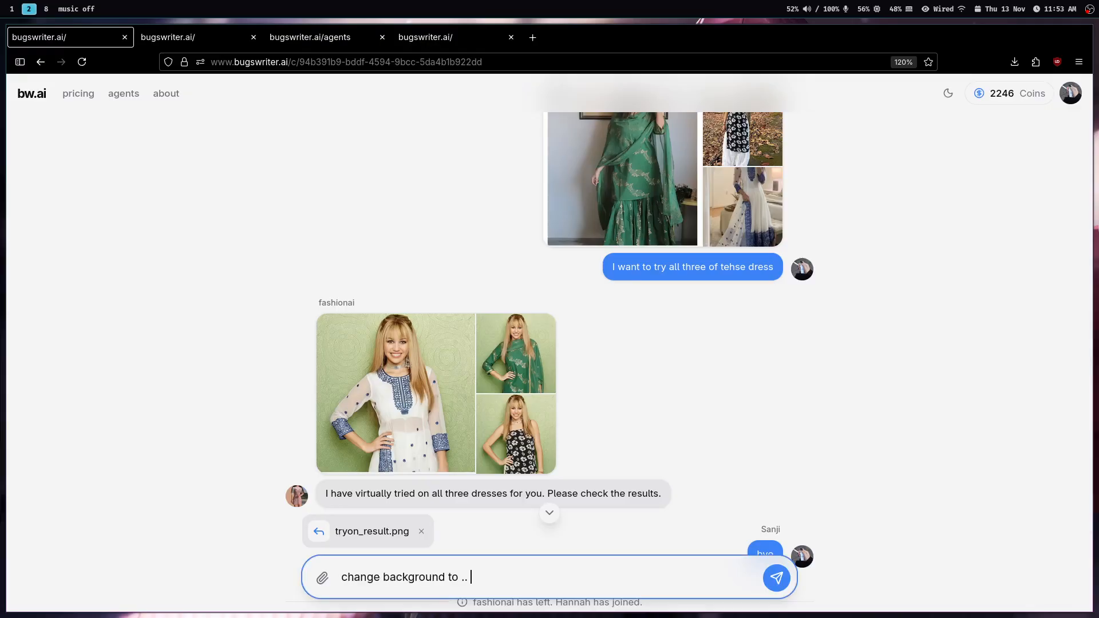
type("church")
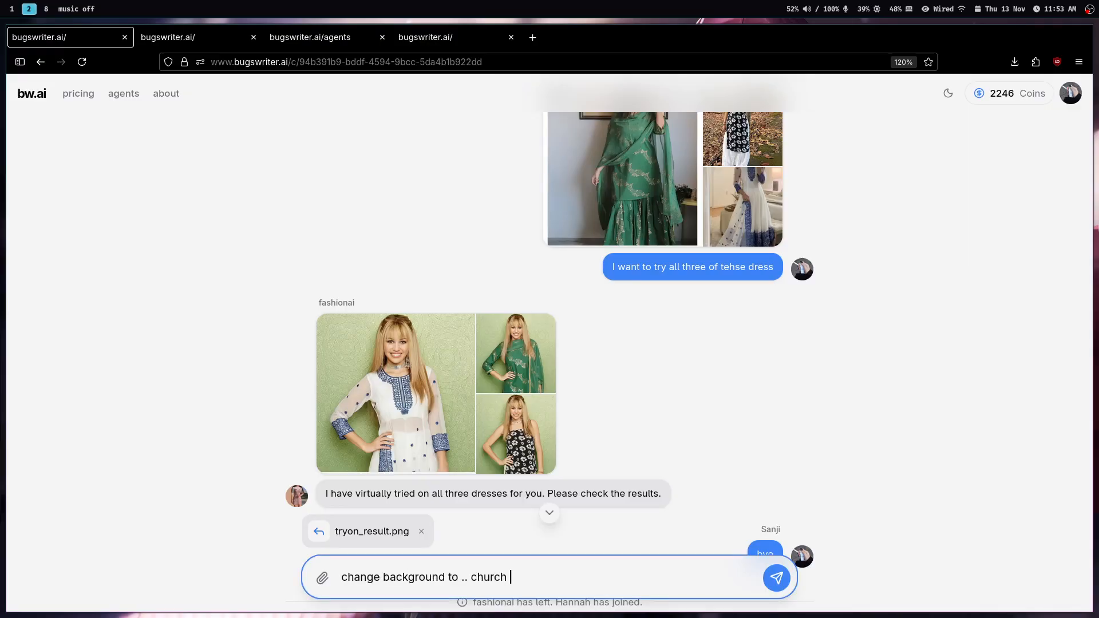
left_click(775, 577)
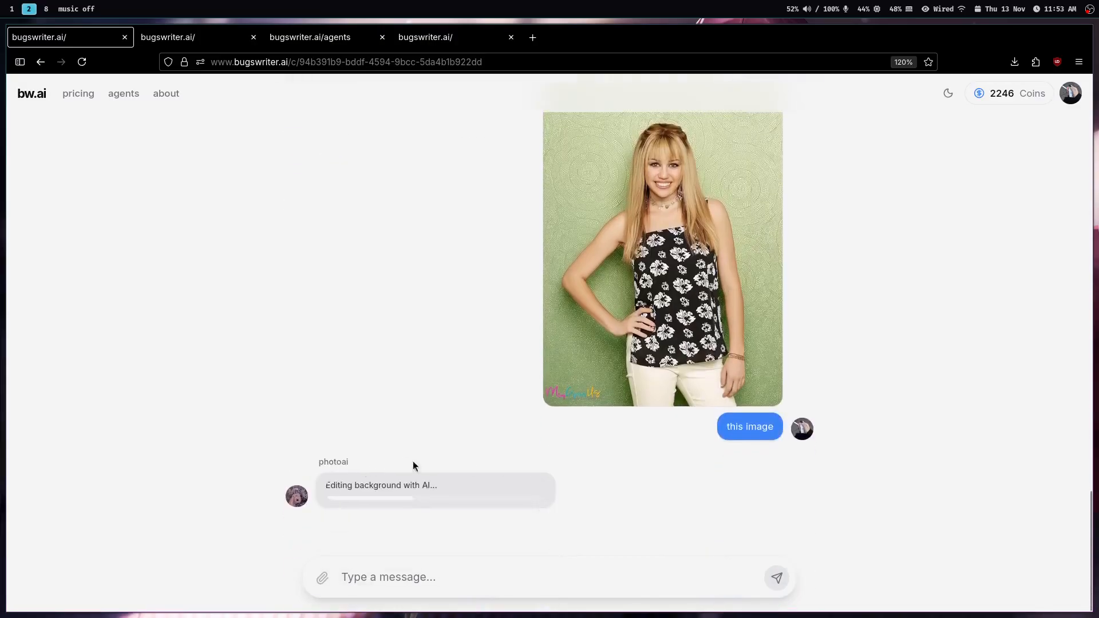
scroll("down", 3)
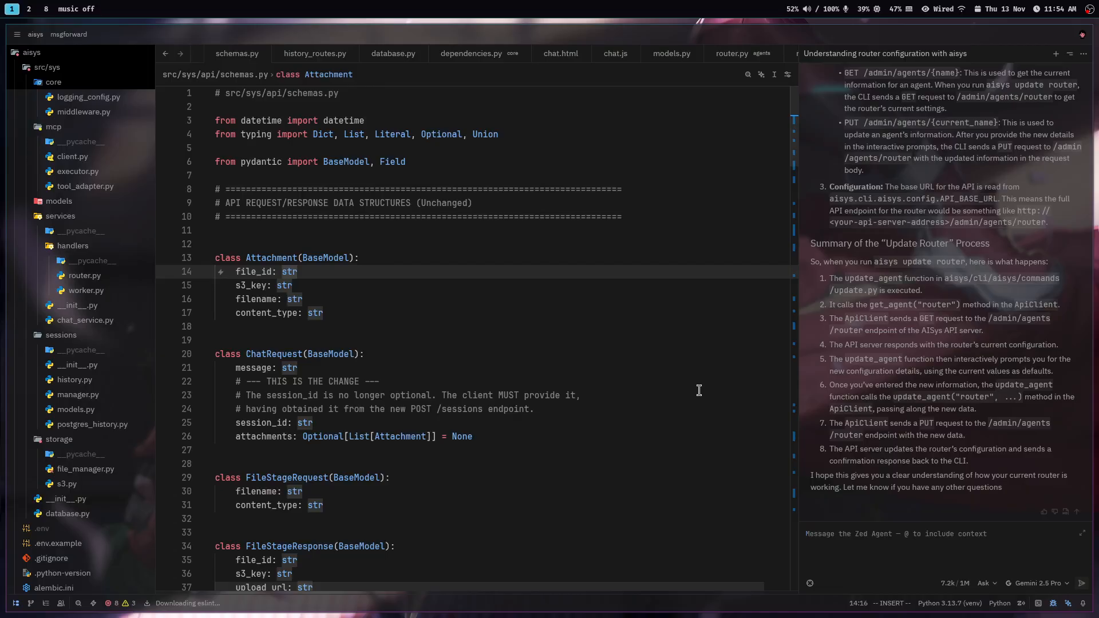
mouse_move(628, 320)
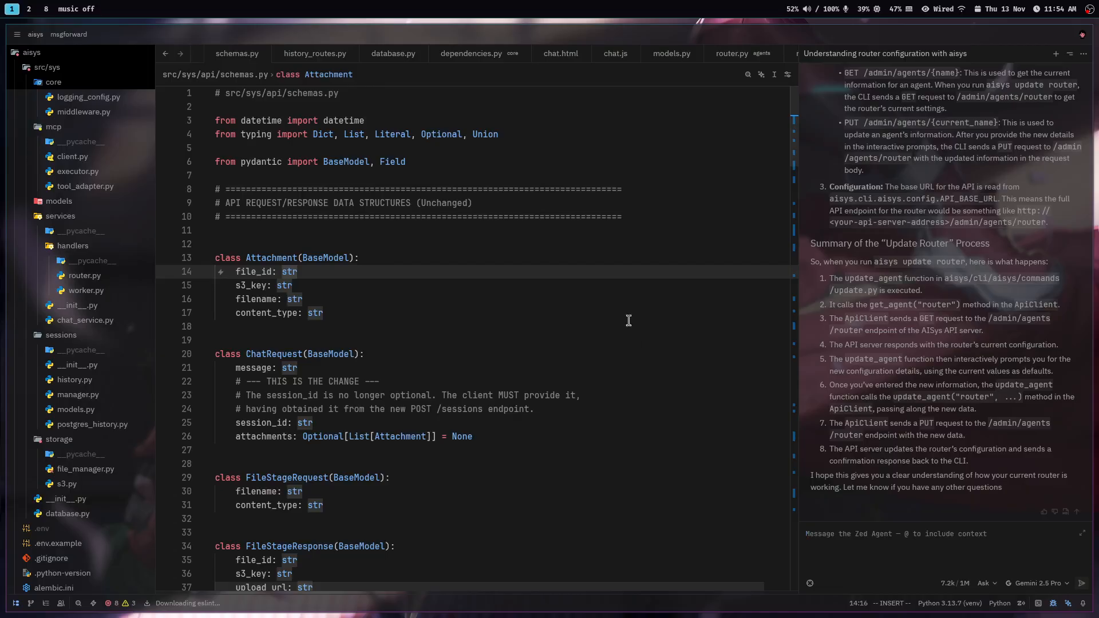
scroll("down", 3)
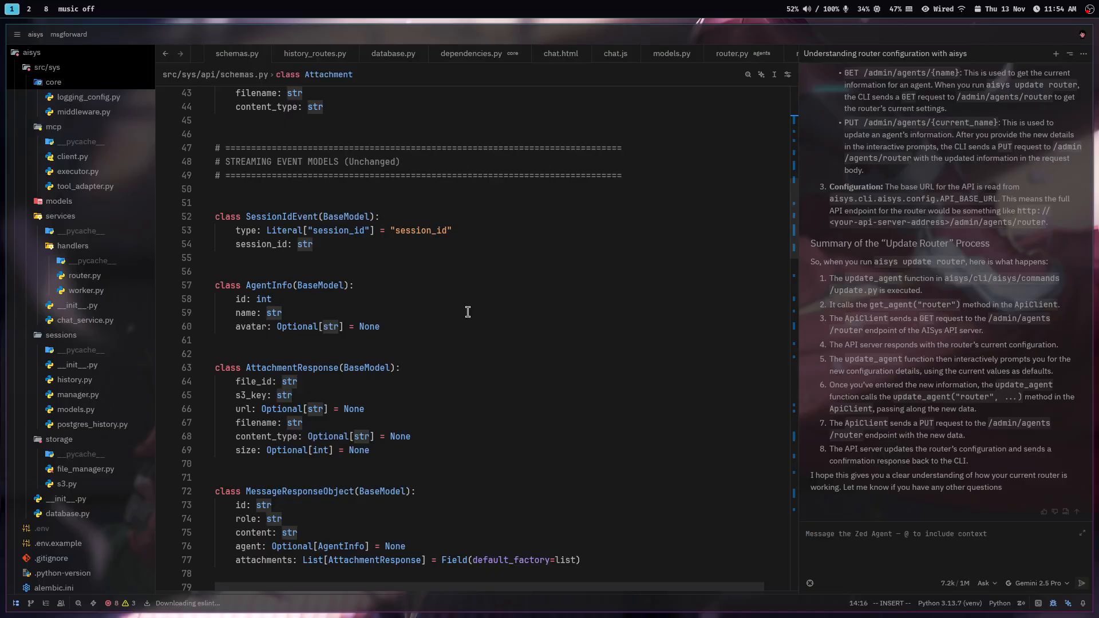
scroll("down", 3)
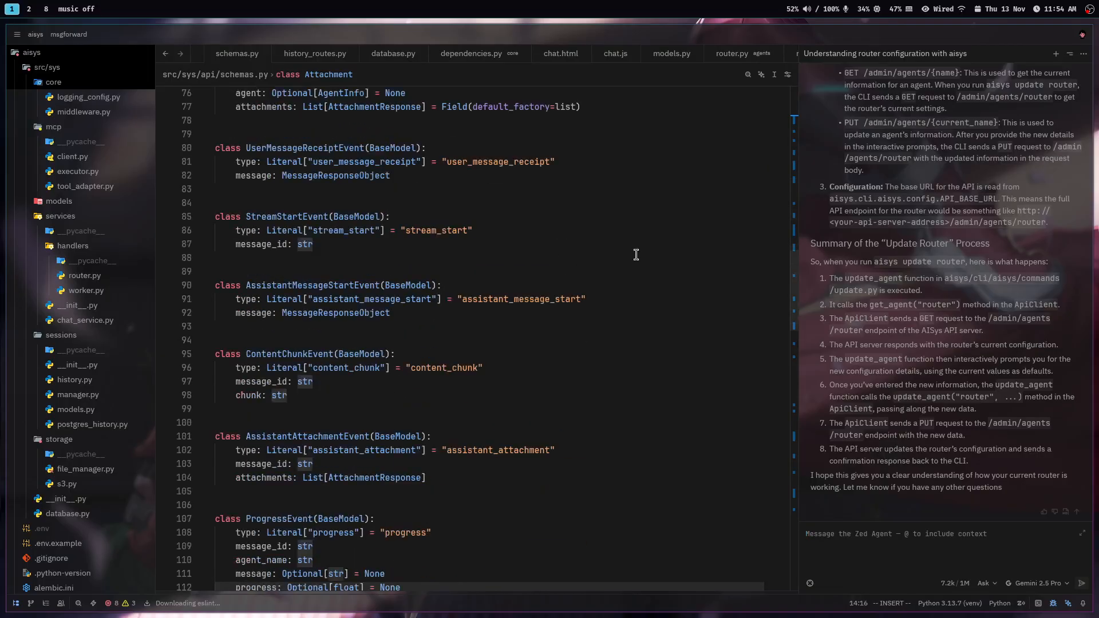
scroll("down", 3)
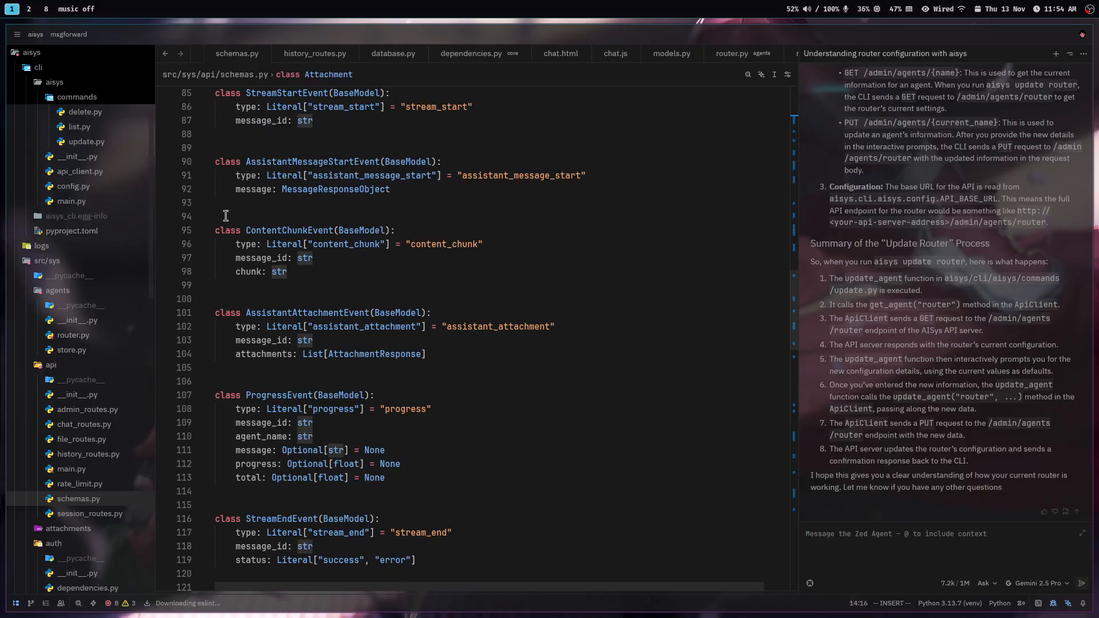
scroll("down", 3)
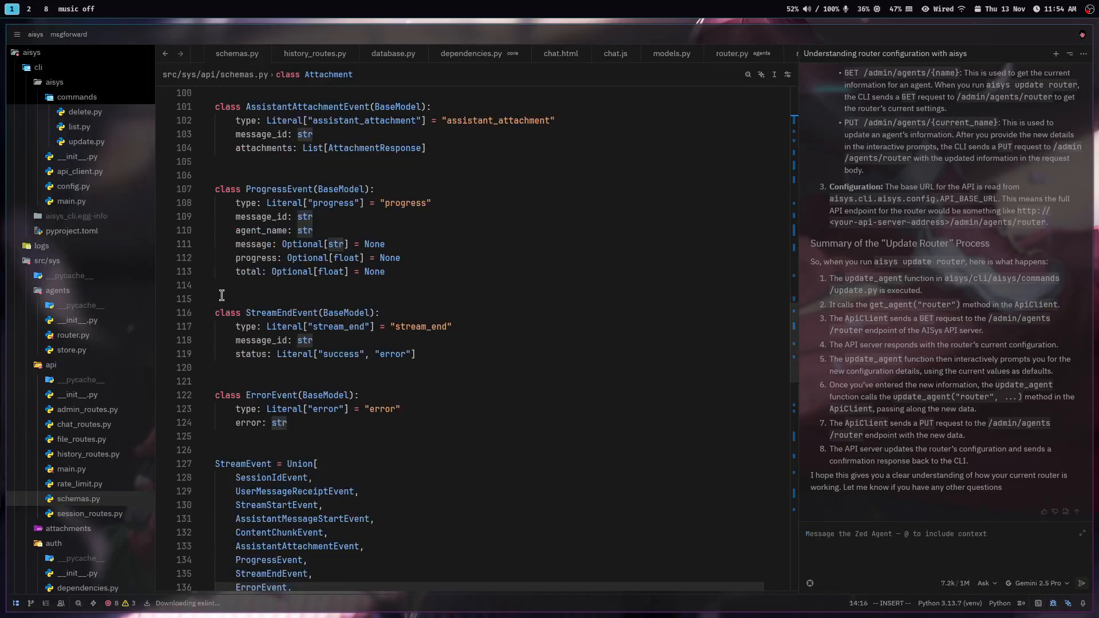
scroll("up", 3)
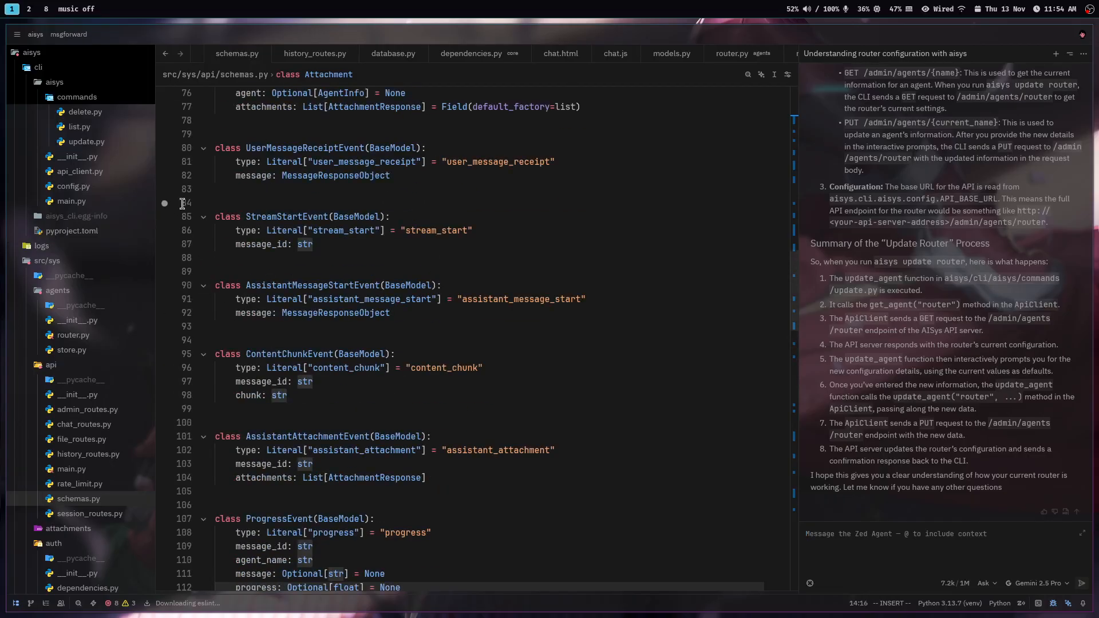
scroll("down", 3)
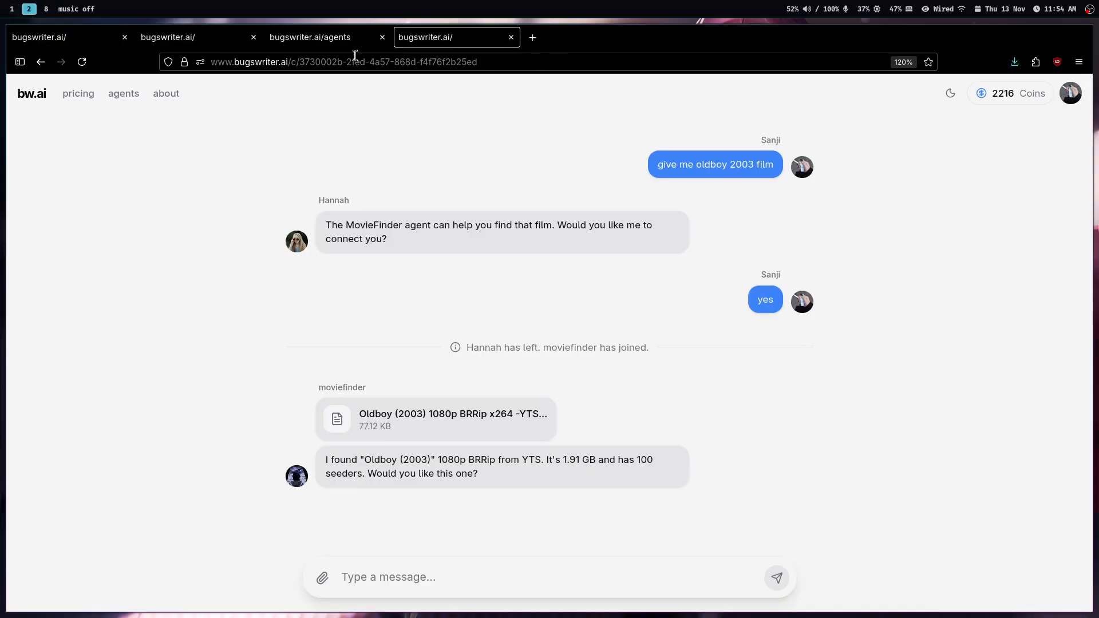
left_click(63, 36)
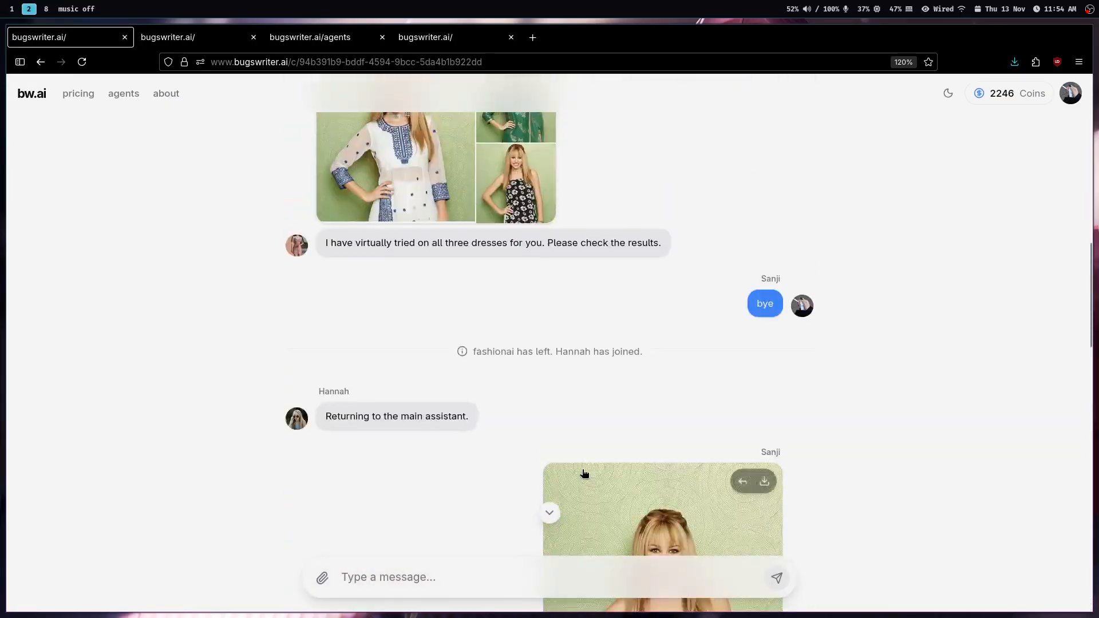
scroll("down", 3)
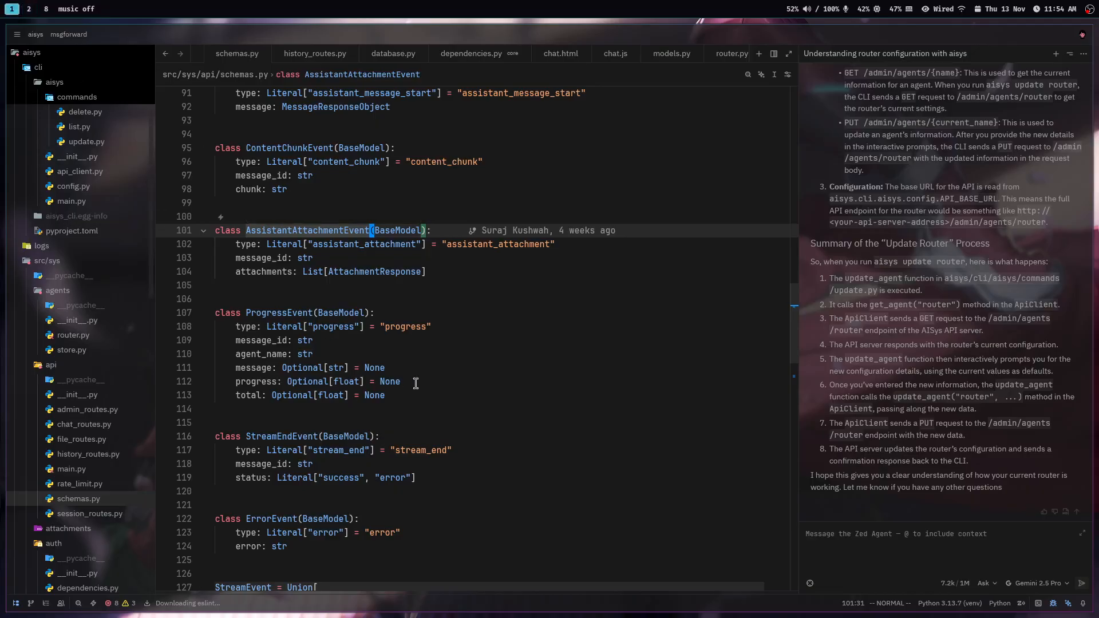
scroll("down", 3)
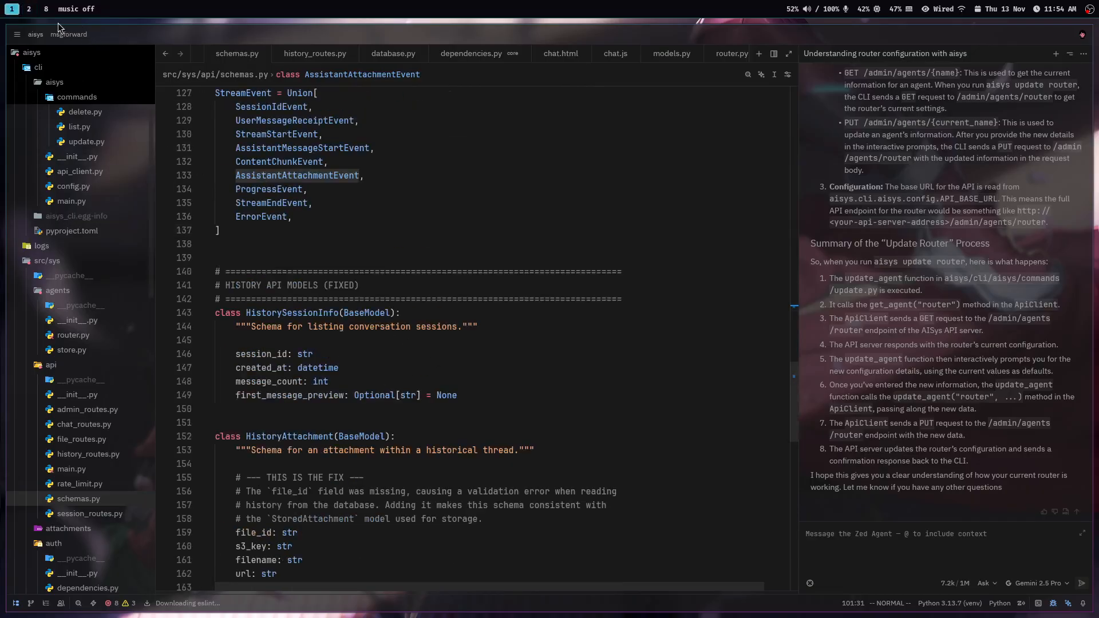
mouse_move(1031, 533)
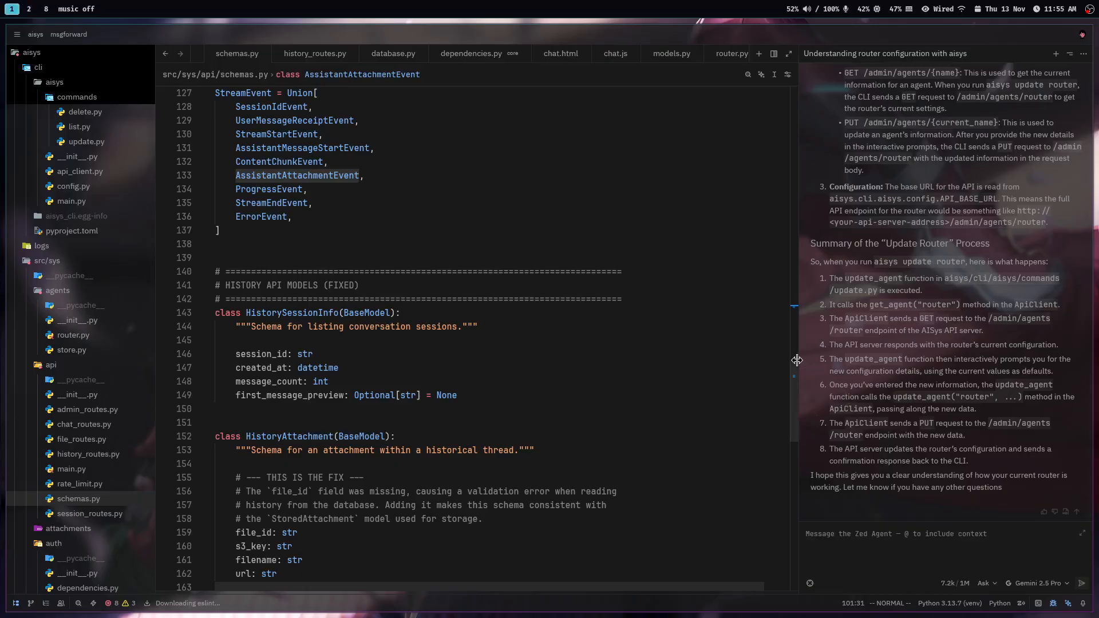
scroll("up", 3)
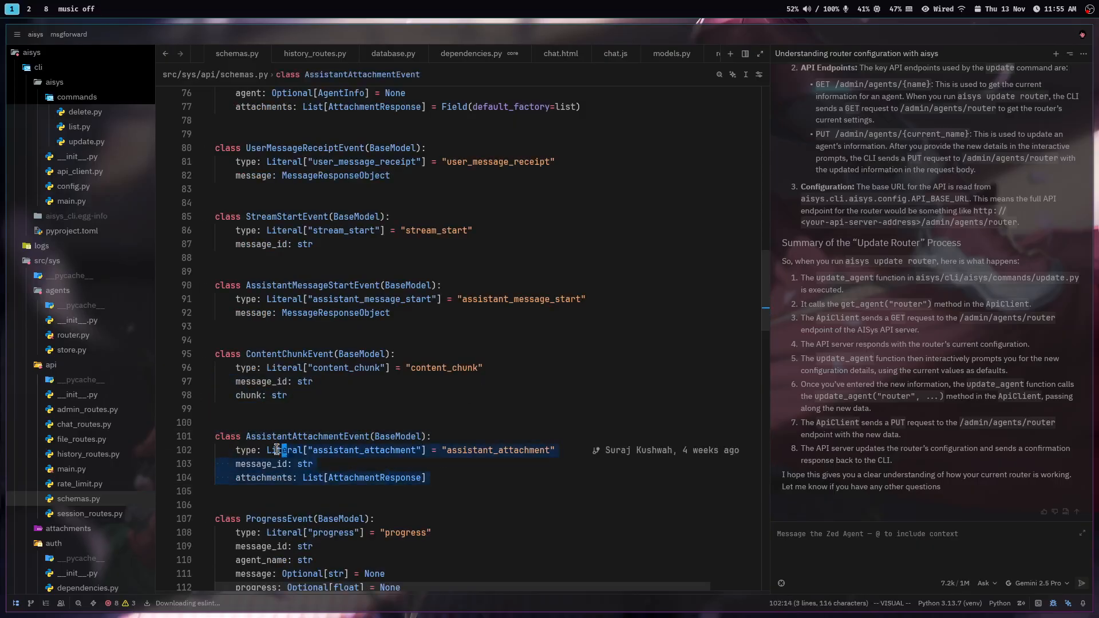
right_click(277, 450)
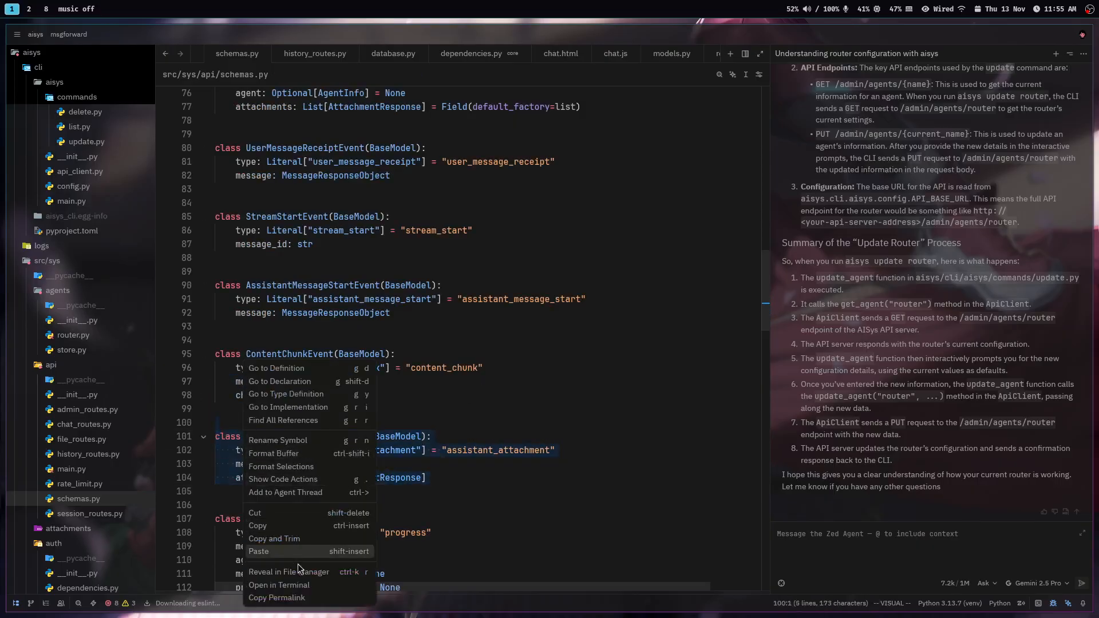
mouse_move(324, 571)
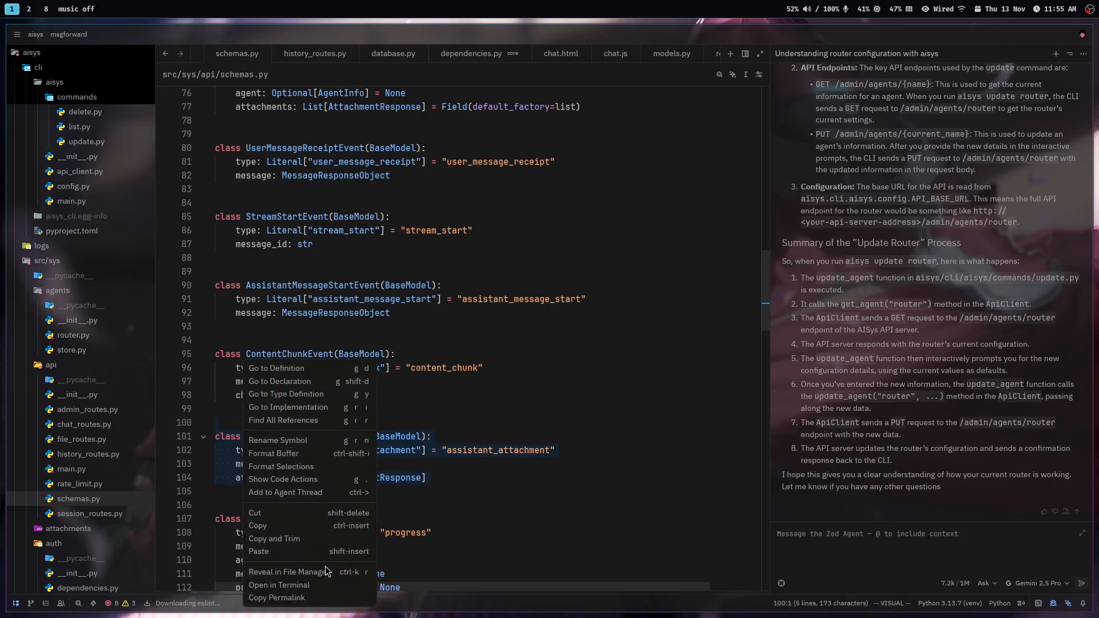
mouse_move(330, 420)
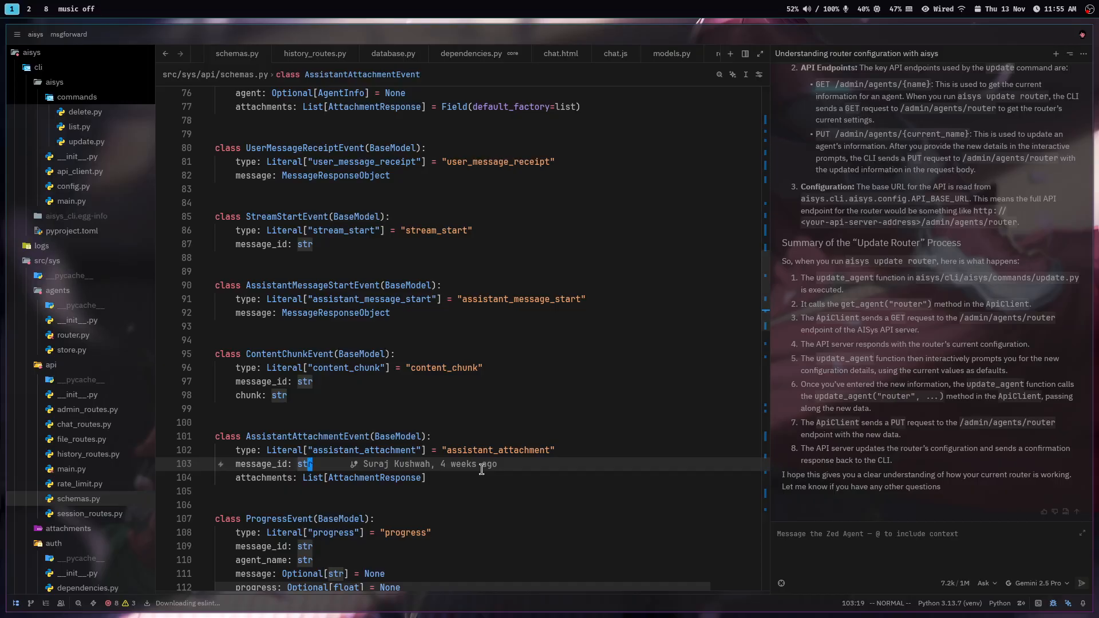
scroll("down", 3)
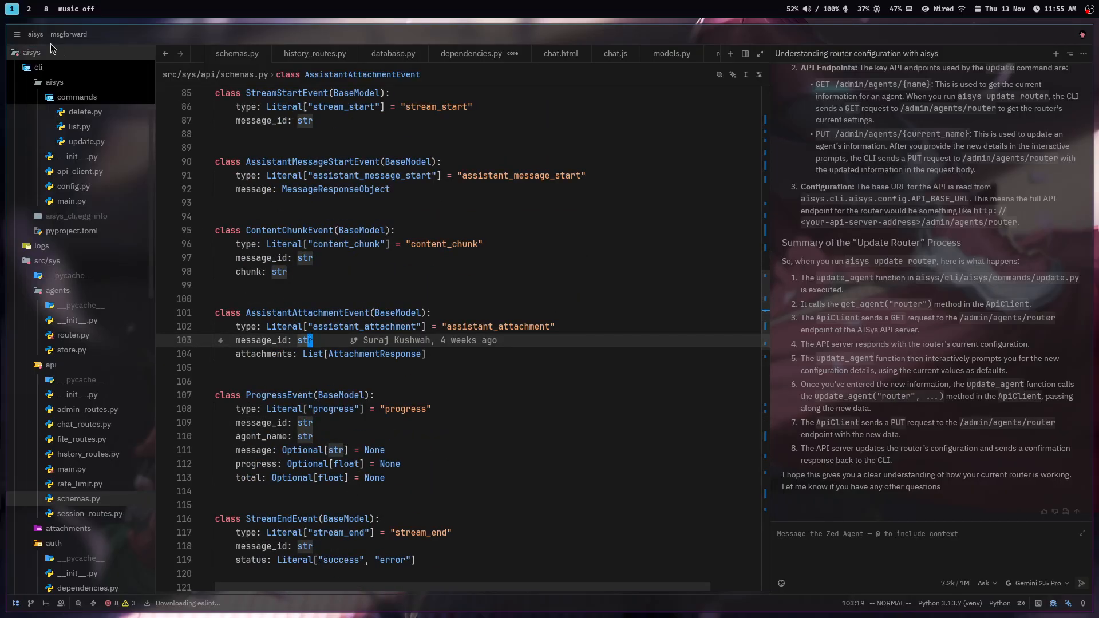
Step: Browse Zed's View and Window menus and toggle the terminal panel
left_click(112, 33)
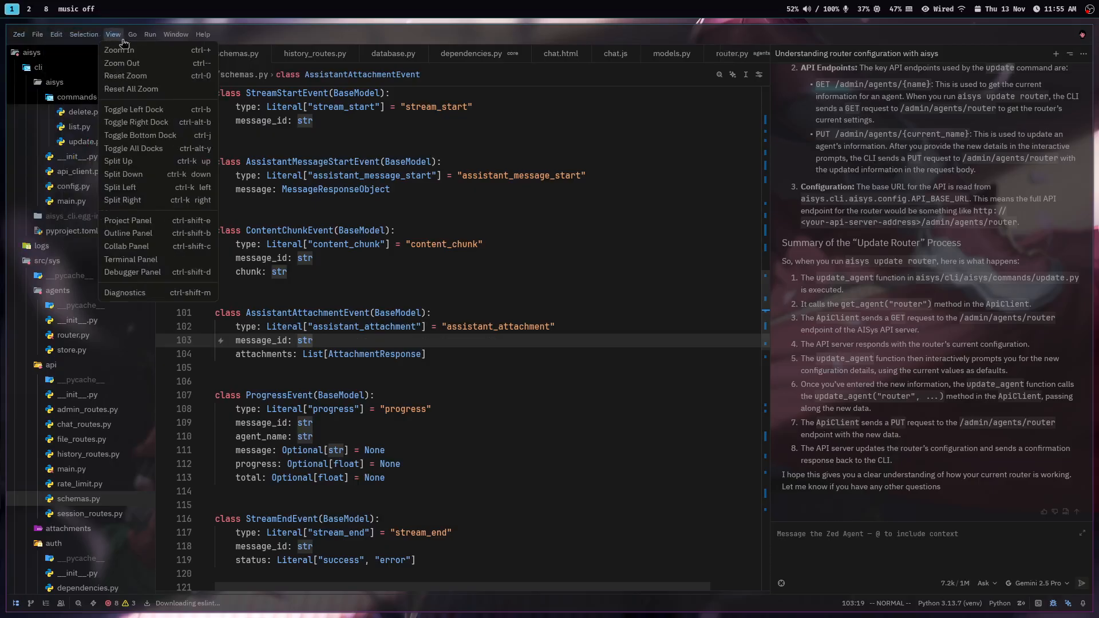
left_click(175, 33)
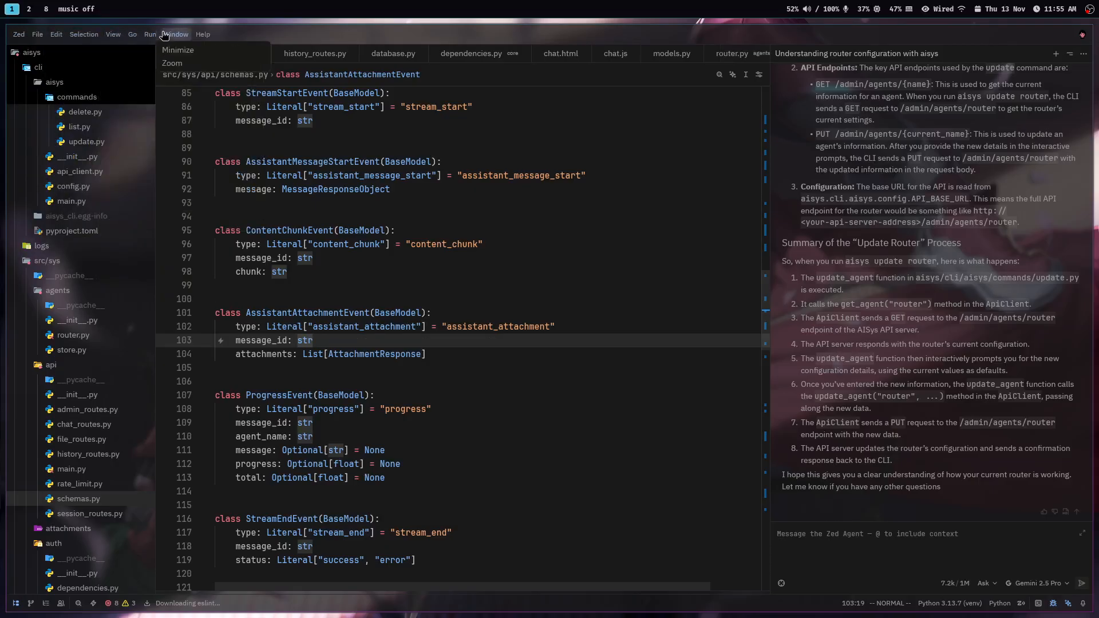
left_click(84, 33)
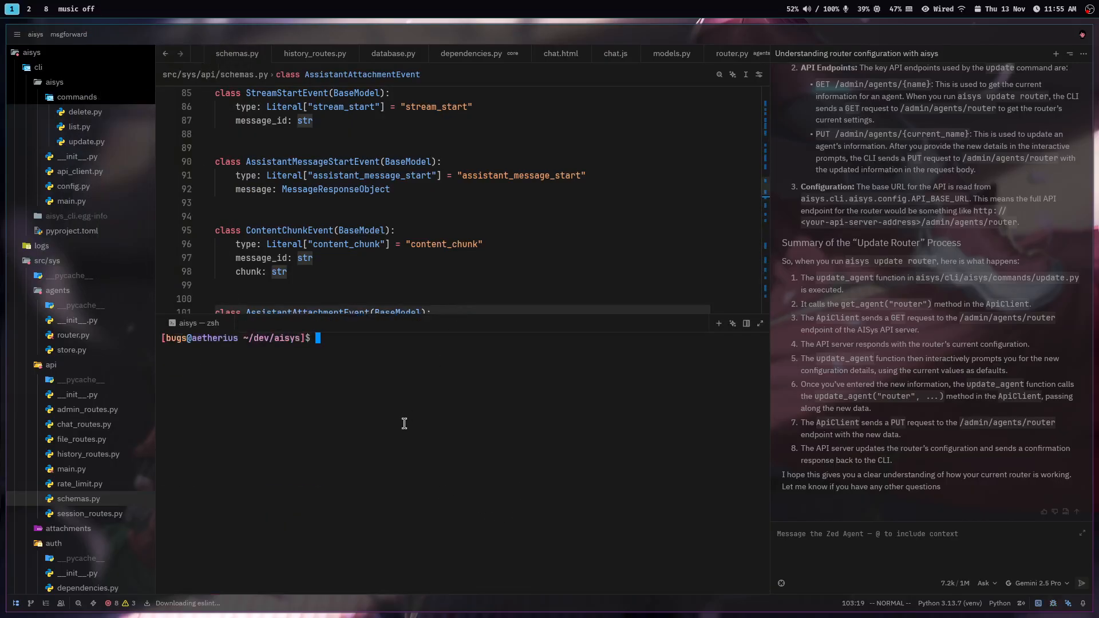
mouse_move(495, 495)
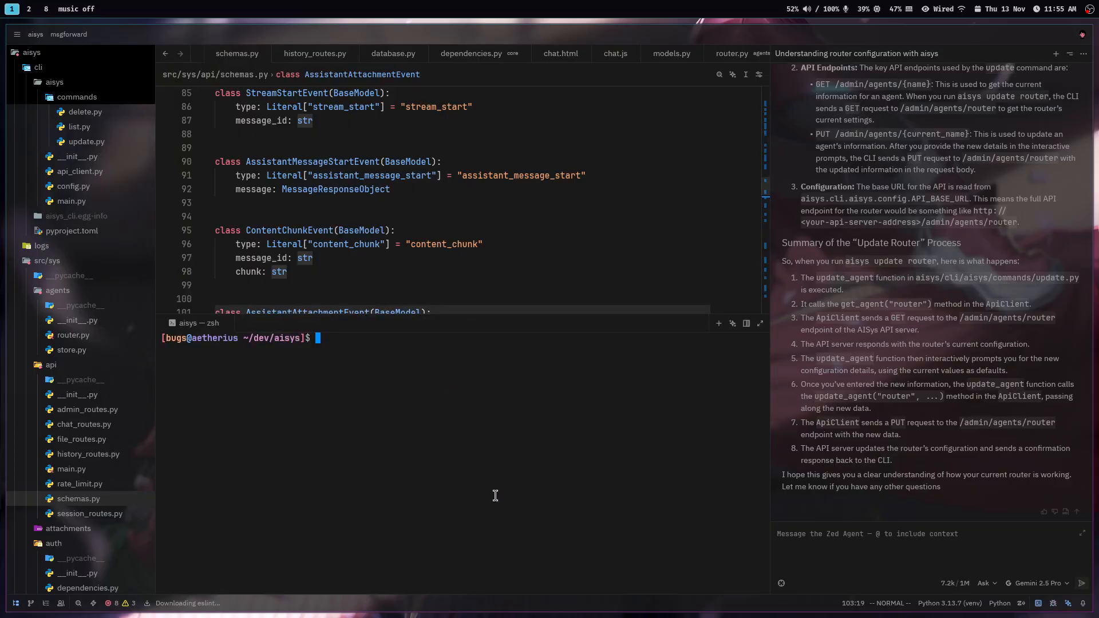
Step: Clear junk text at the prompt, run ls, and scroll through the aisys project listing
type("alsdkfjsdlfj")
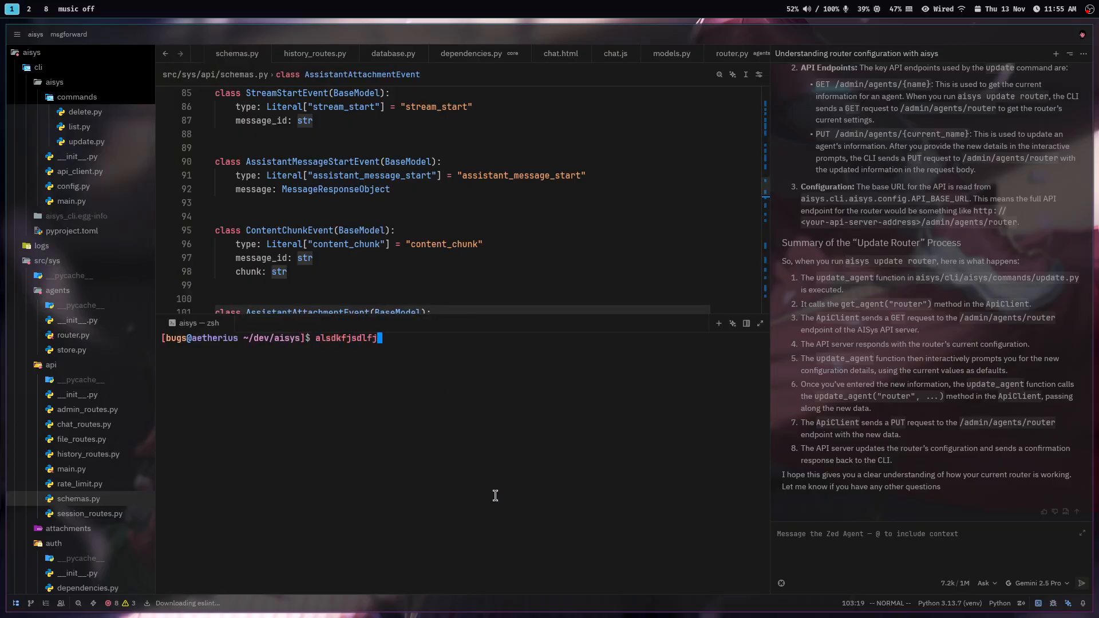
key("Backspace")
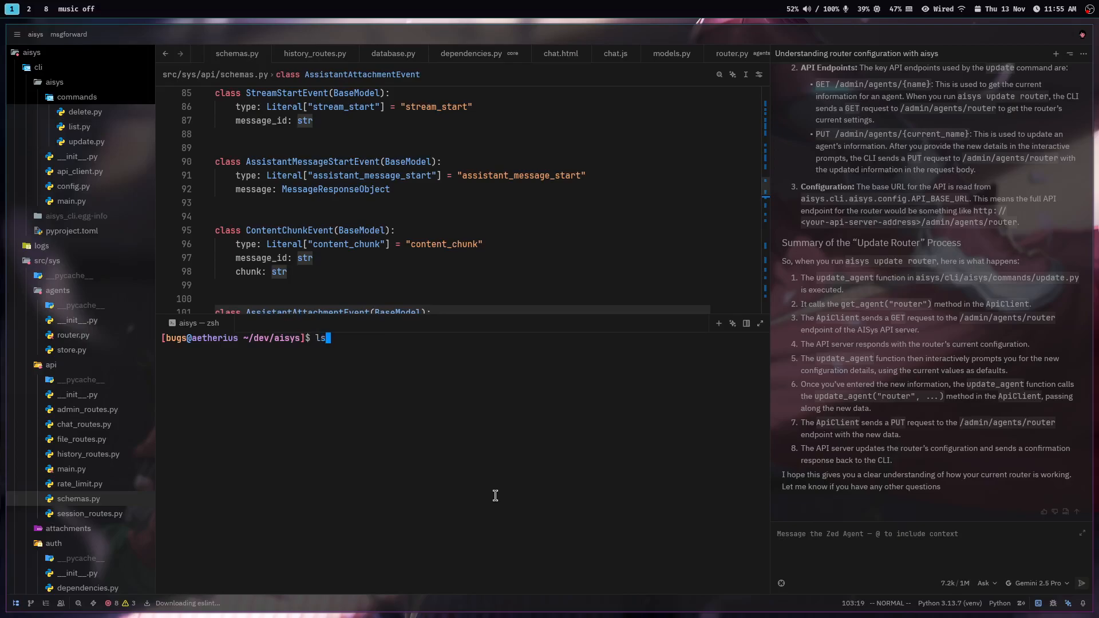
key("Return")
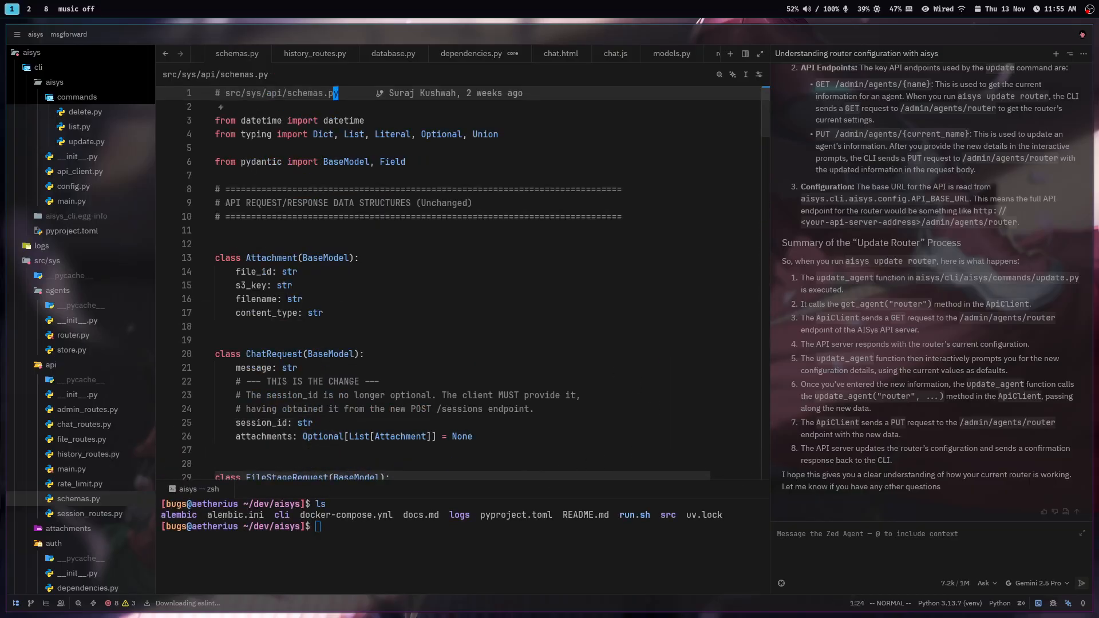
scroll("down", 3)
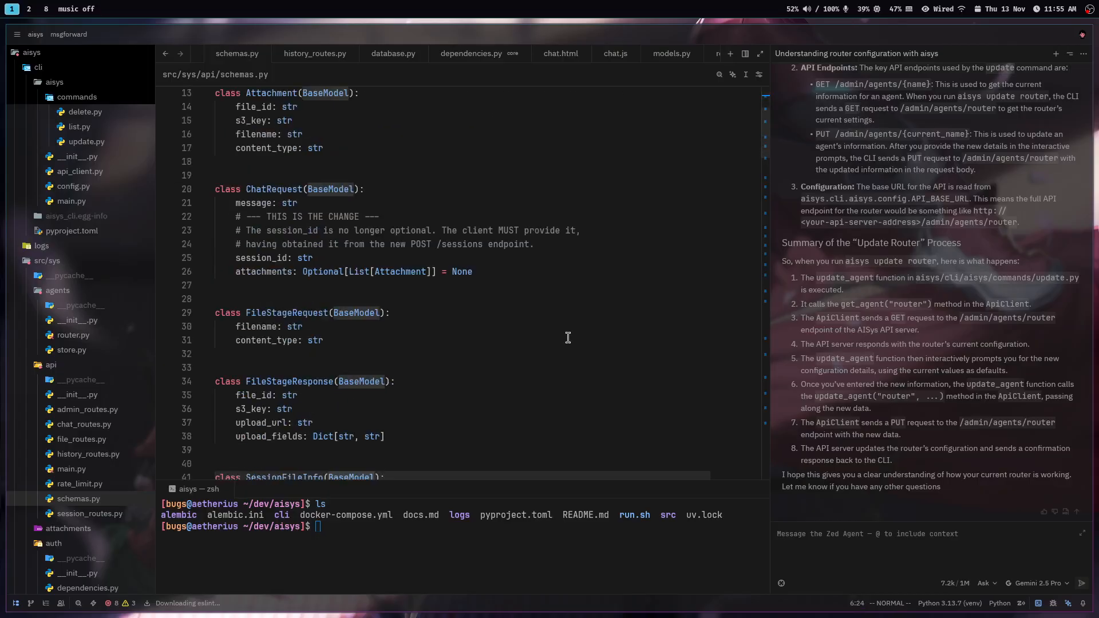
scroll("down", 3)
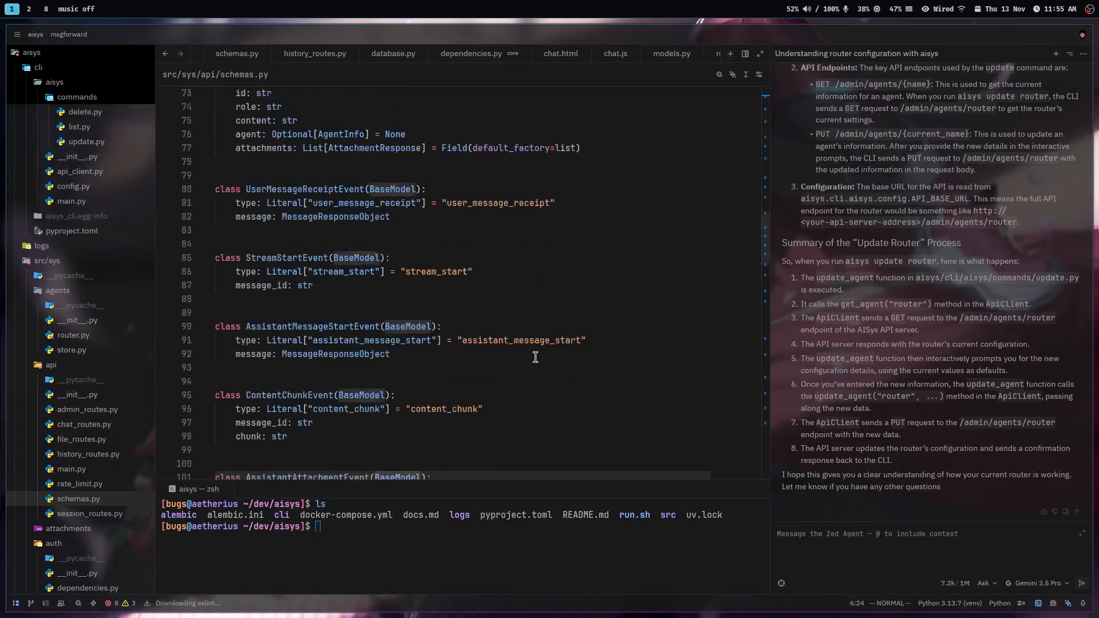
scroll("down", 3)
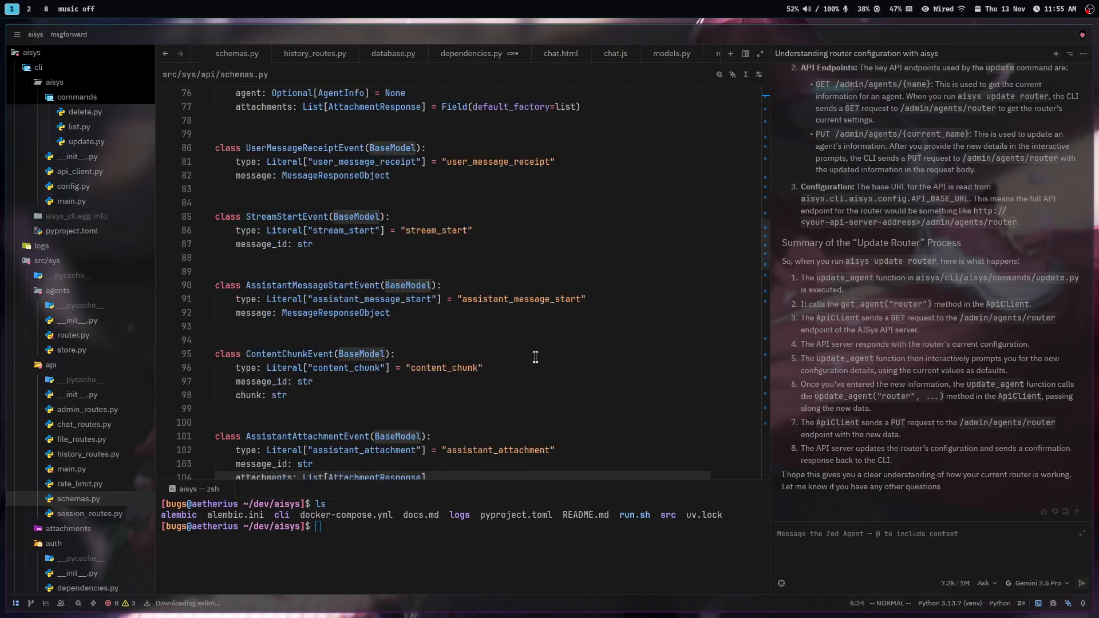
scroll("down", 3)
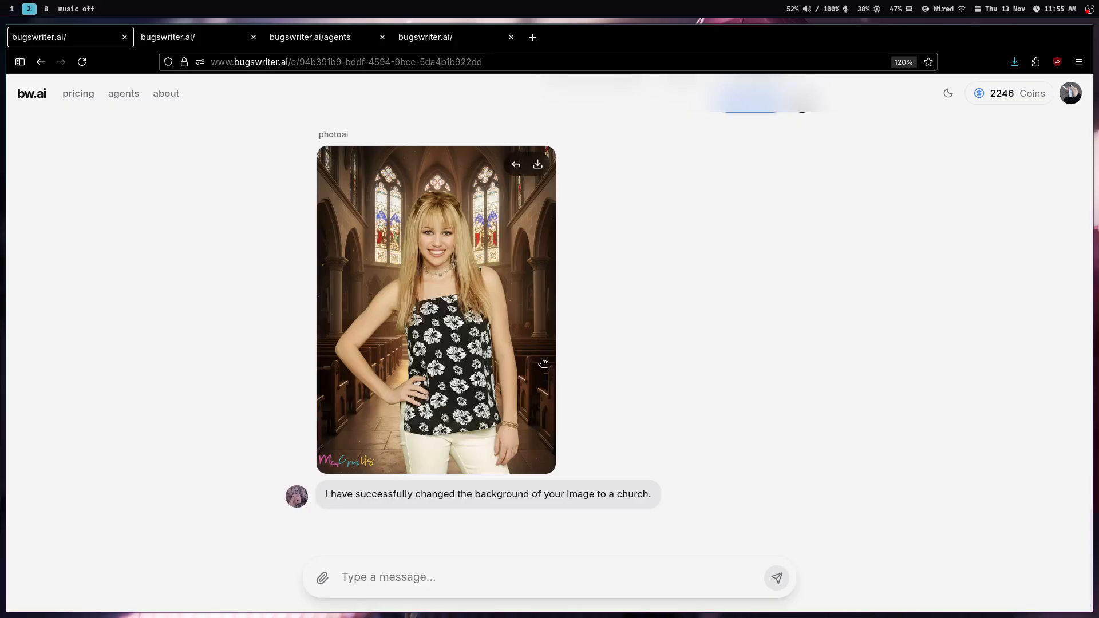
Step: Close a chat tab to show the Available Agents page and bring up Firefox's menu
scroll("down", 3)
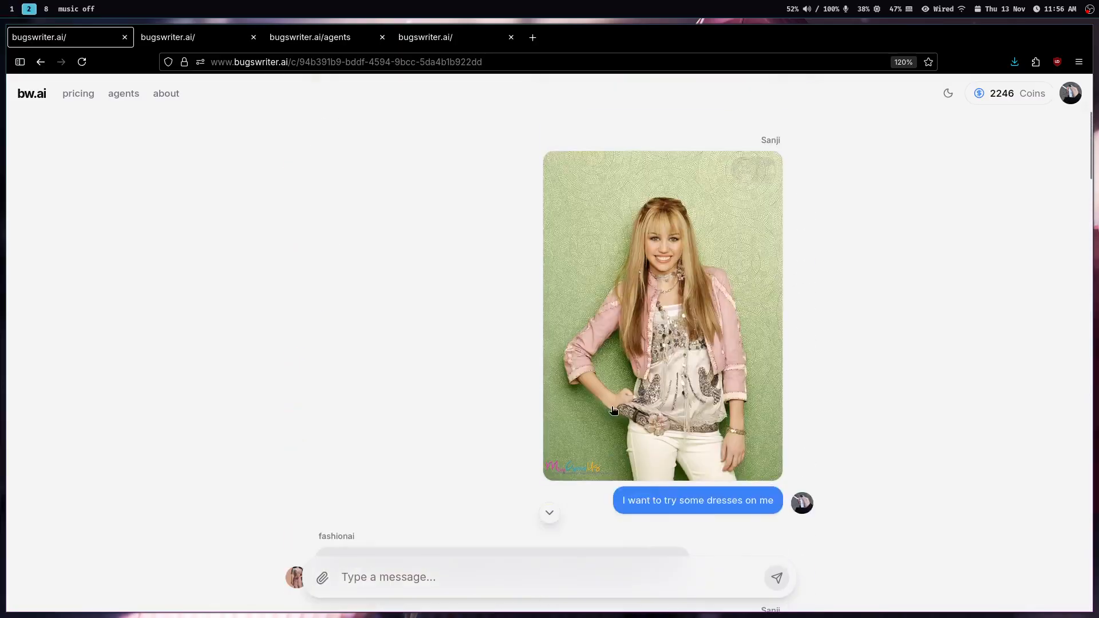
left_click(199, 36)
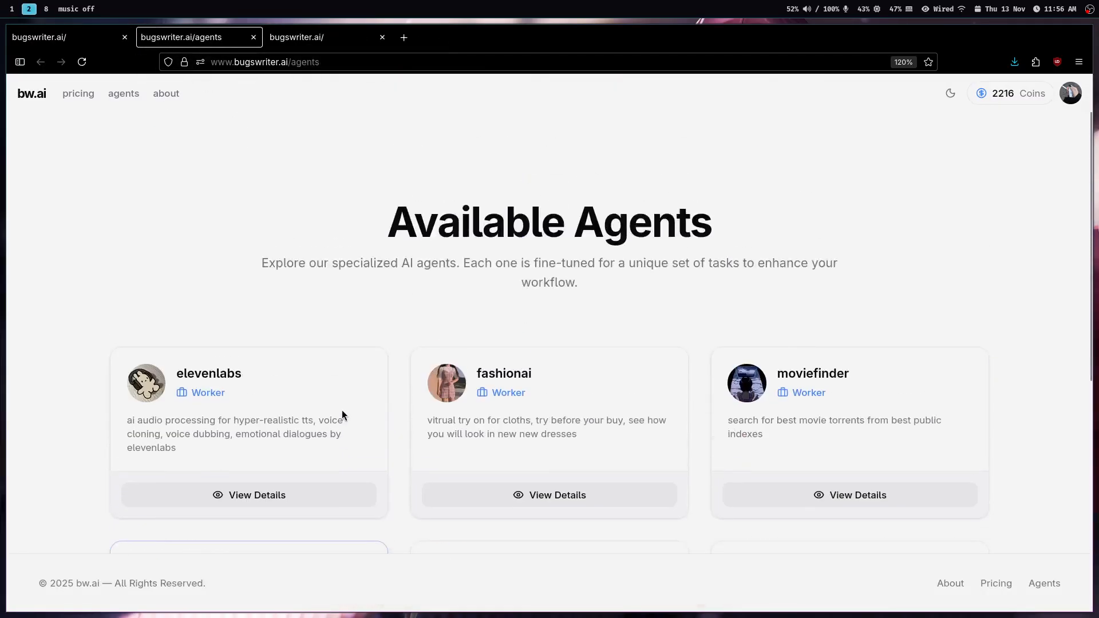
left_click(1079, 62)
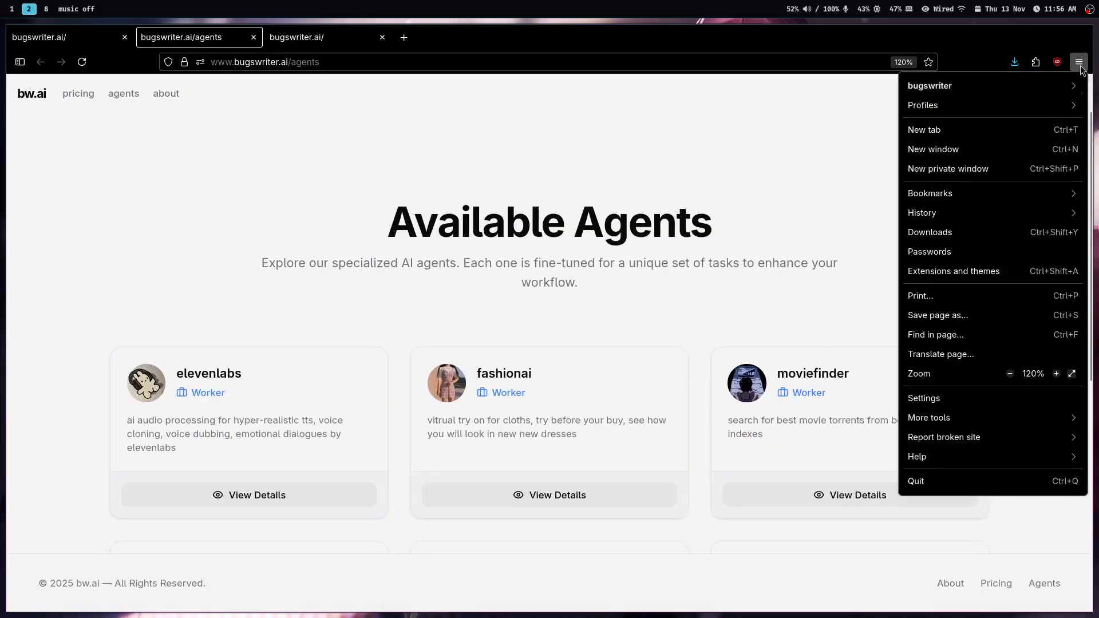
Step: Sign in with the first Google account so the home page shows 45 coins, then view the account menu
left_click(297, 36)
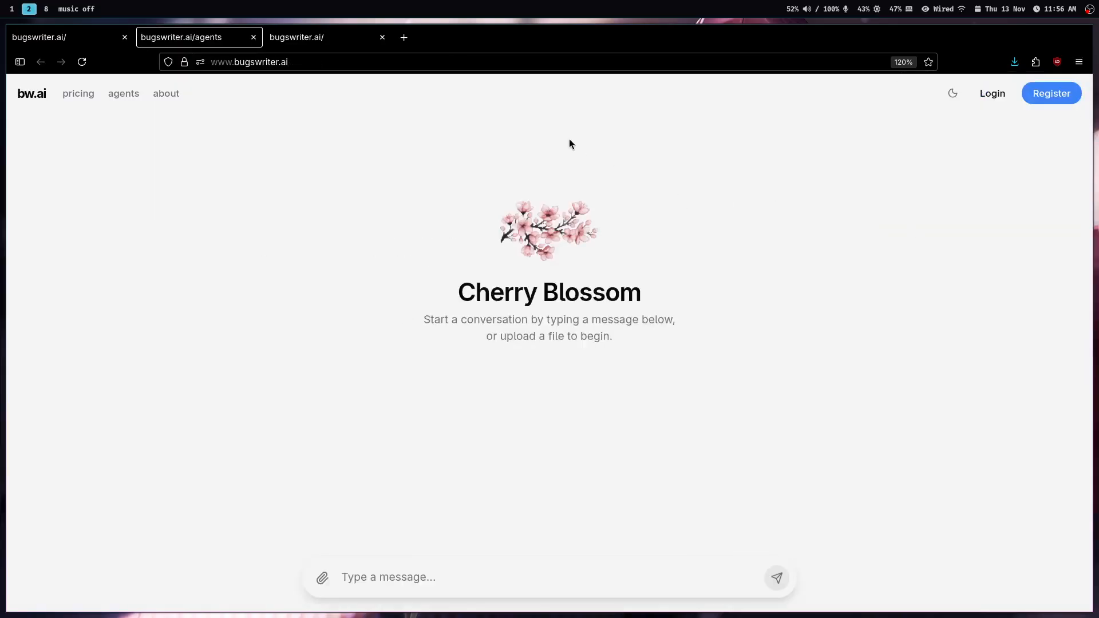
left_click(992, 93)
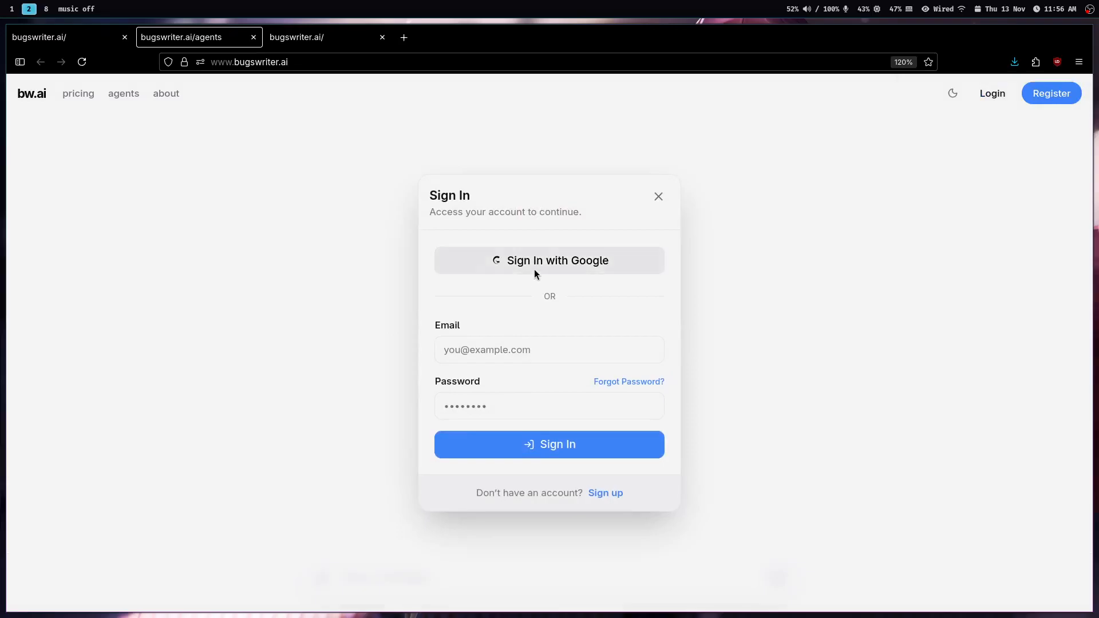
left_click(549, 260)
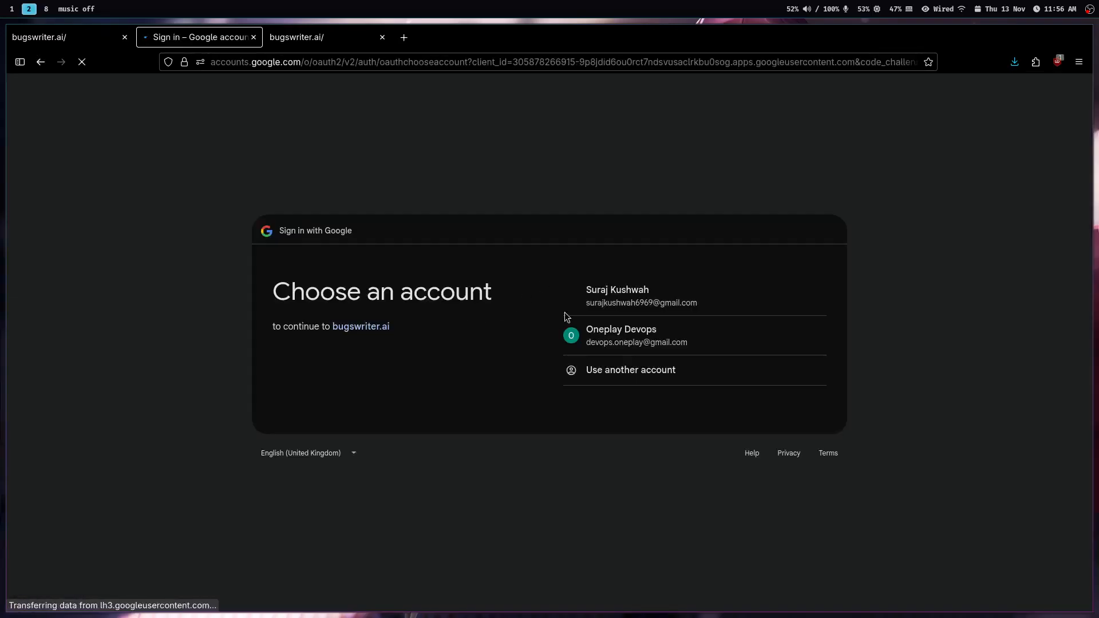
mouse_move(63, 37)
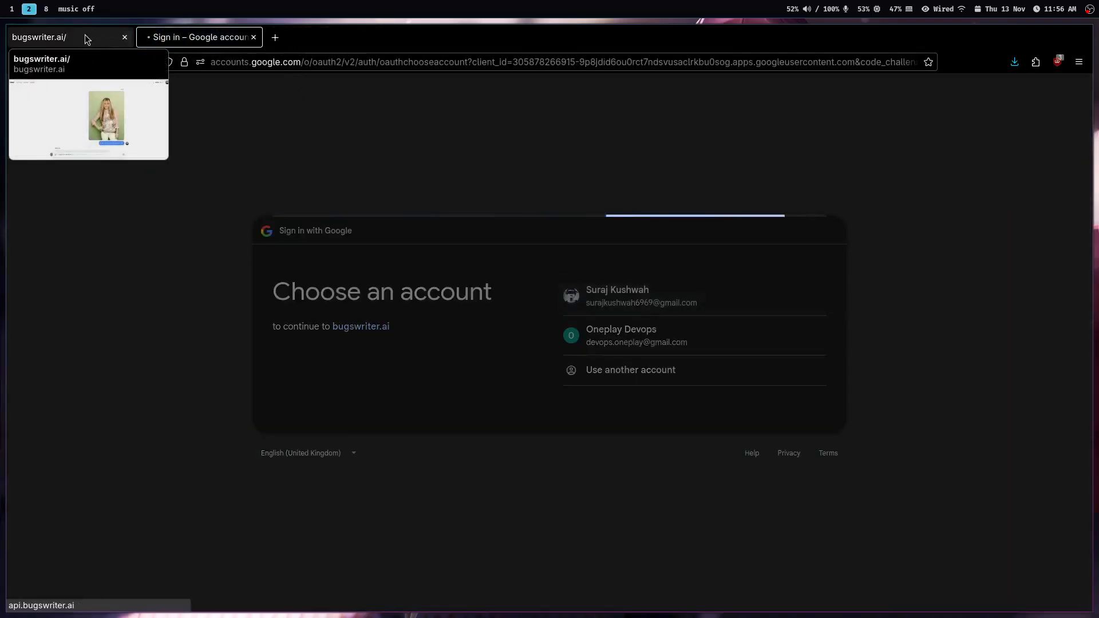
left_click(642, 295)
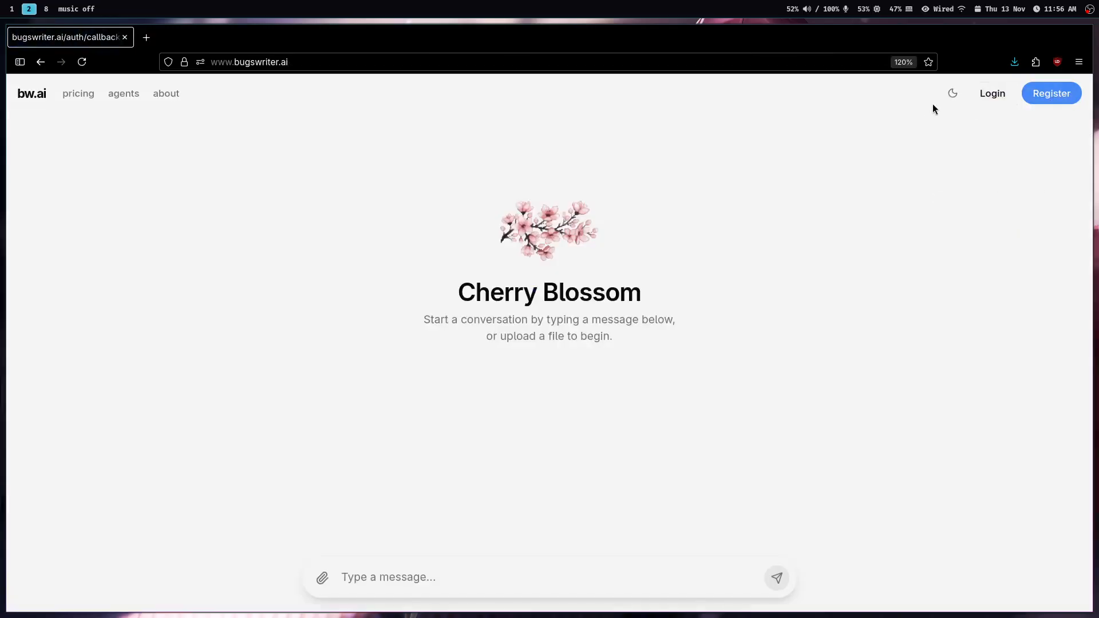
left_click(951, 93)
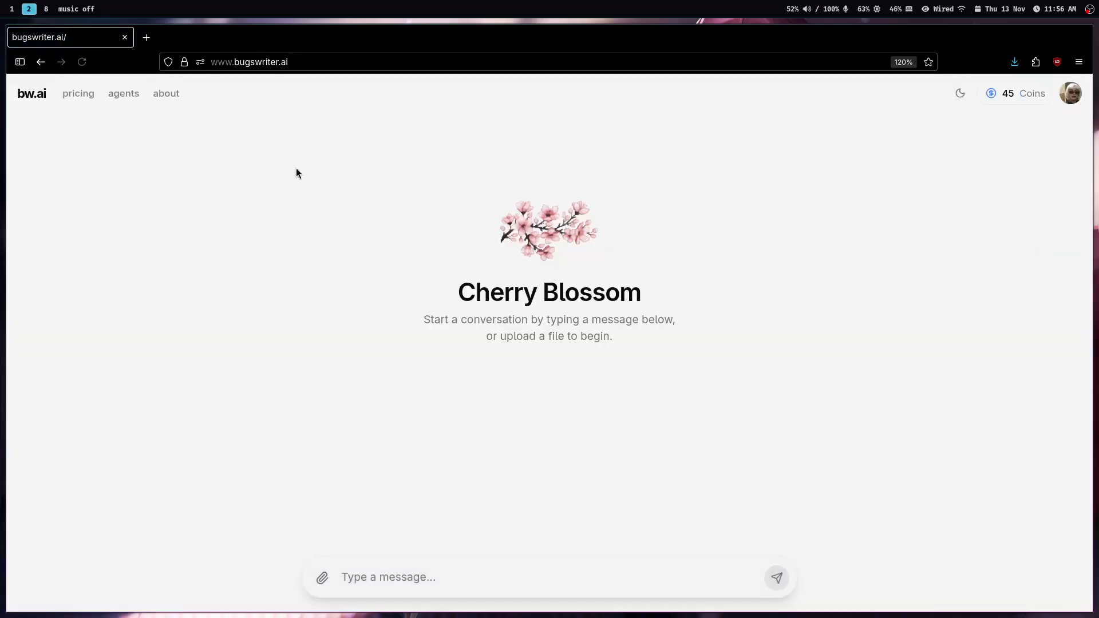
left_click(1070, 93)
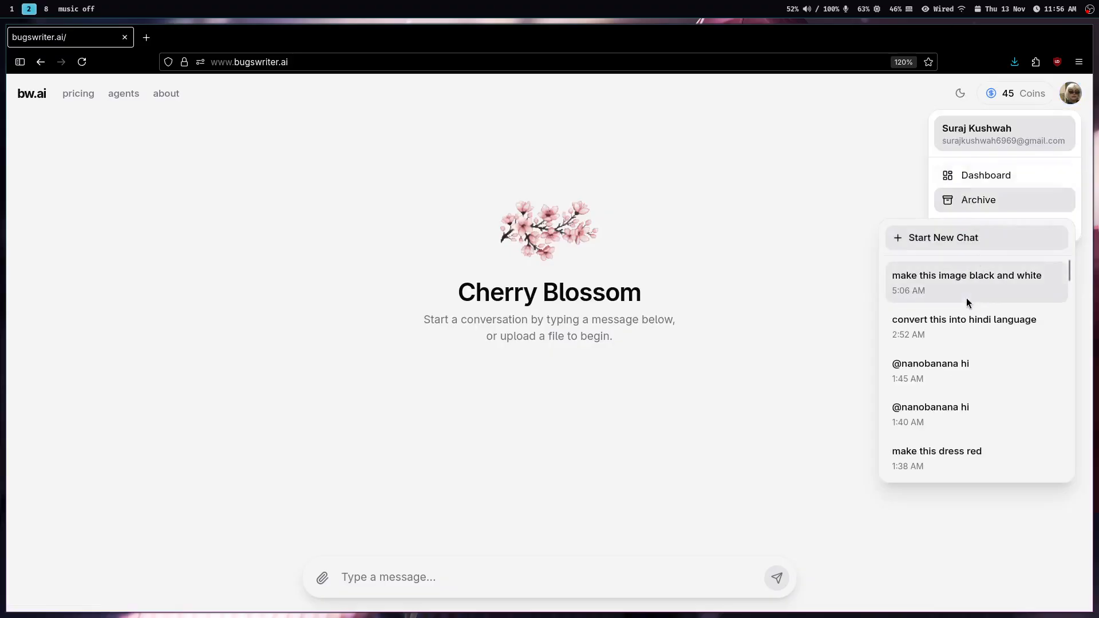
scroll("down", 3)
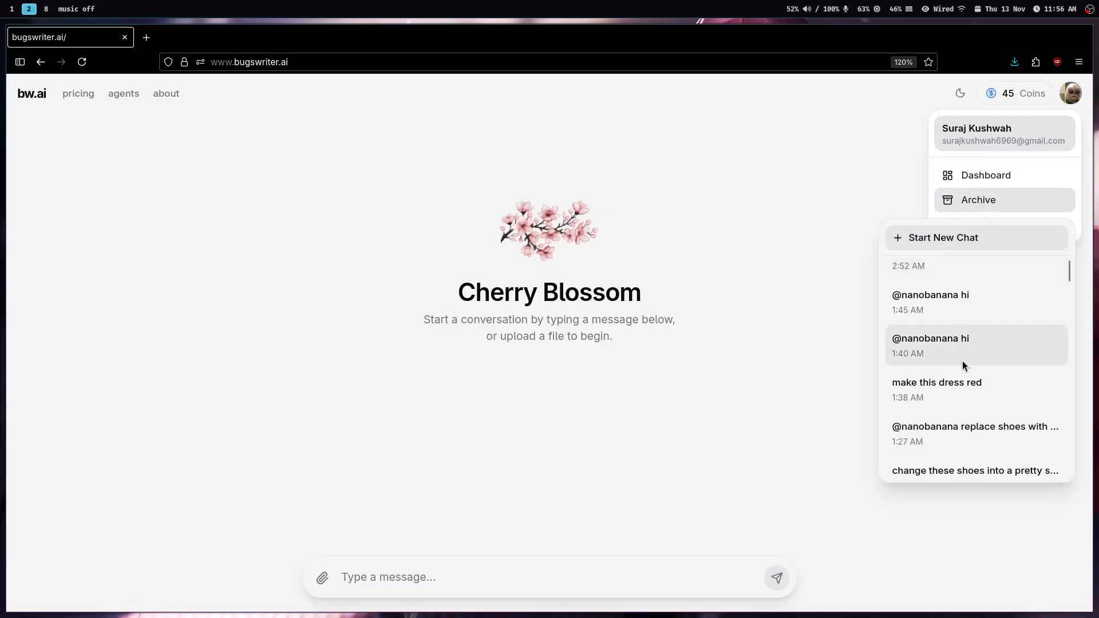
scroll("down", 3)
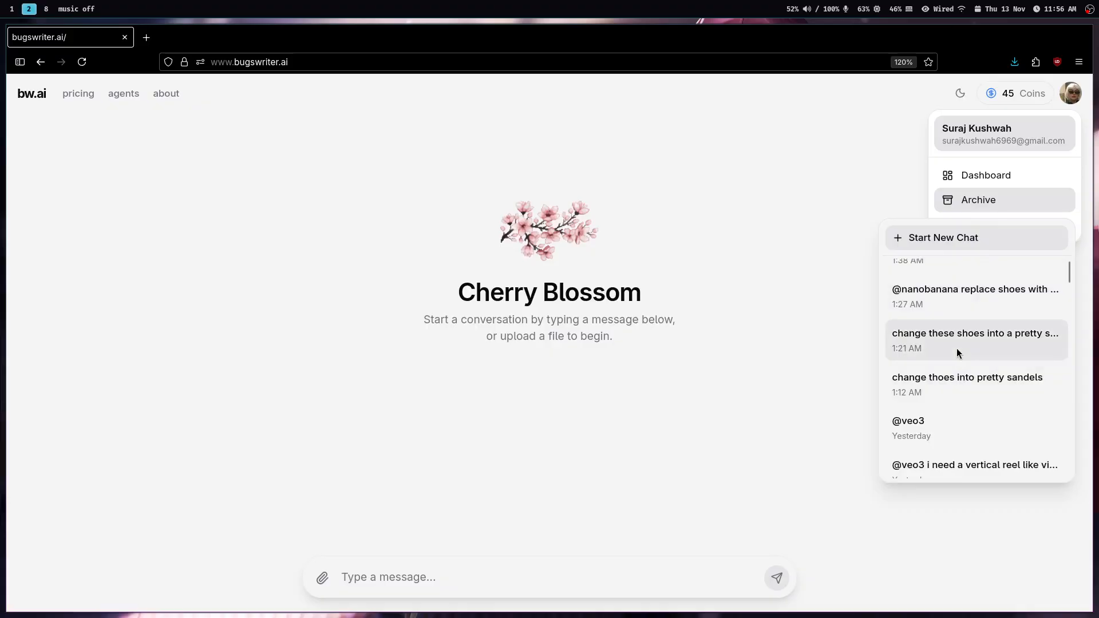
scroll("down", 3)
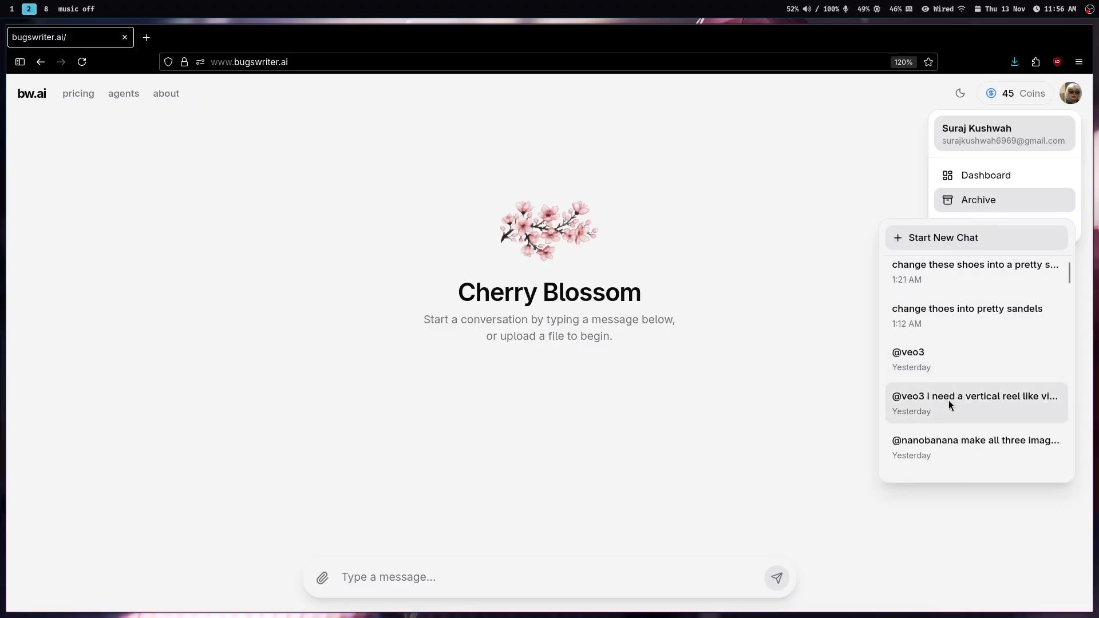
left_click(974, 396)
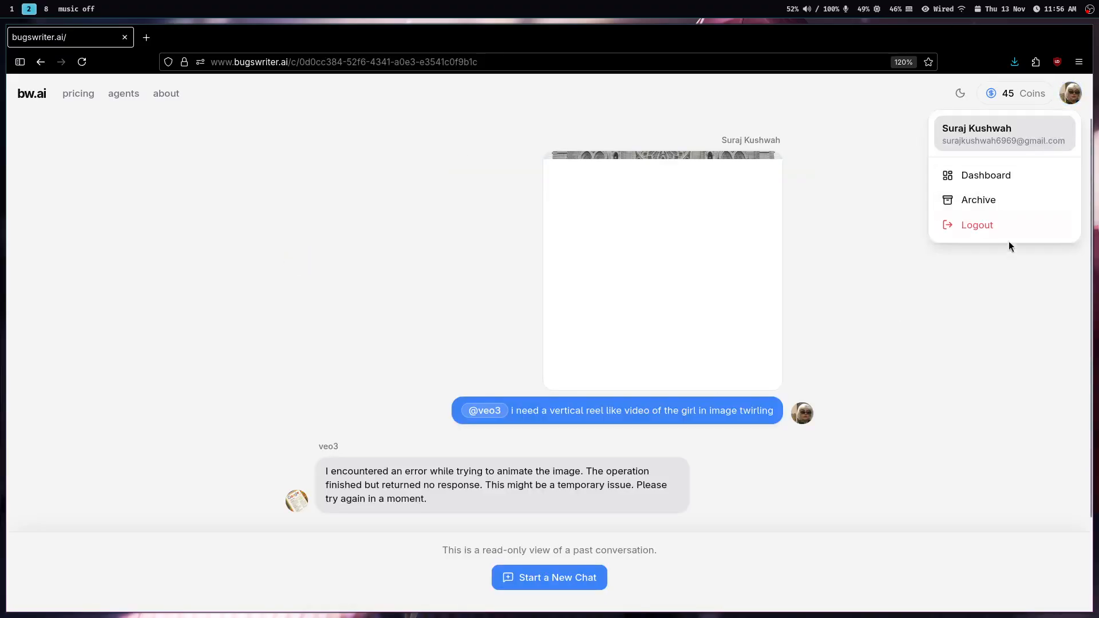
left_click(986, 175)
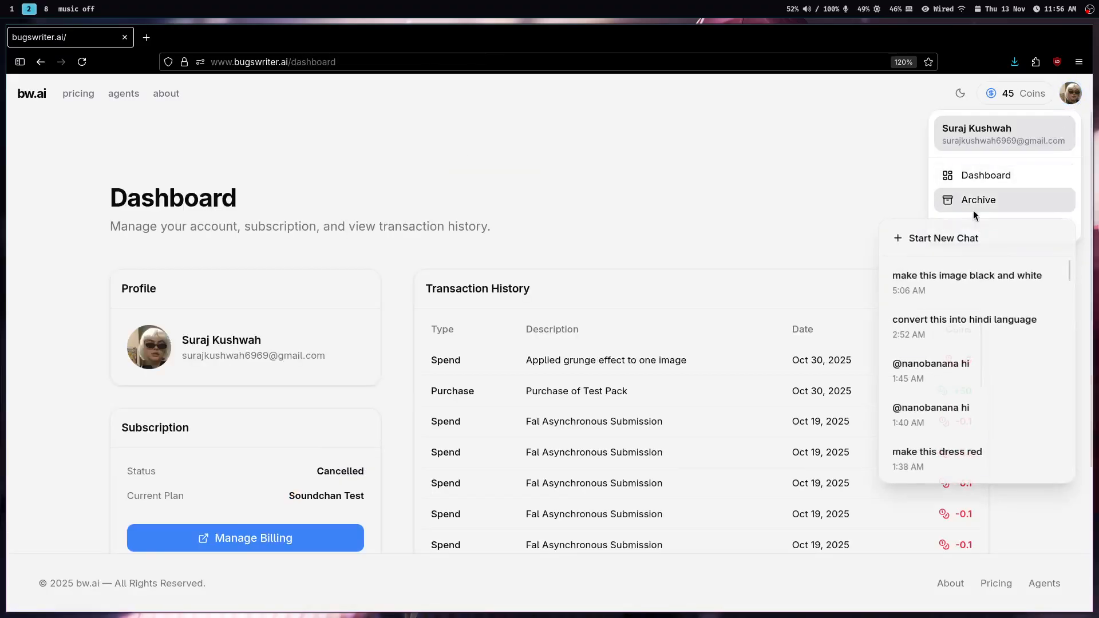
scroll("down", 3)
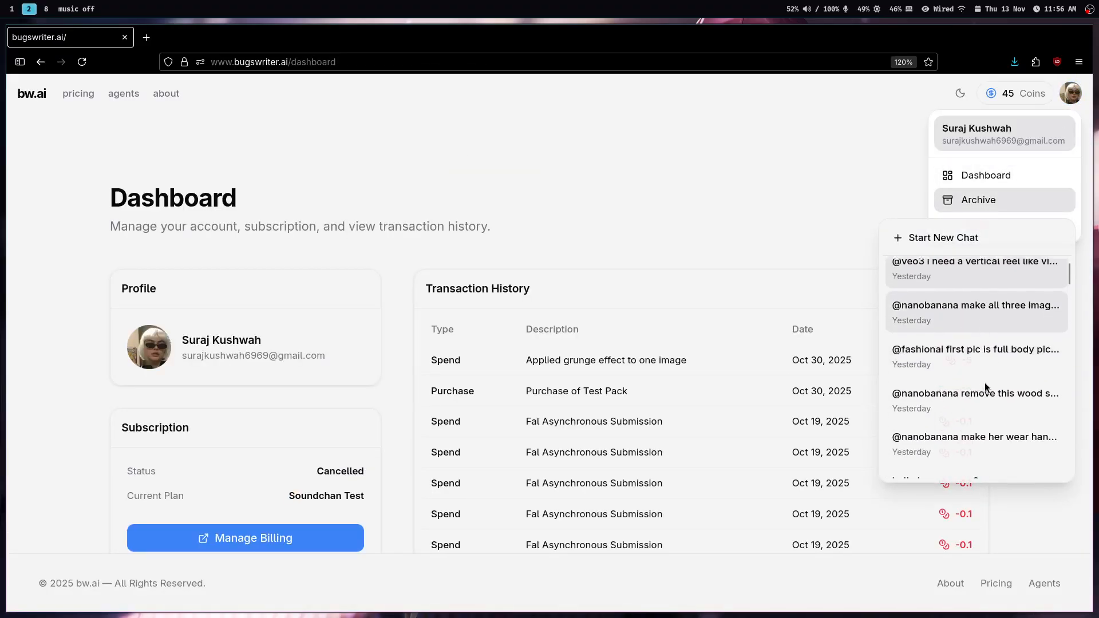
left_click(975, 312)
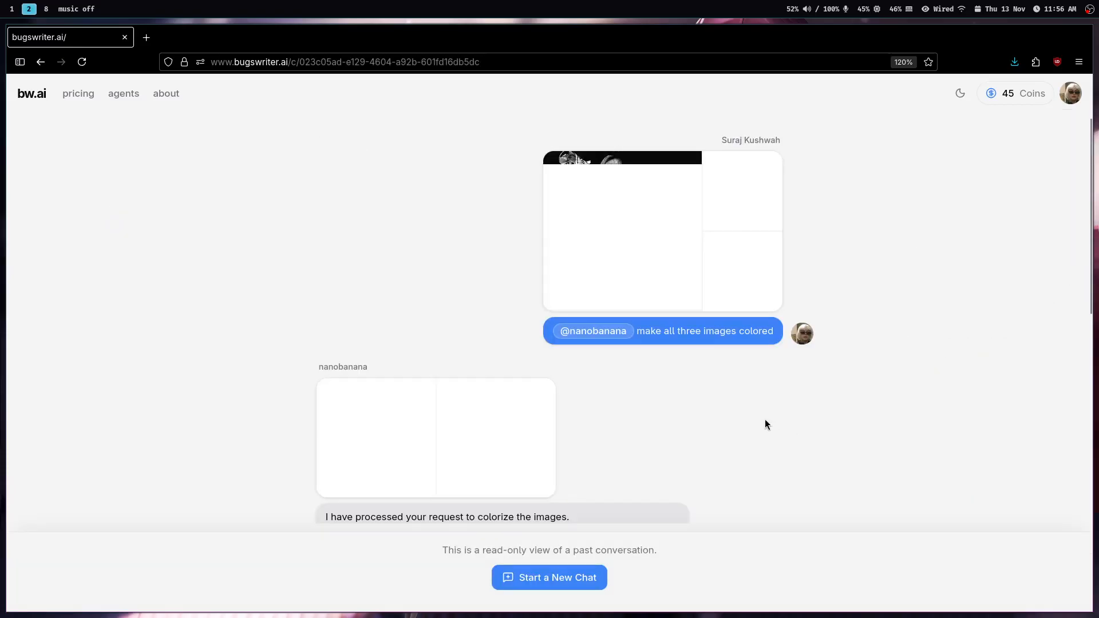
scroll("down", 3)
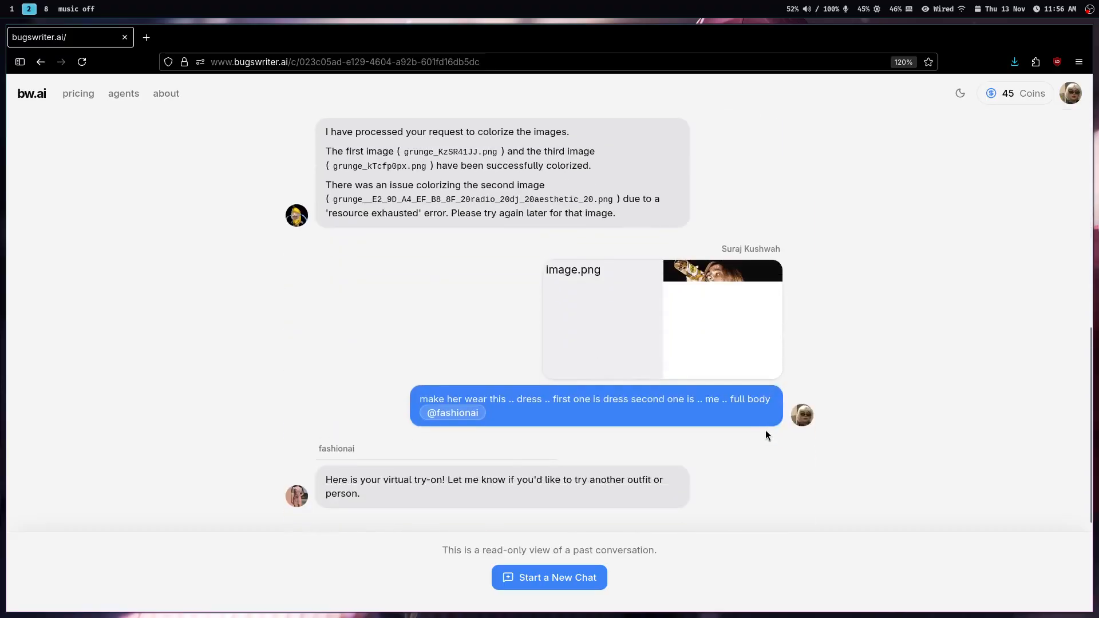
scroll("up", 3)
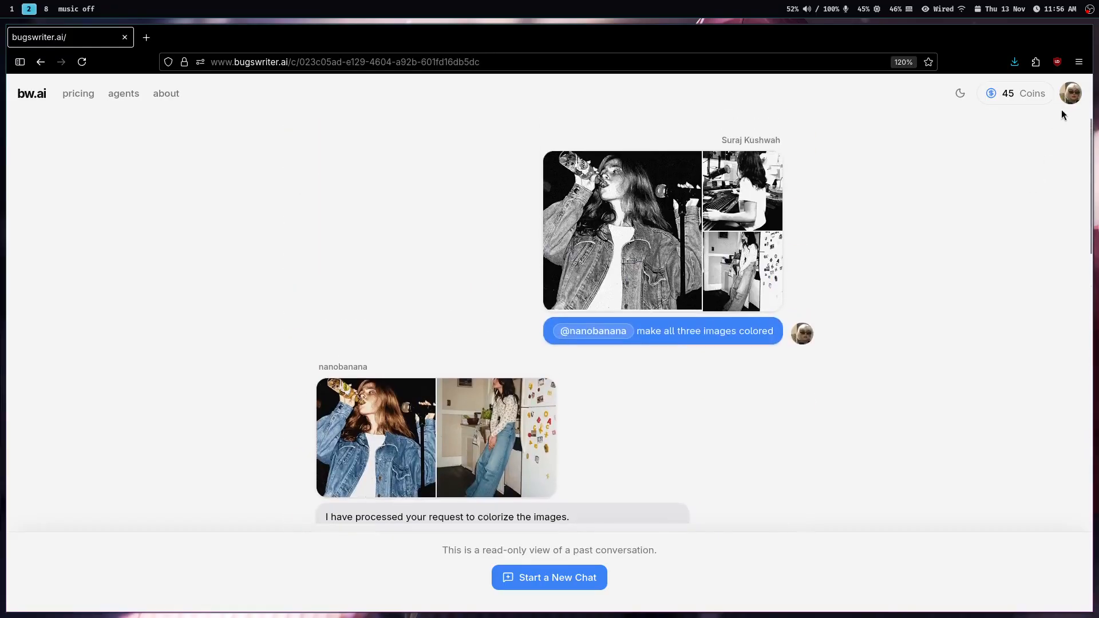
Step: From the account menu open the archived 'here have these and do nothing' images chat
left_click(1071, 93)
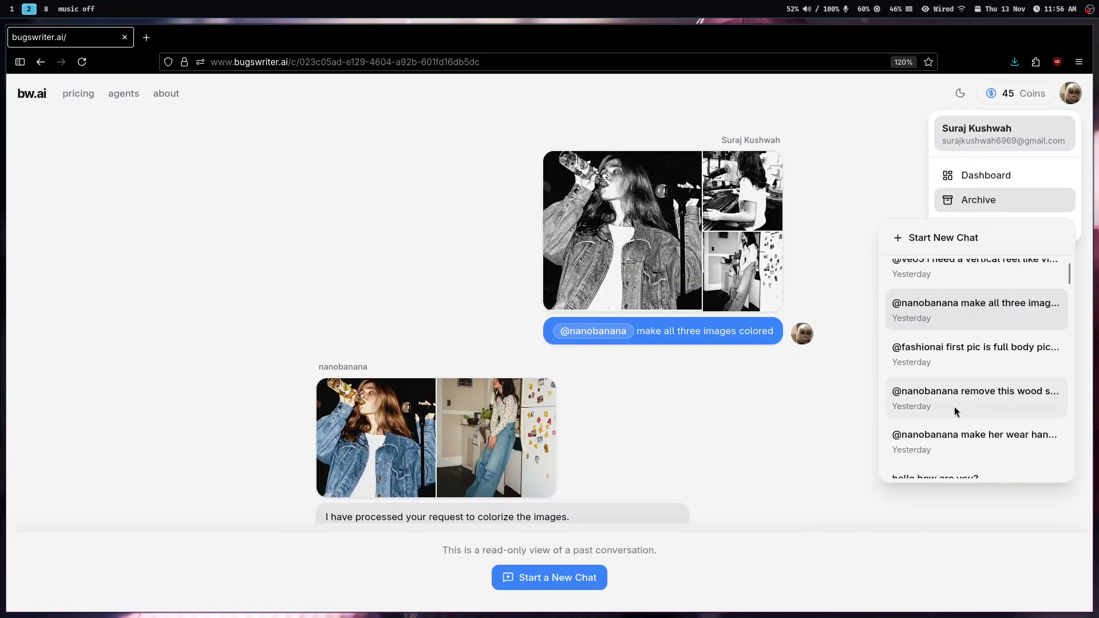
scroll("down", 3)
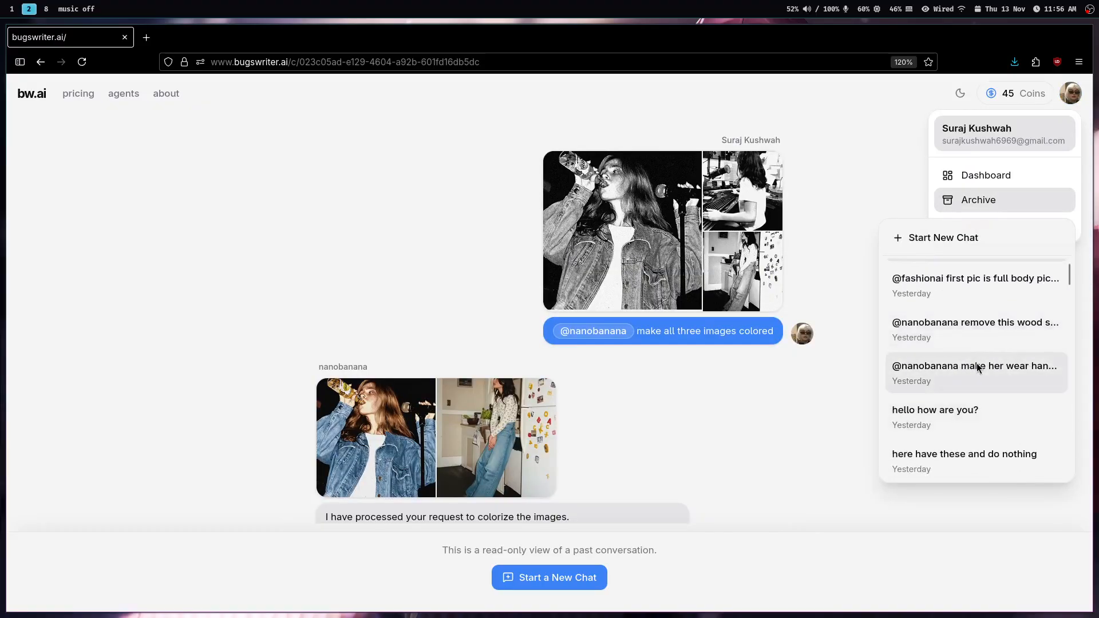
scroll("down", 3)
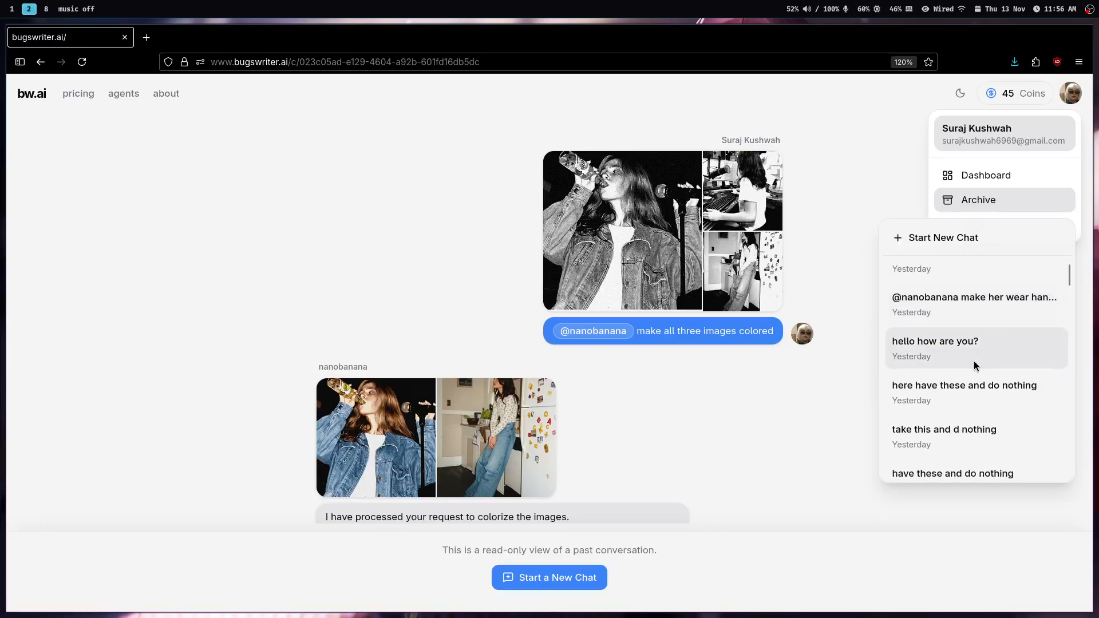
left_click(935, 342)
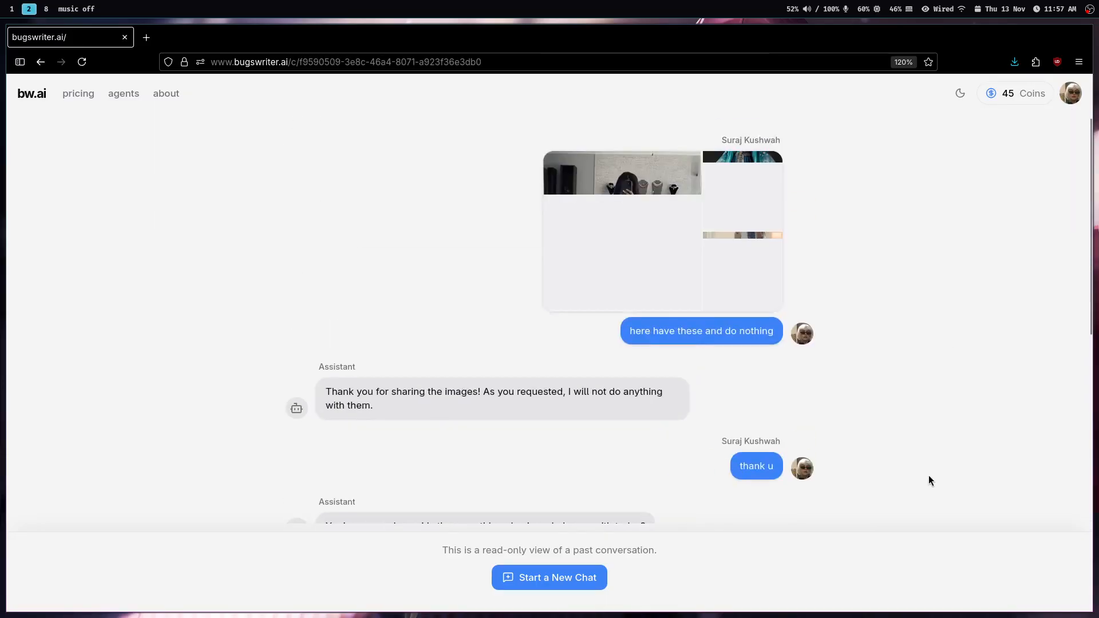
Step: From Archive open the audio chat and briefly play then pause Me at the zoo.mp3
left_click(1071, 93)
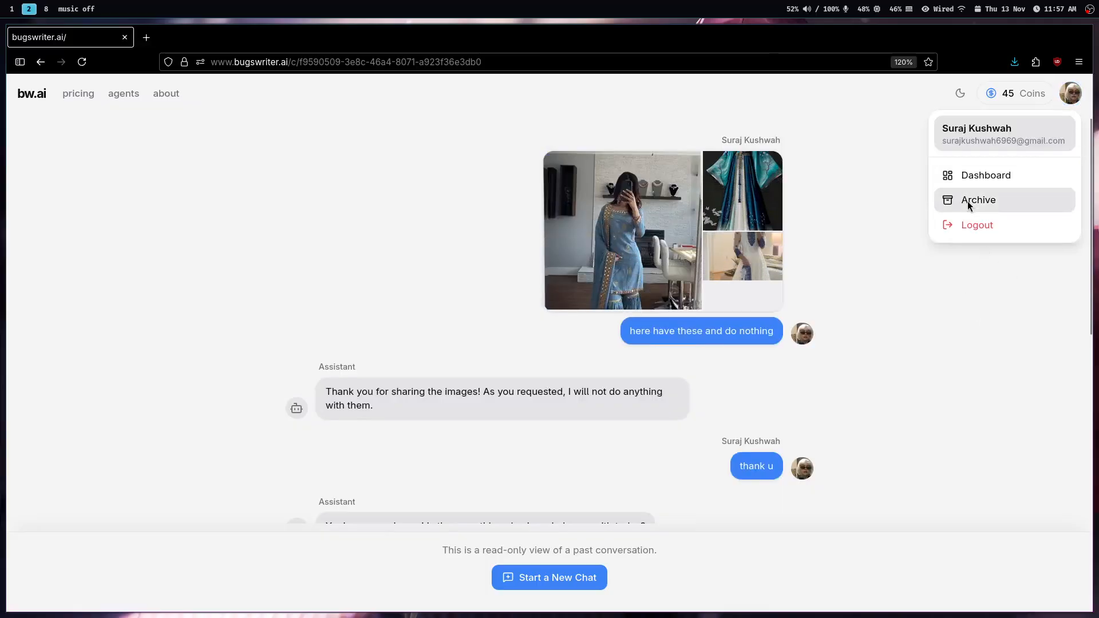
left_click(977, 199)
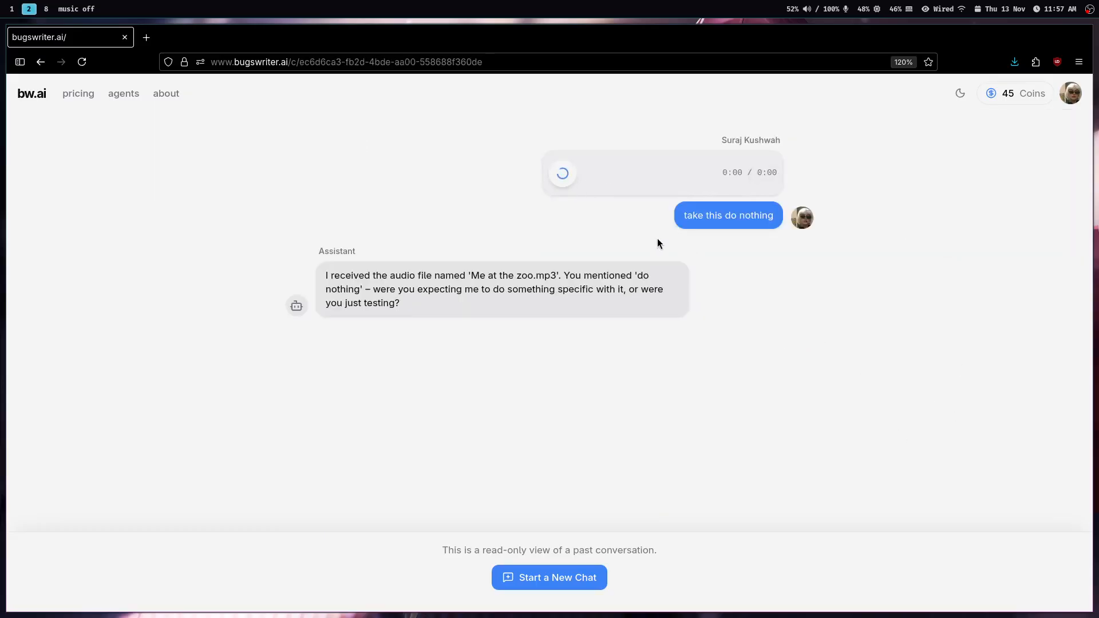
mouse_move(660, 225)
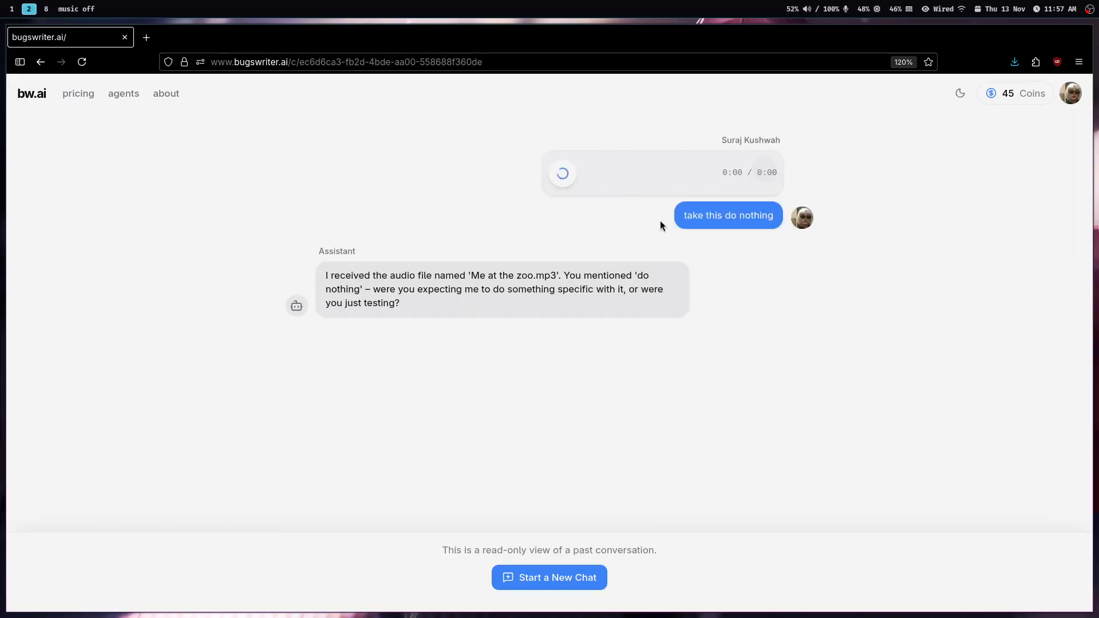
left_click(562, 173)
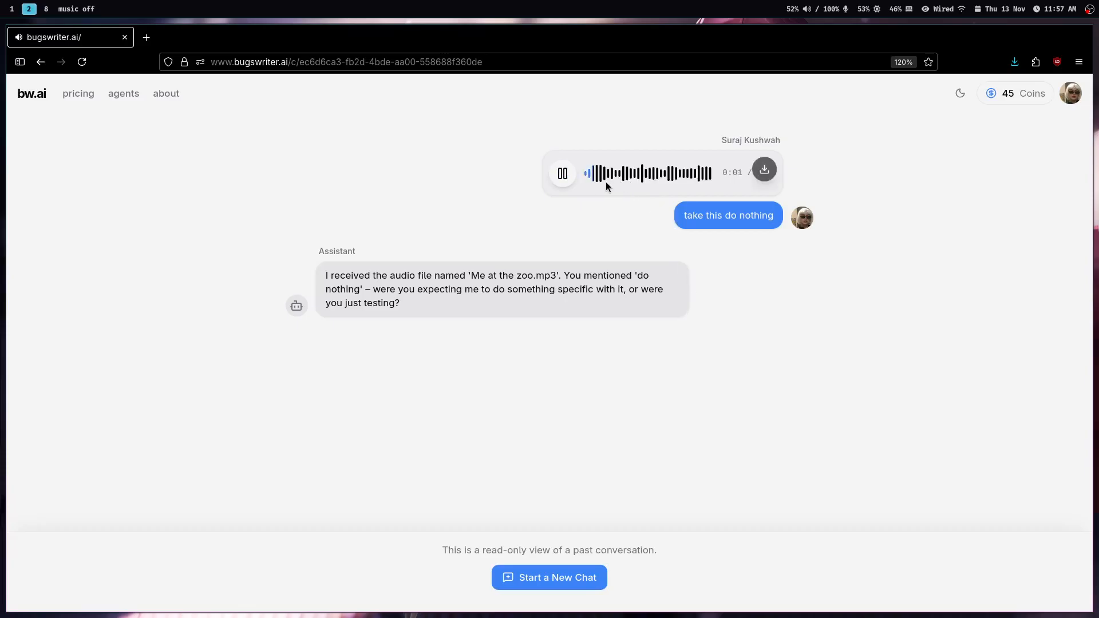
left_click(562, 173)
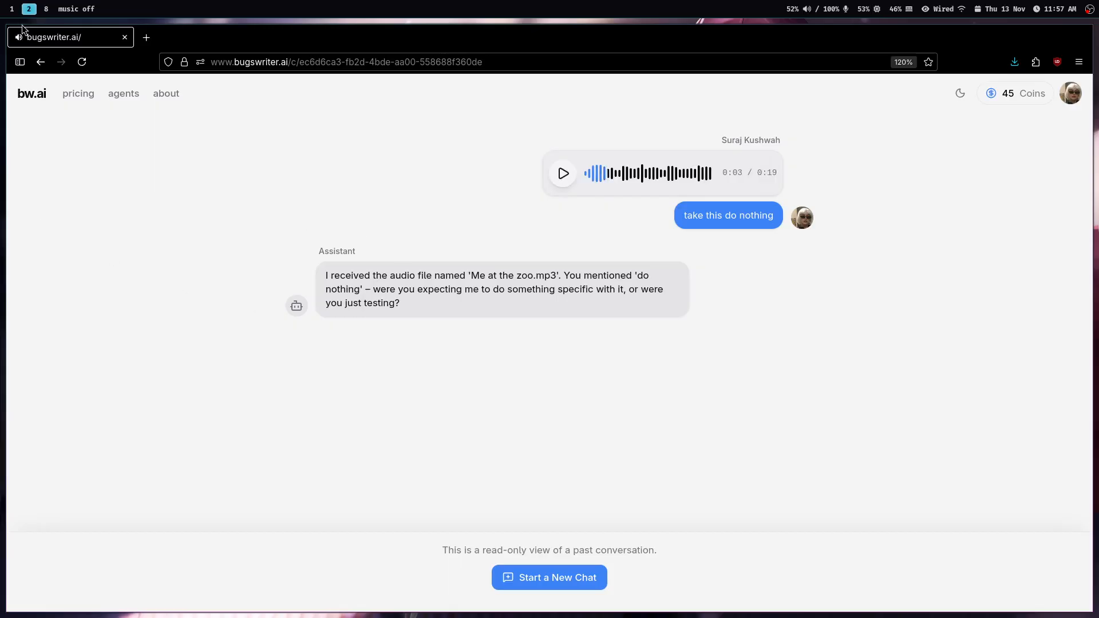
Step: Switch workspaces via the code editor and browser to the OBS screen recorder
left_click(960, 92)
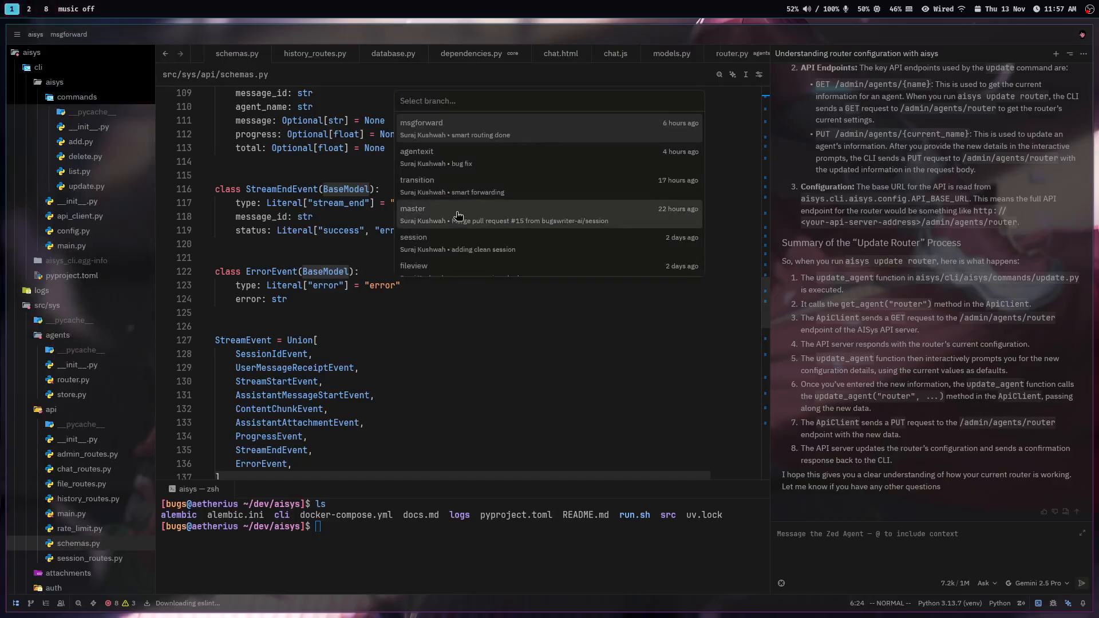
left_click(30, 8)
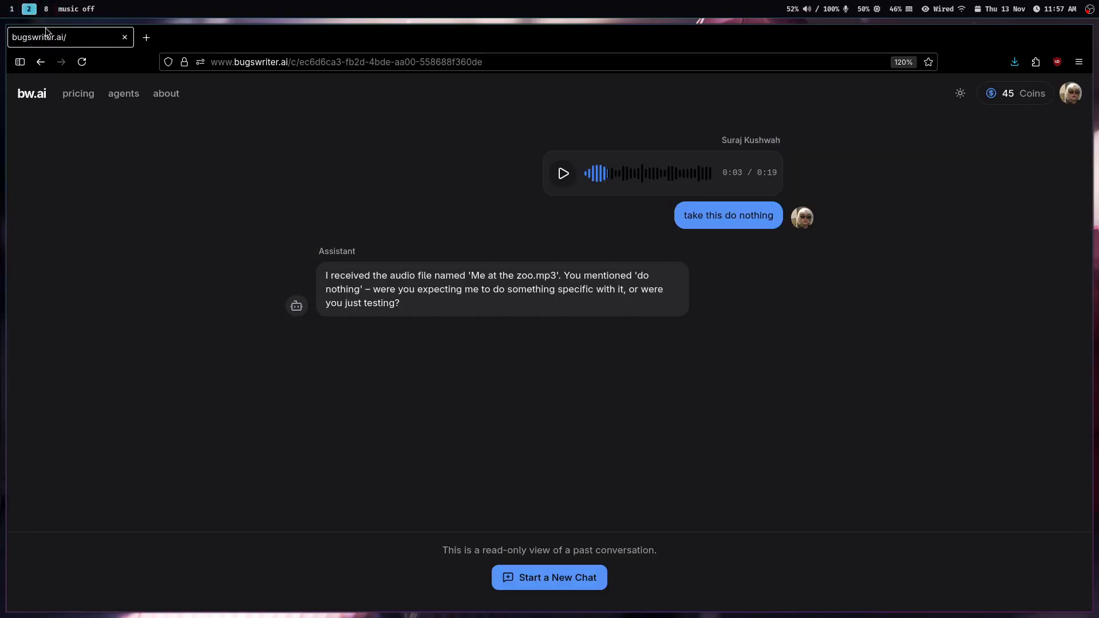
mouse_move(163, 197)
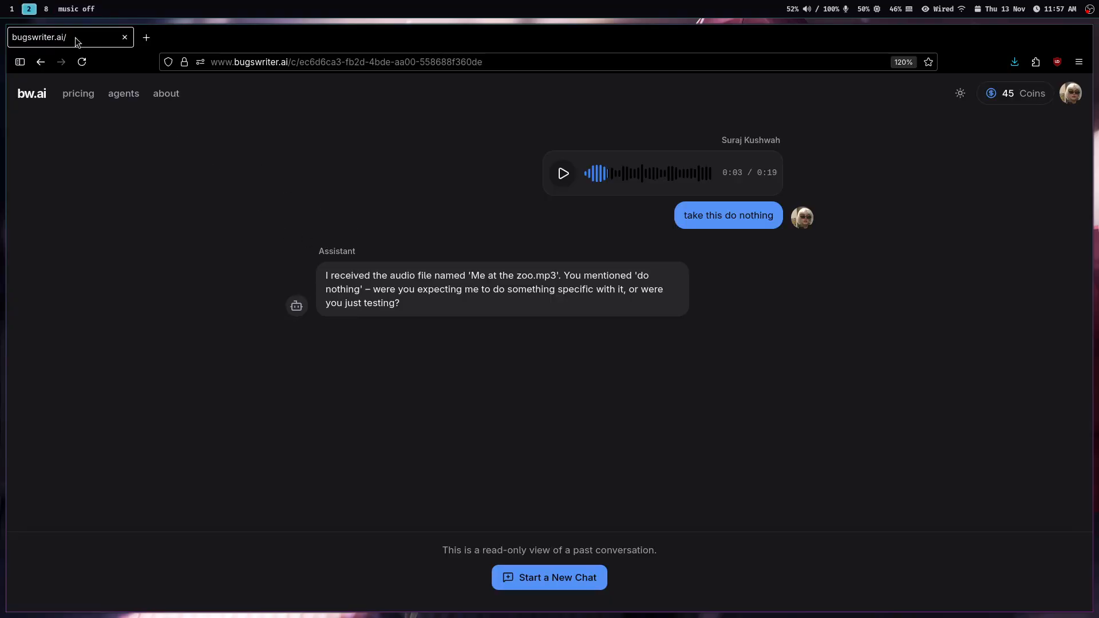
left_click(46, 8)
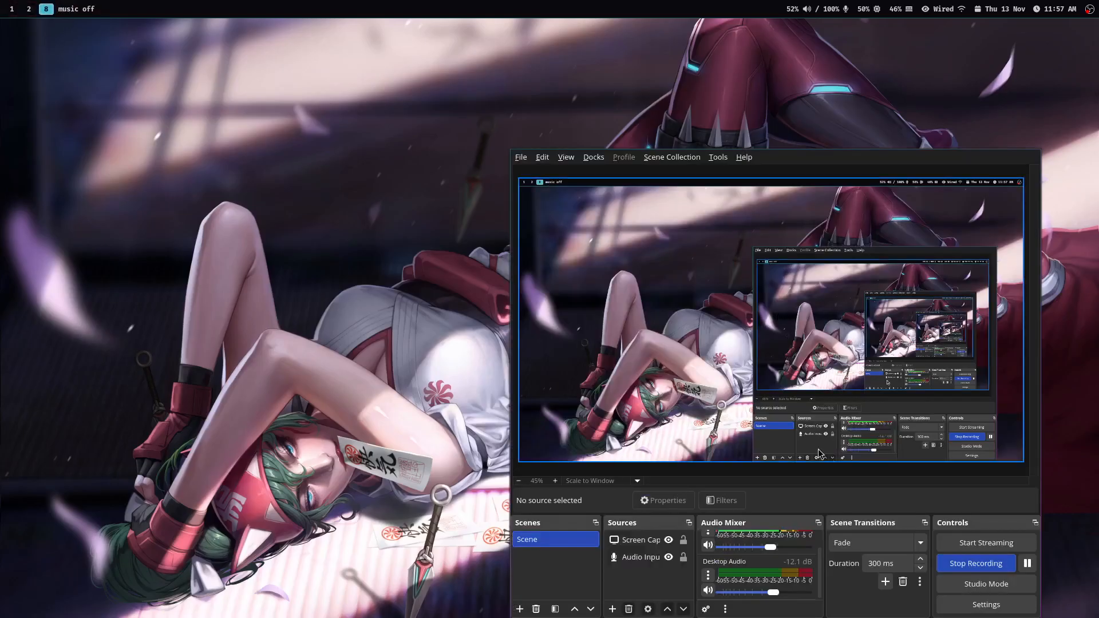